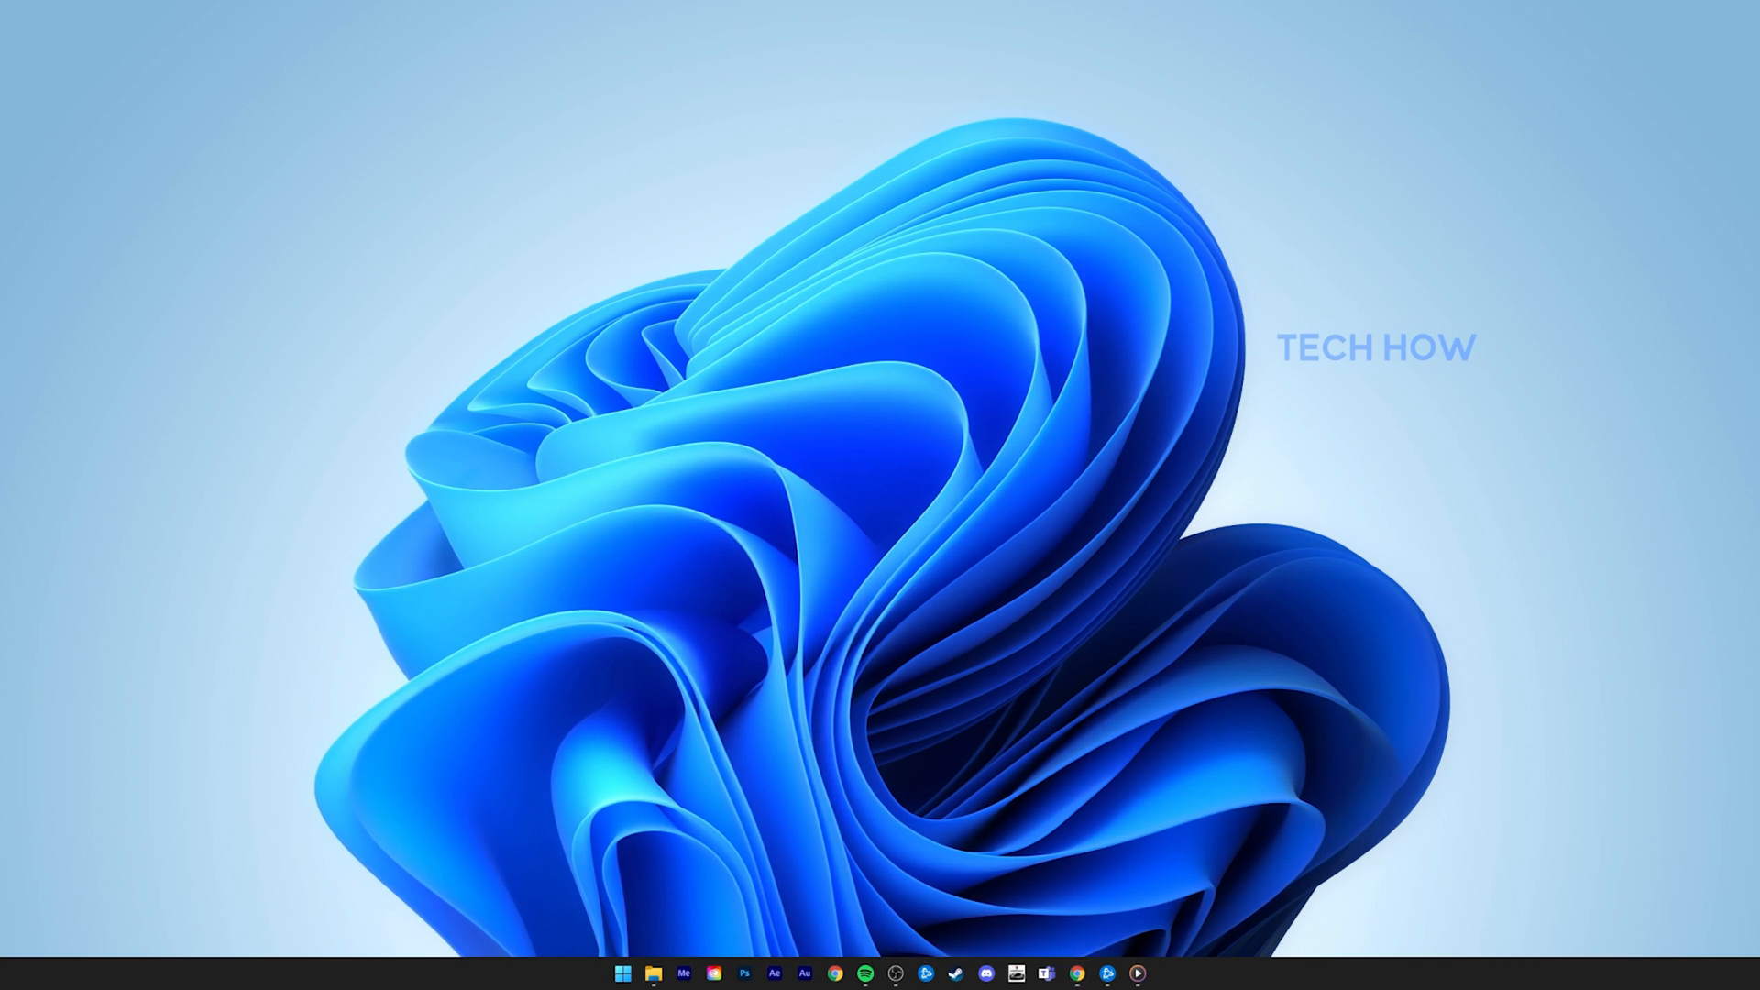
# Open the Xbox Game Bar overlay with Win+G
pyautogui.press('Win+g')
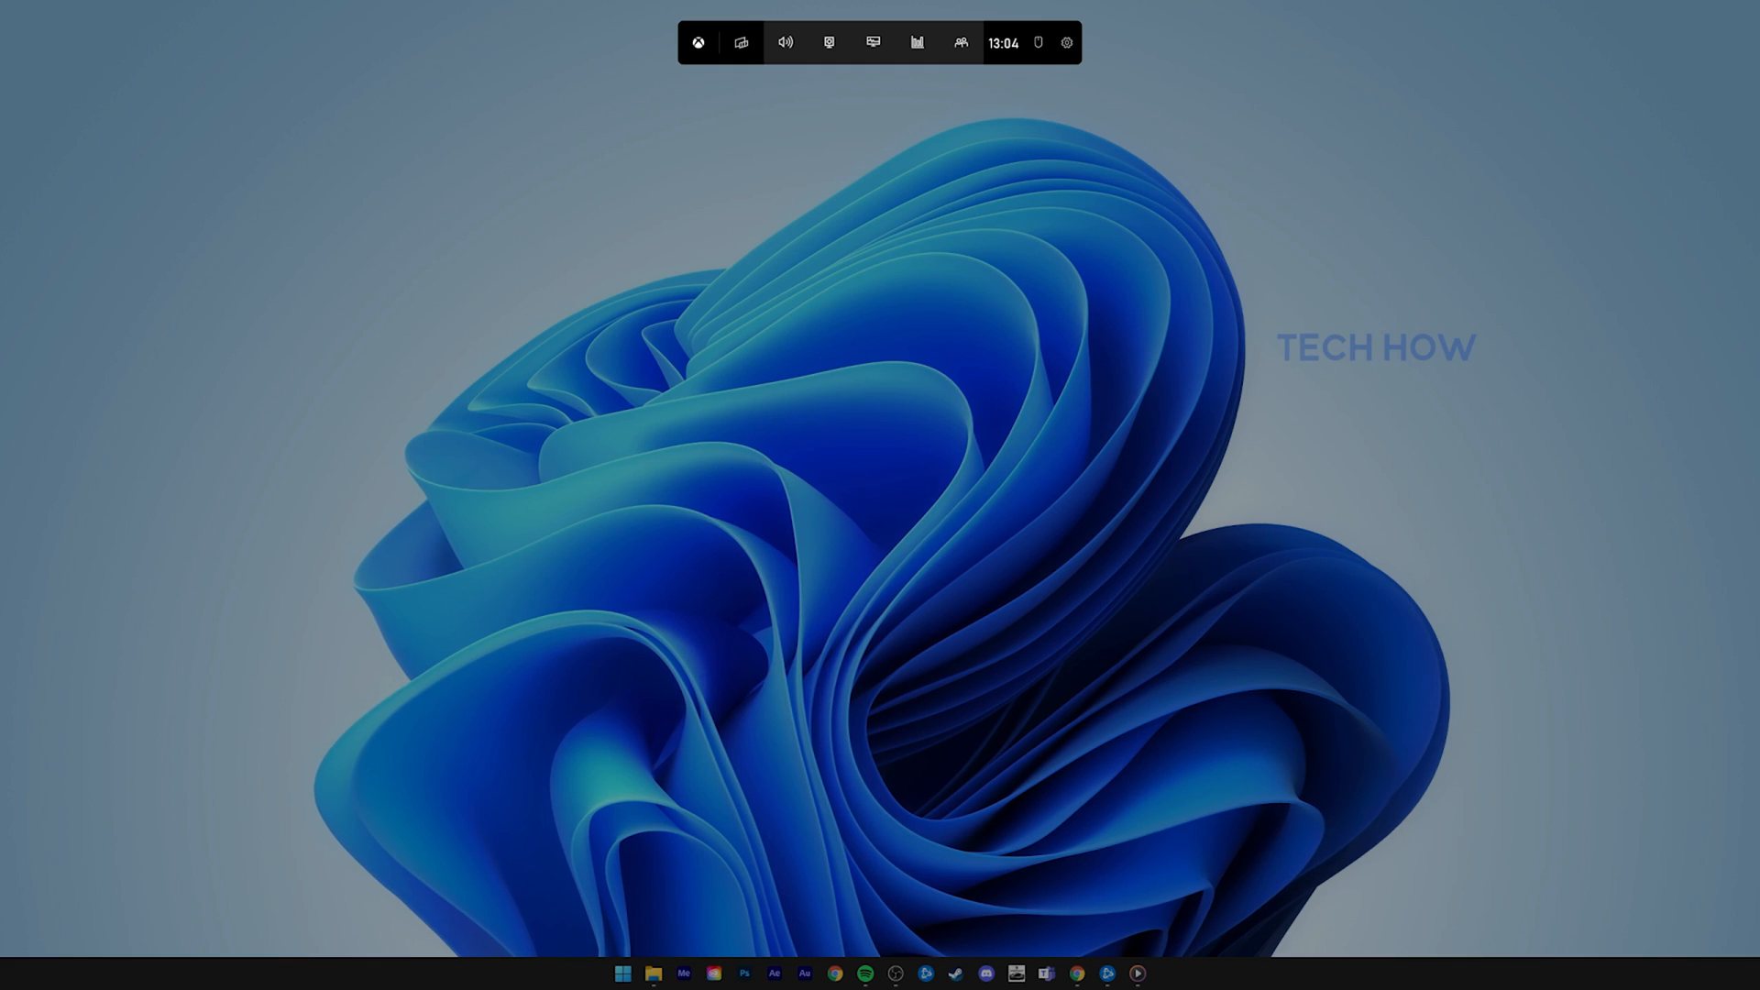
pyautogui.moveTo(829, 42)
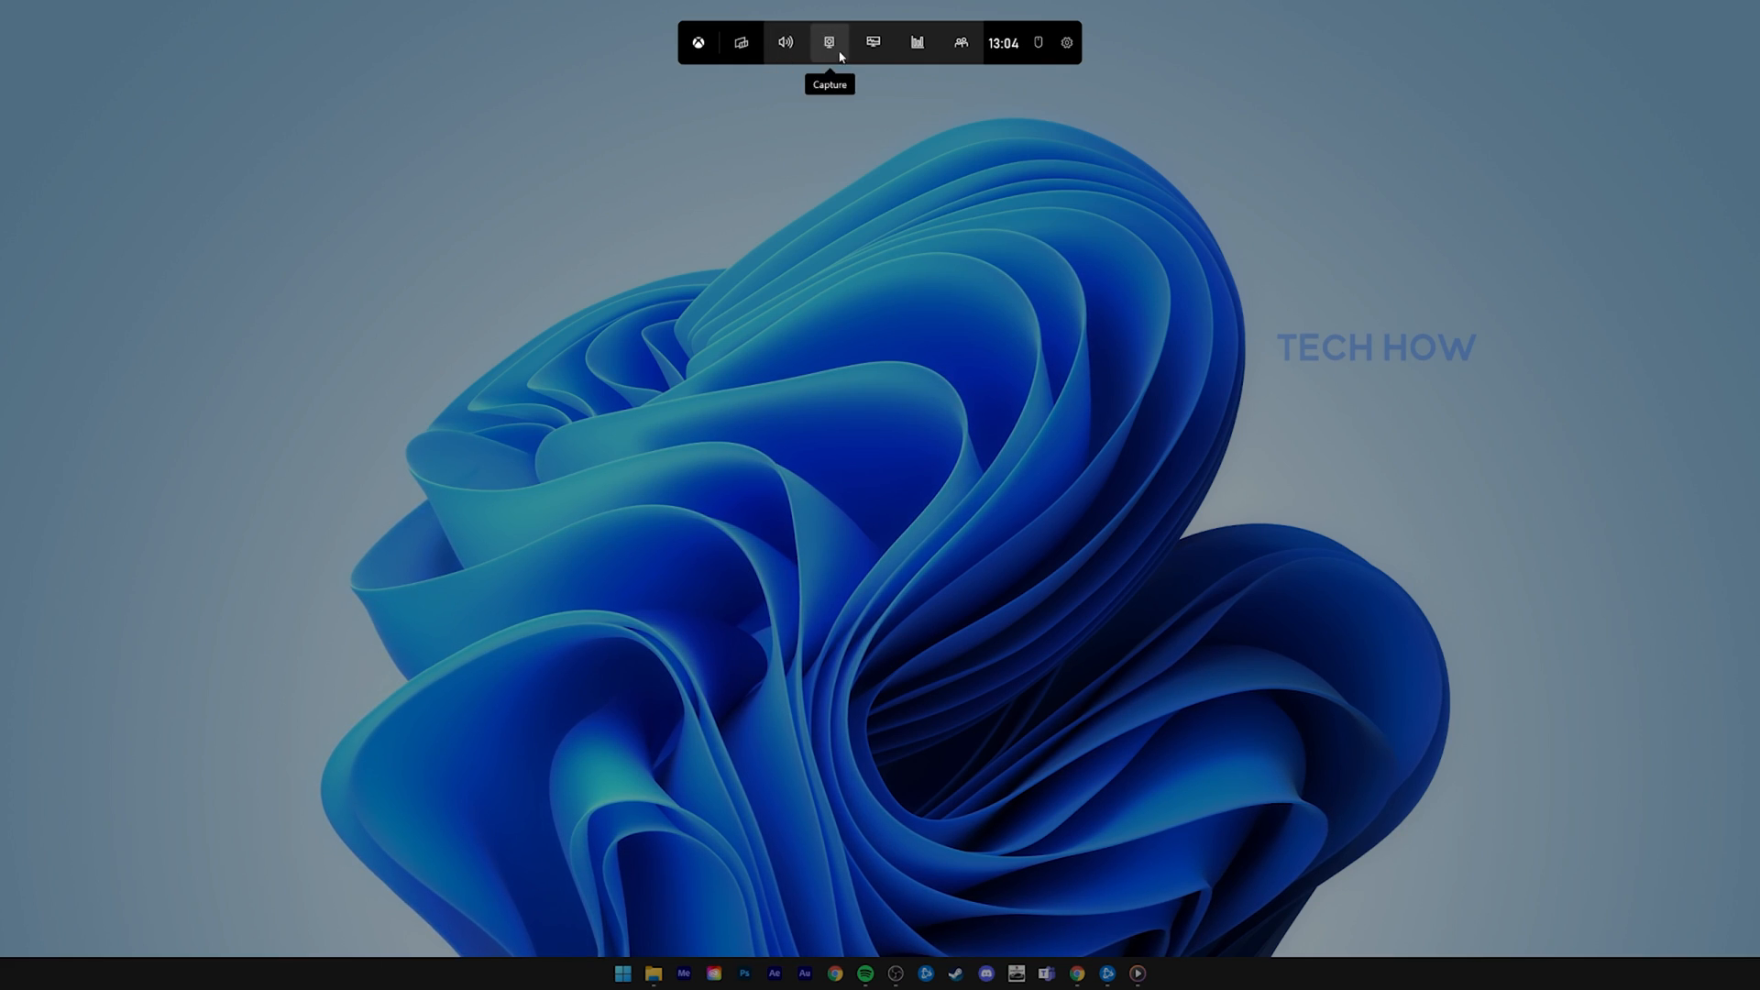
# Search Start for Settings and go to Gaming › Game Mode, with Game Mode on
pyautogui.click(620, 972)
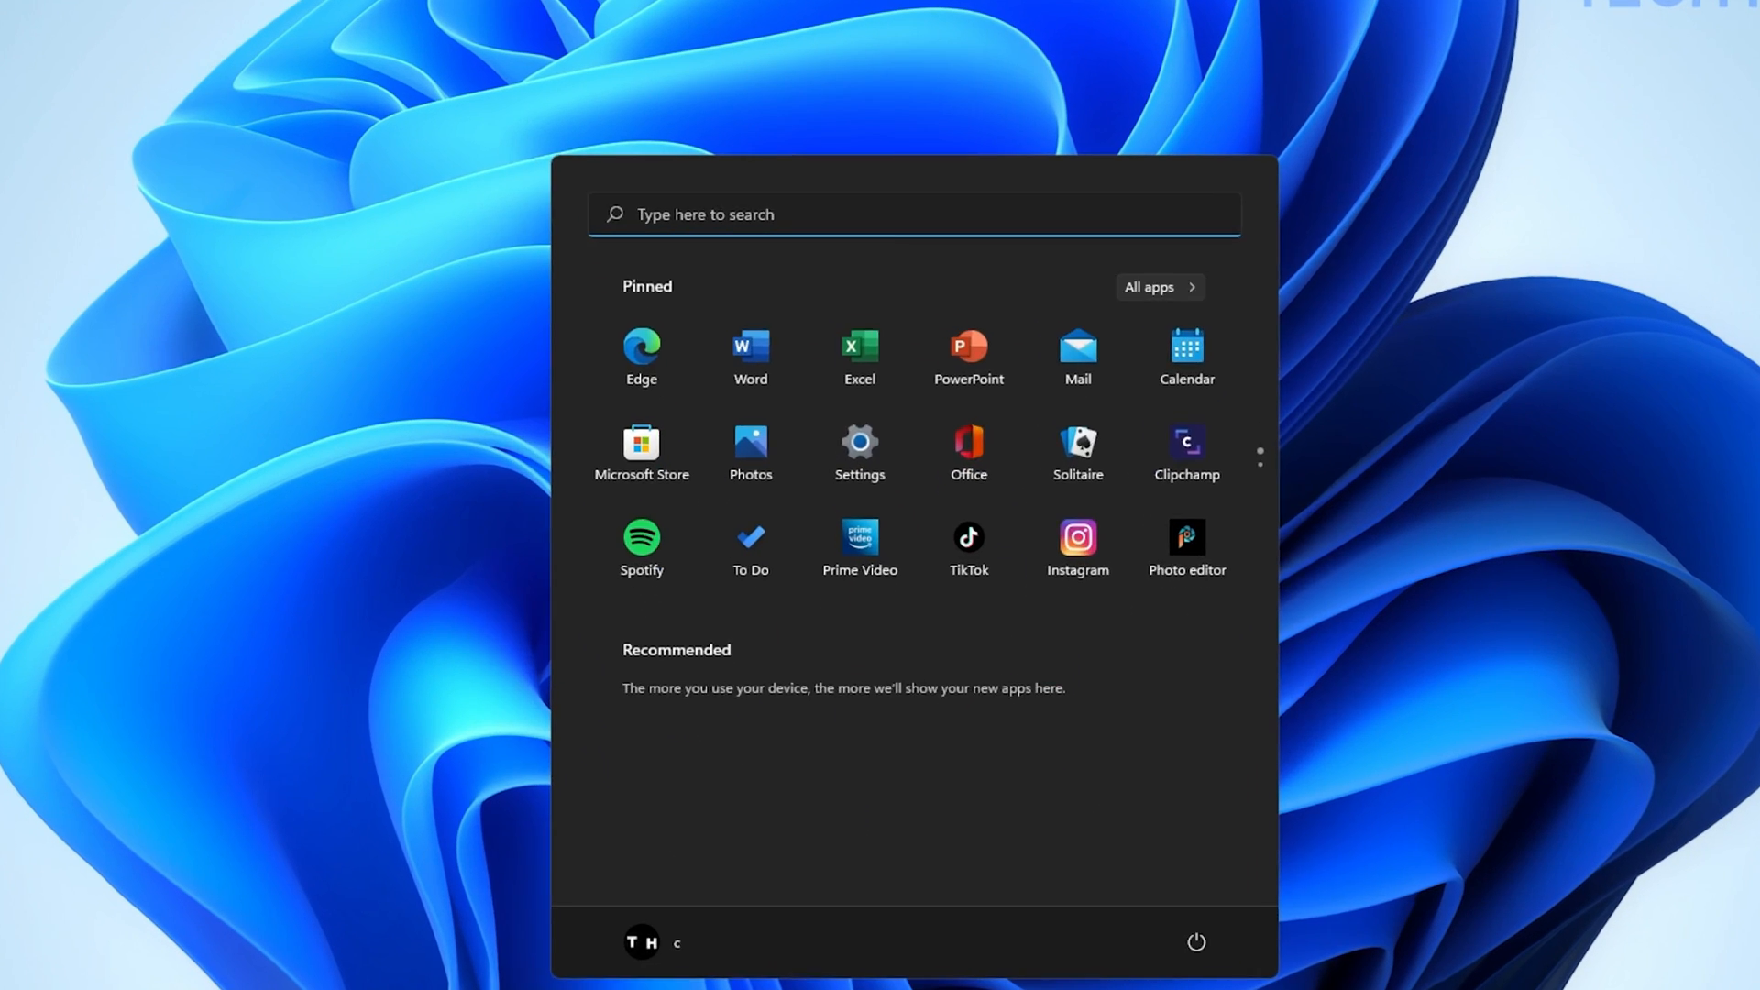
pyautogui.write('settings')
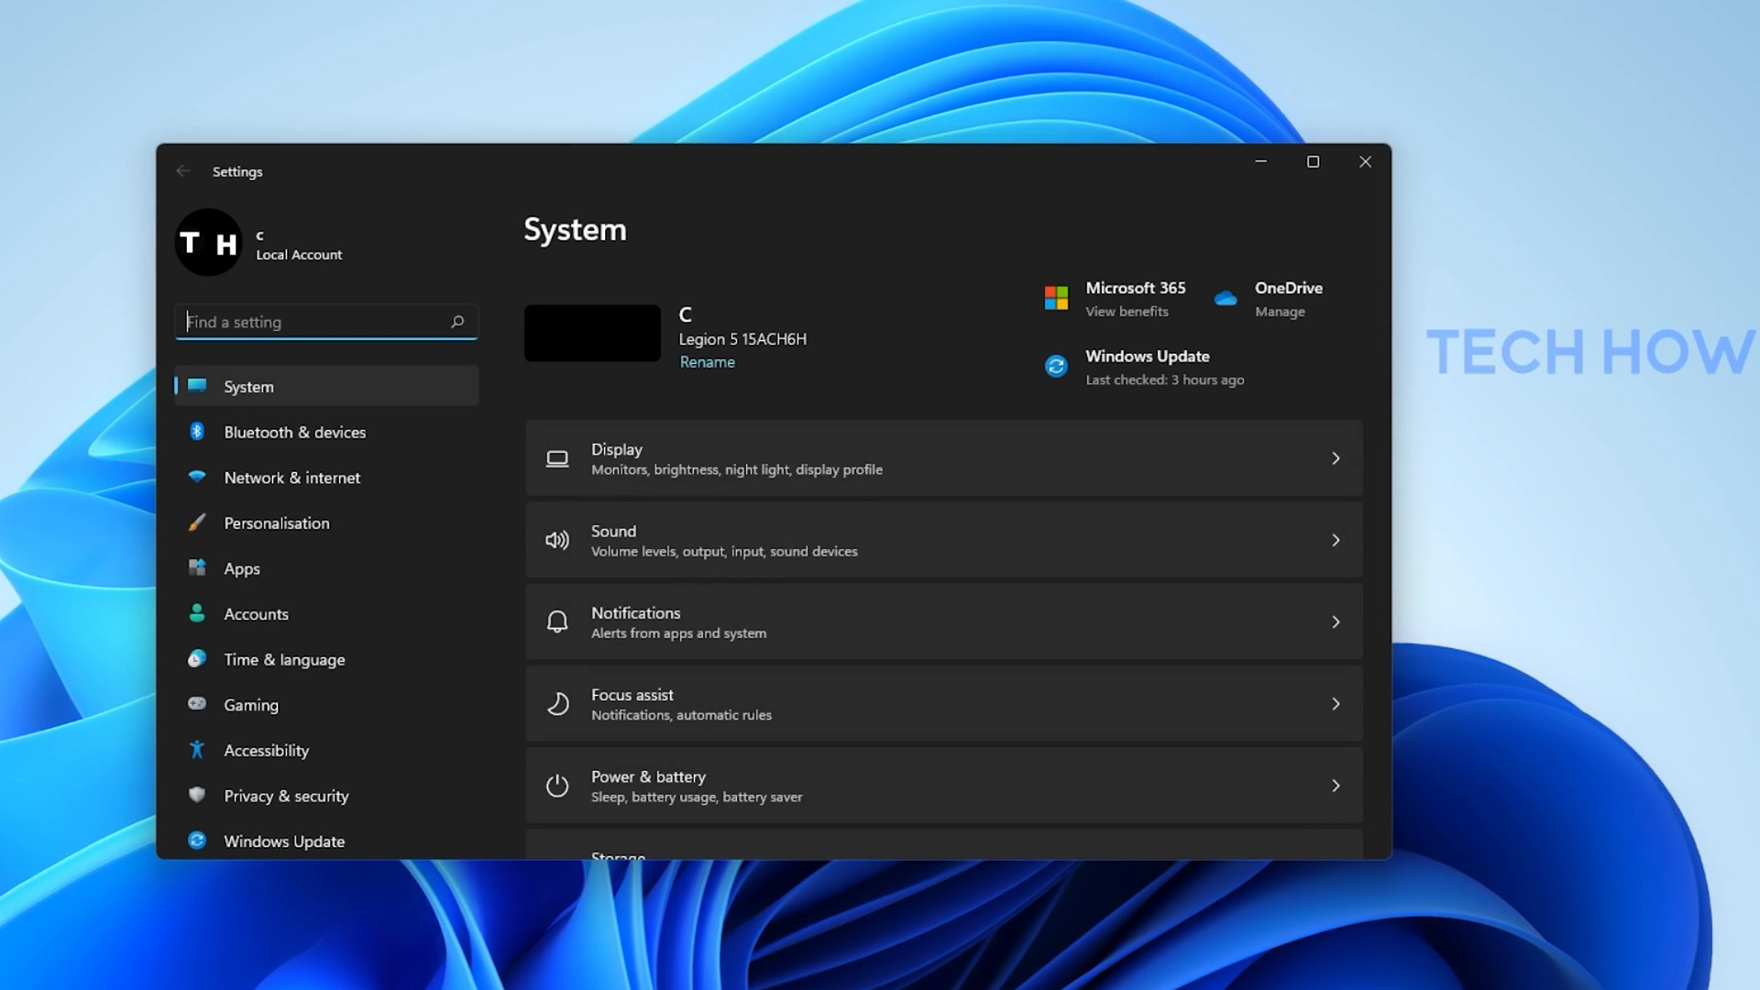
pyautogui.click(251, 704)
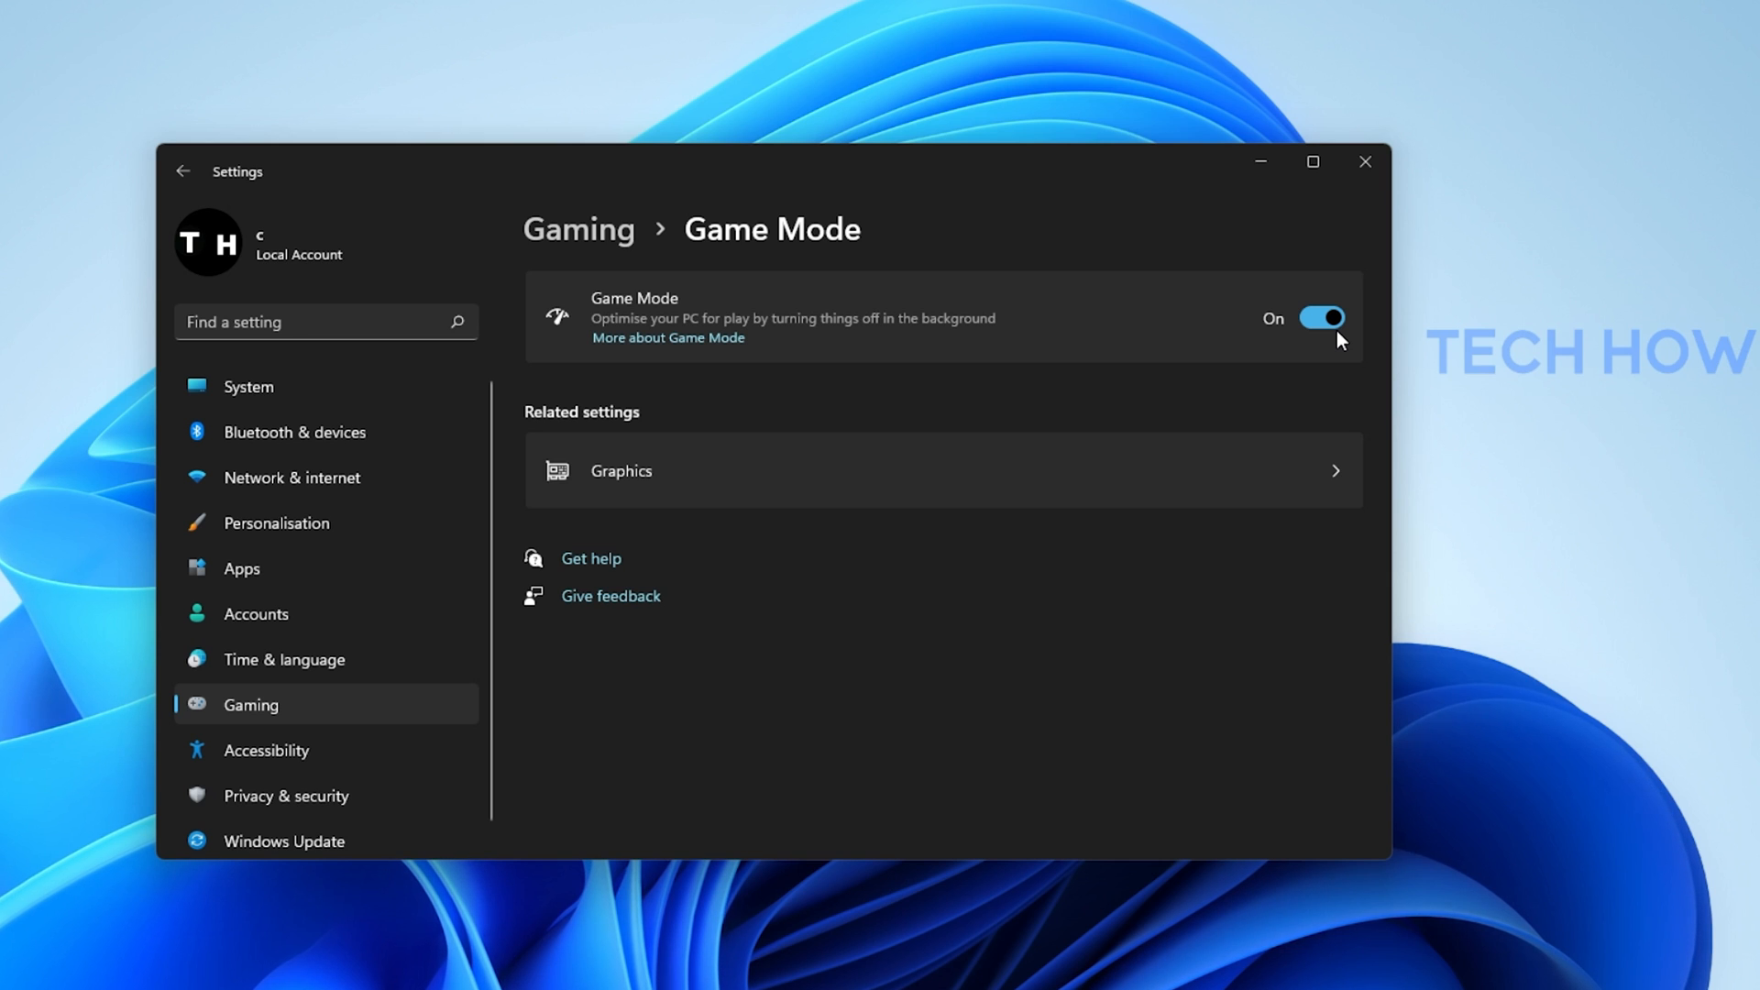
pyautogui.moveTo(1367, 294)
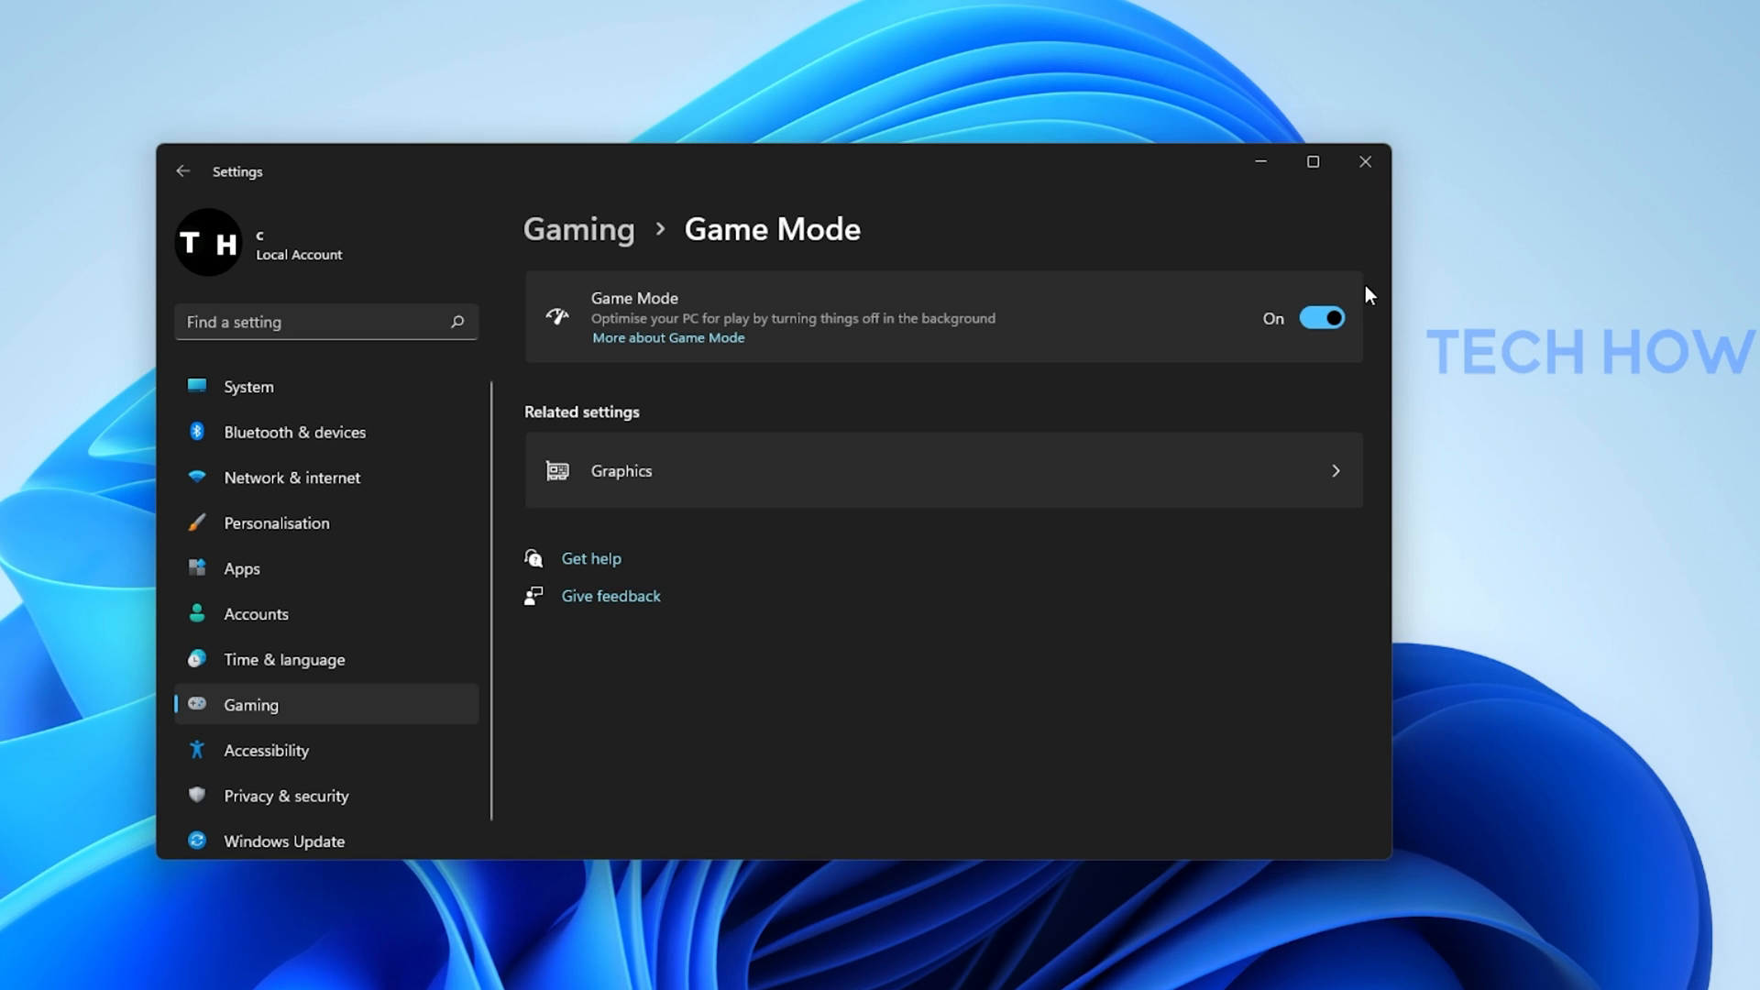
# Reopen Game Bar, expand the Resources widget with Show More, and sort processes by GPU
pyautogui.press('Win+g')
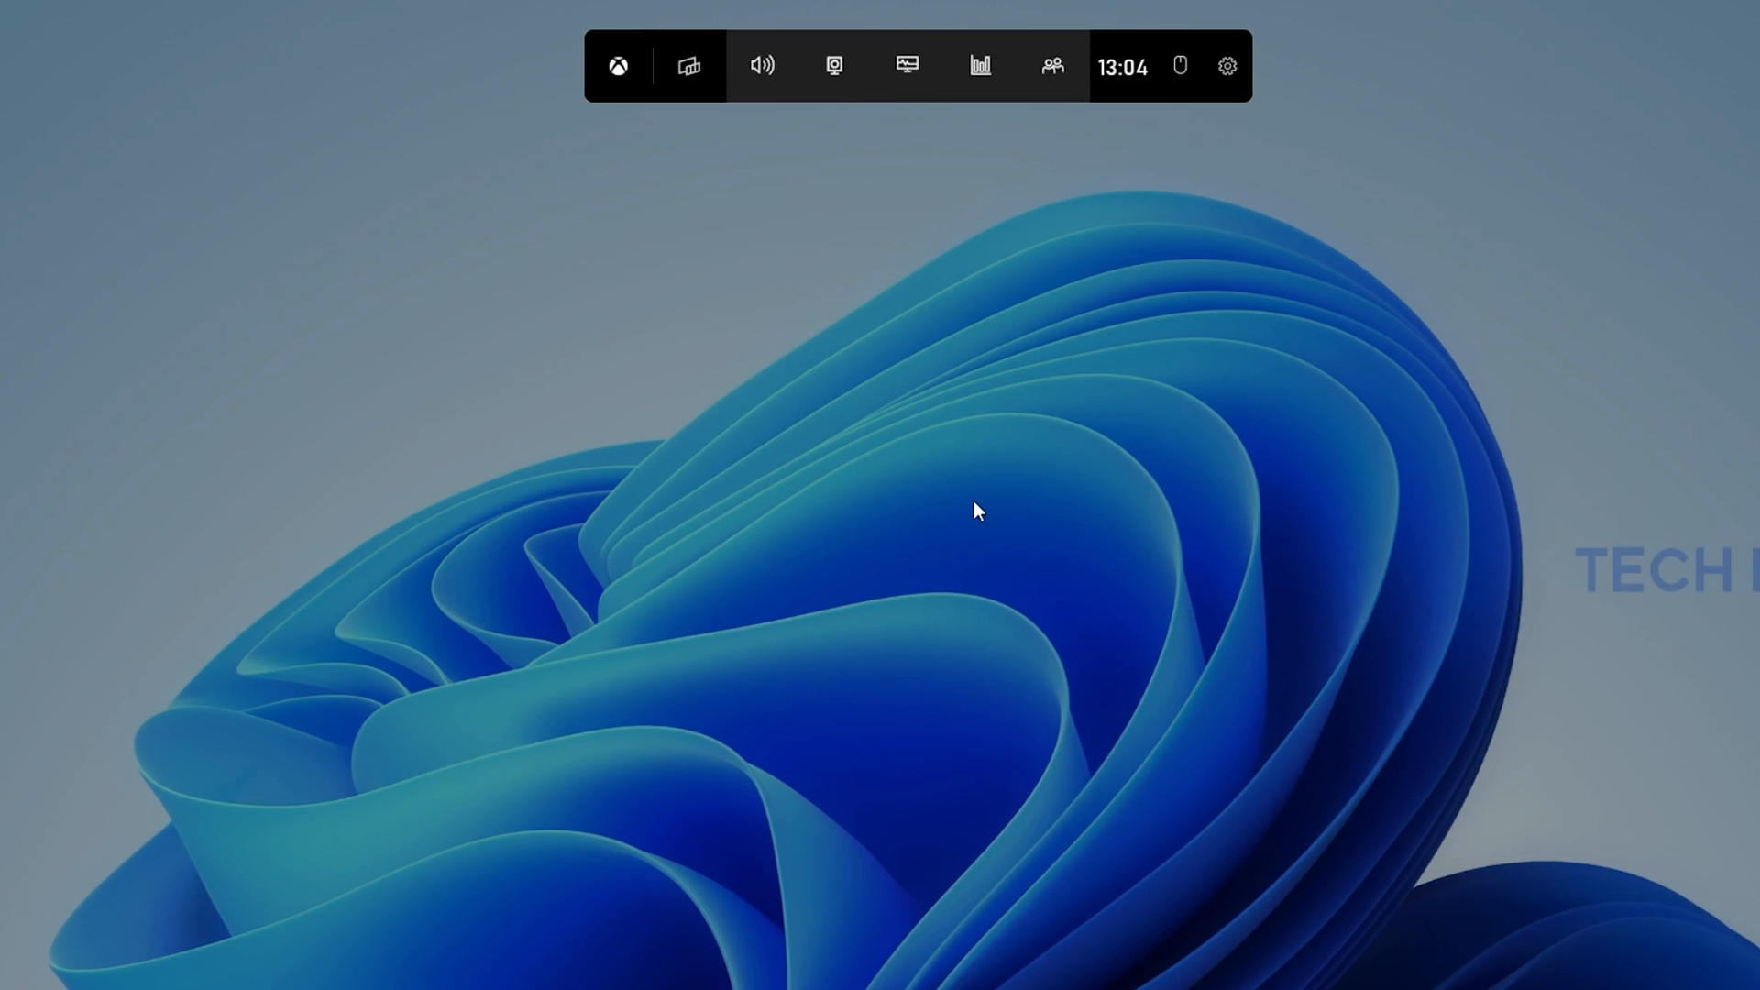
pyautogui.moveTo(762, 65)
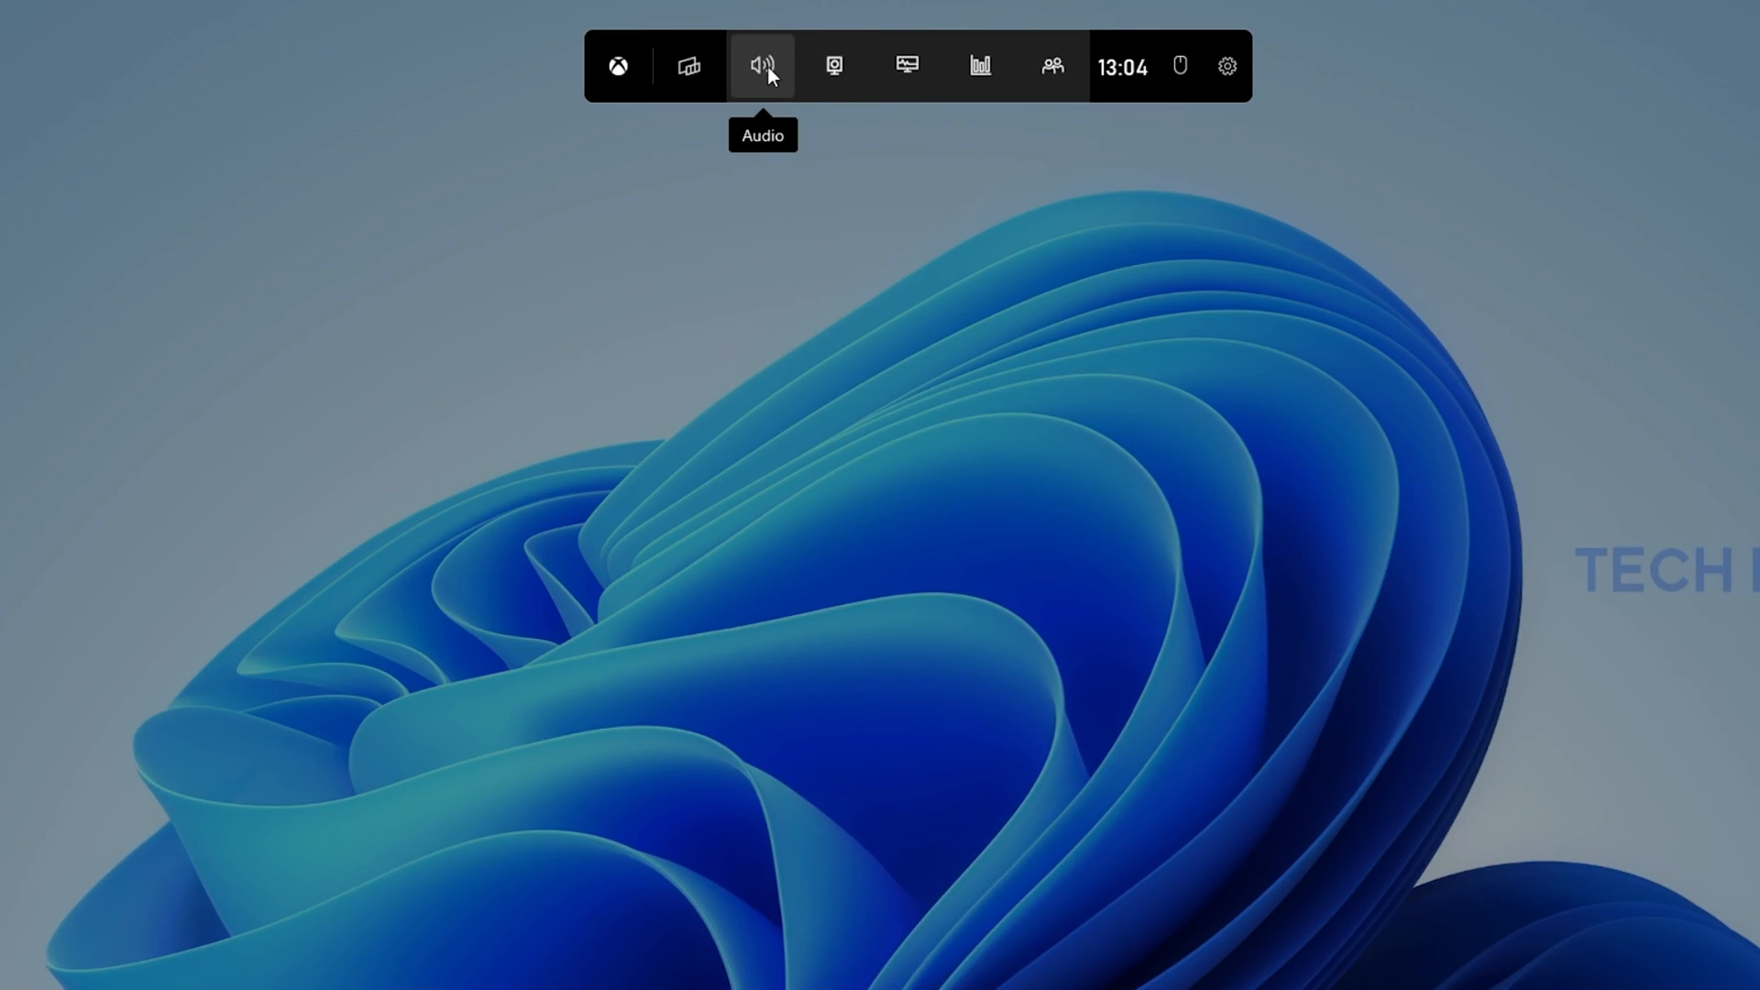
pyautogui.moveTo(906, 65)
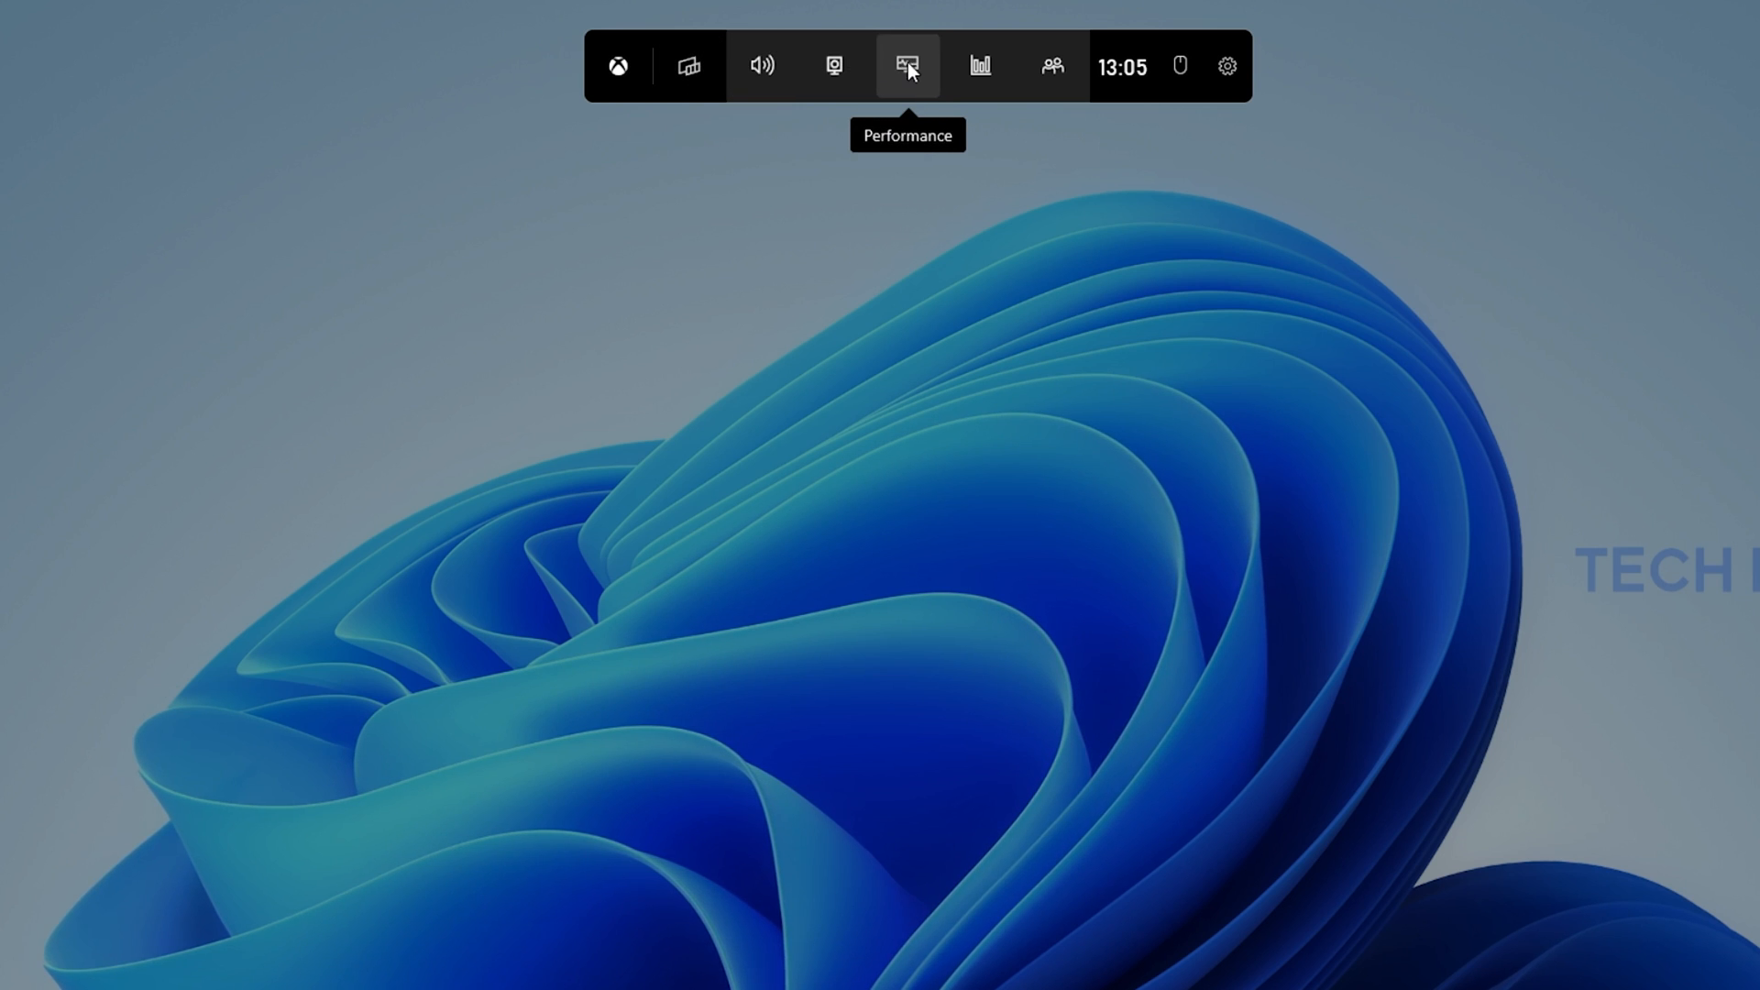
pyautogui.click(979, 65)
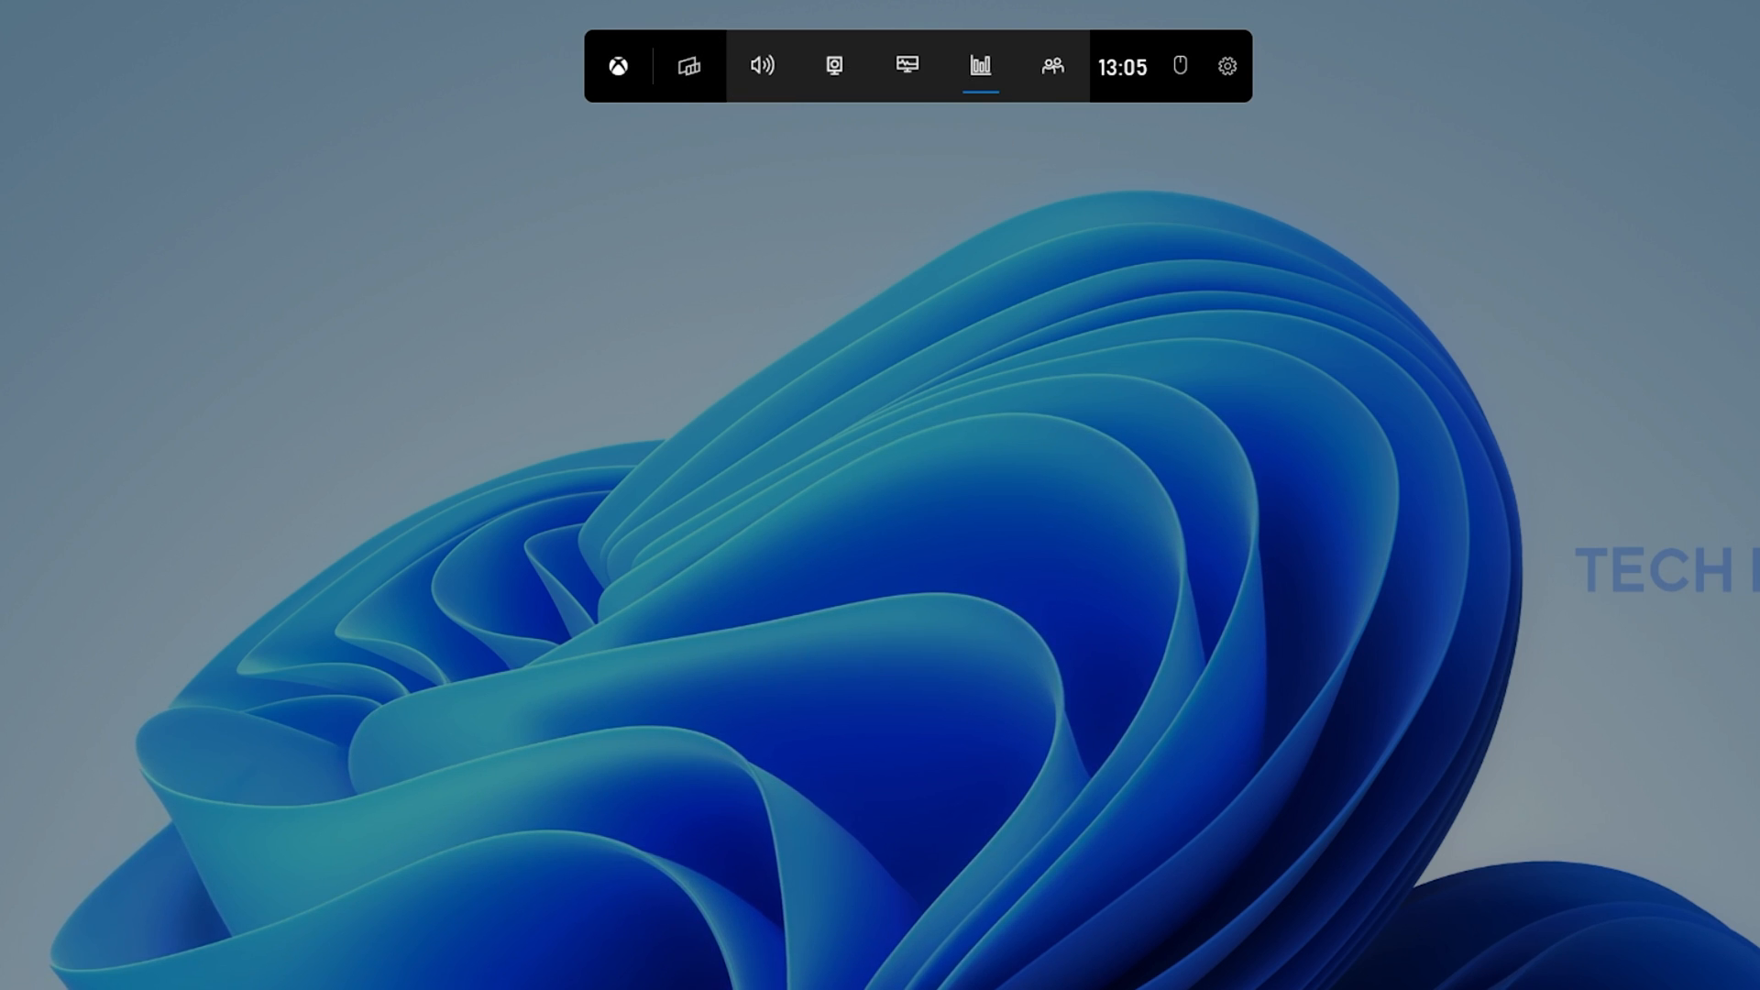
pyautogui.click(979, 65)
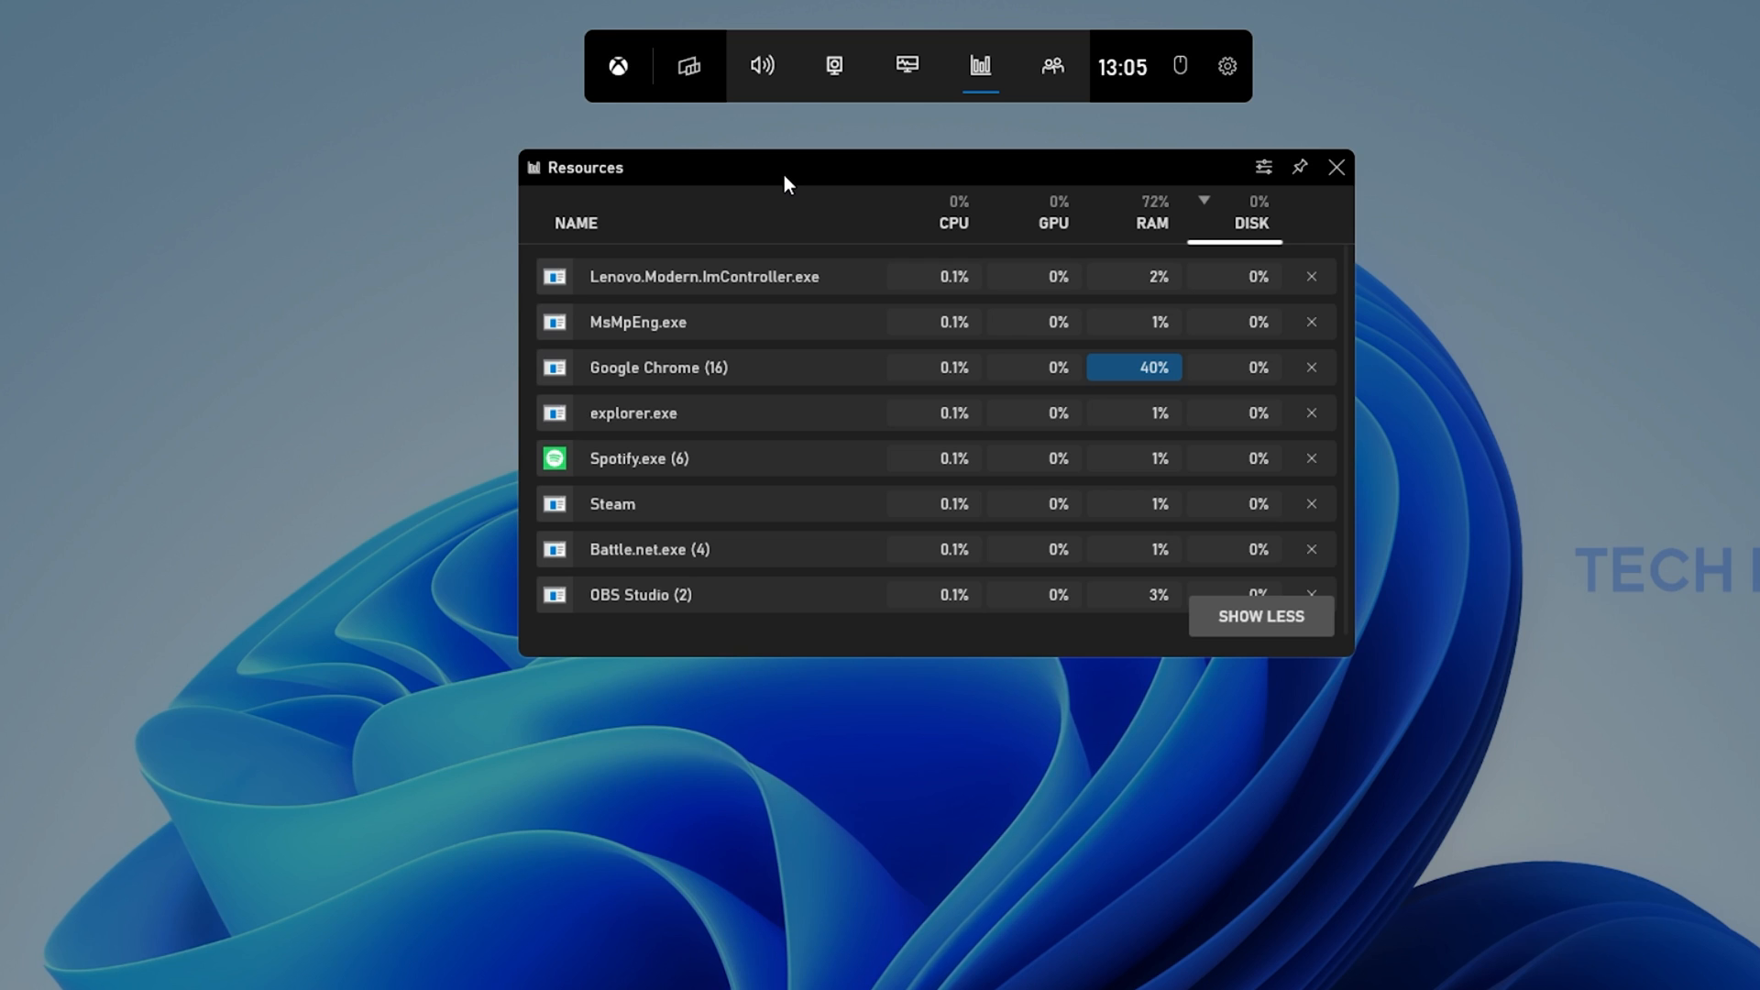
pyautogui.moveTo(1351, 656)
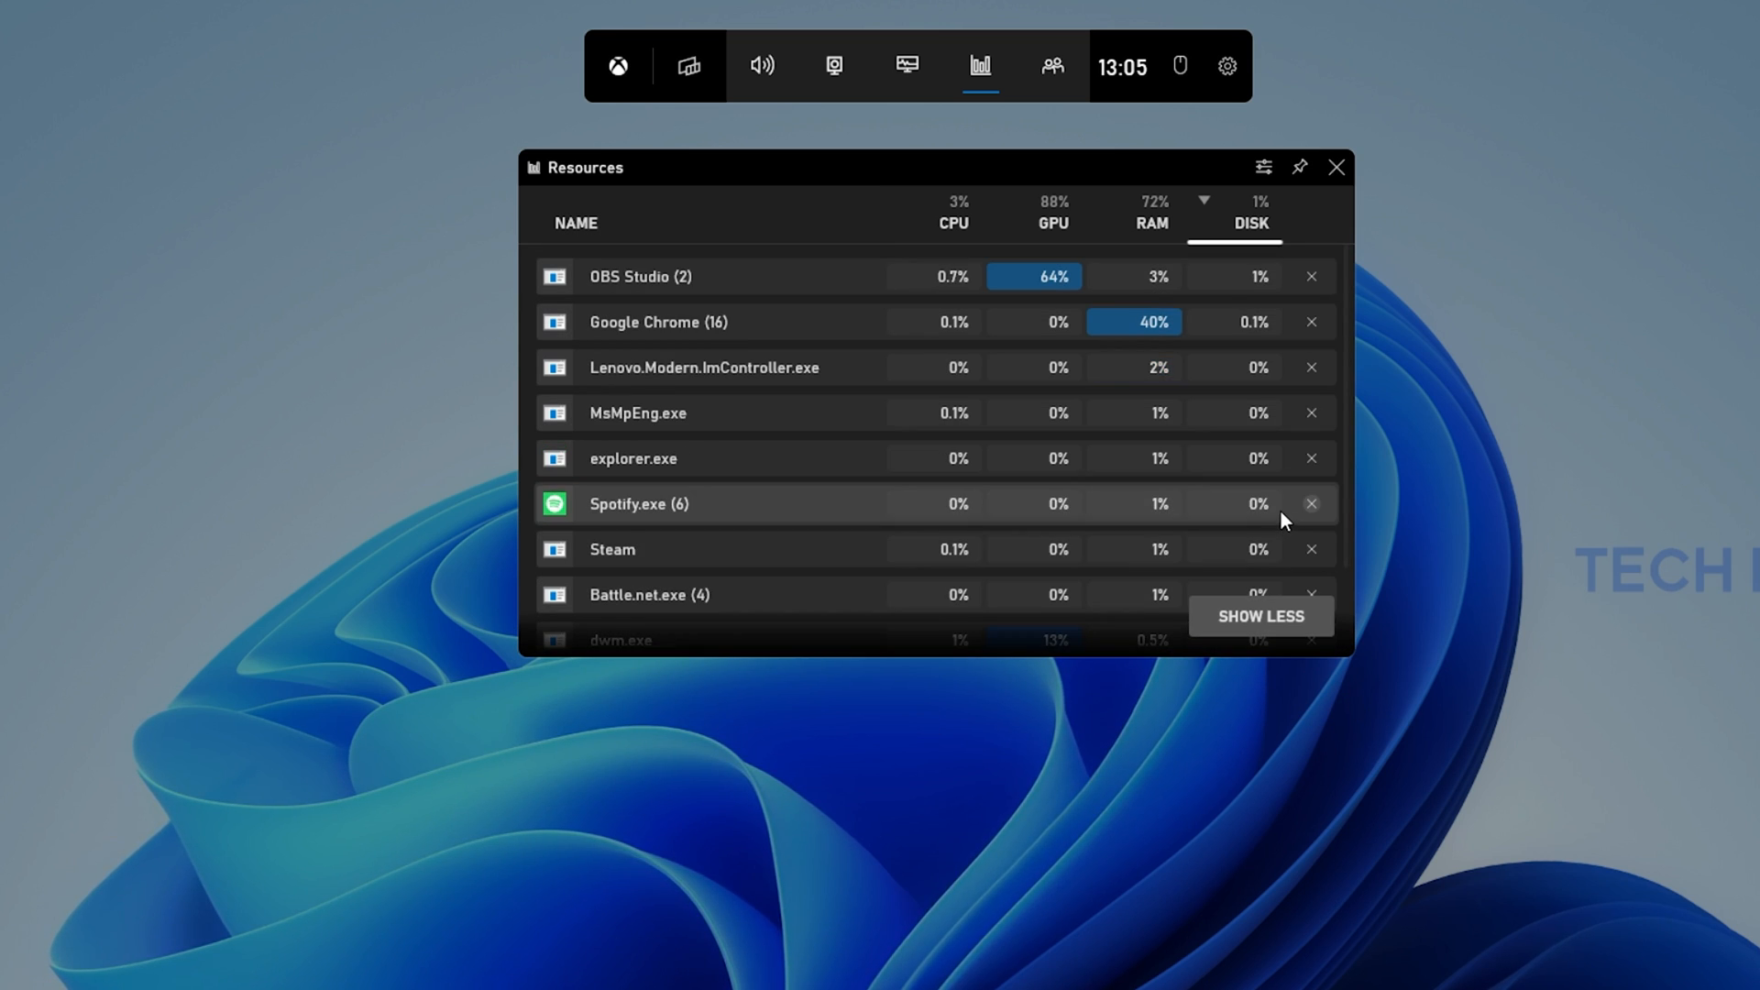
pyautogui.click(1051, 222)
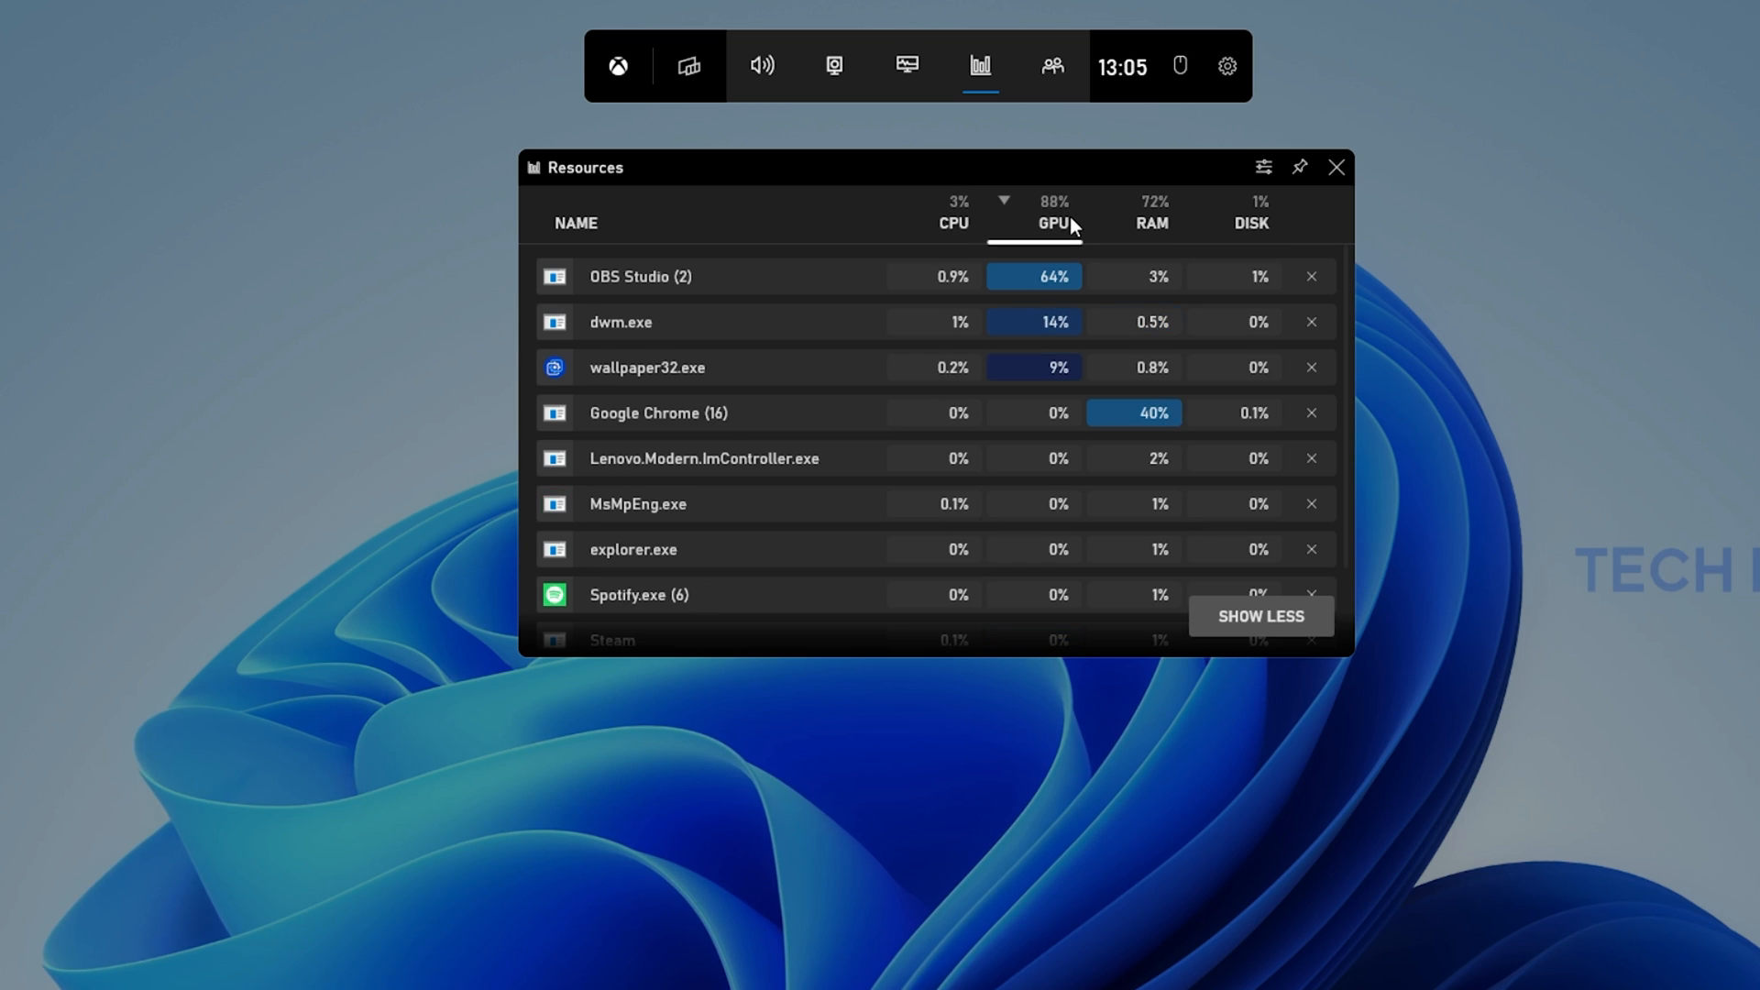
pyautogui.moveTo(1192, 214)
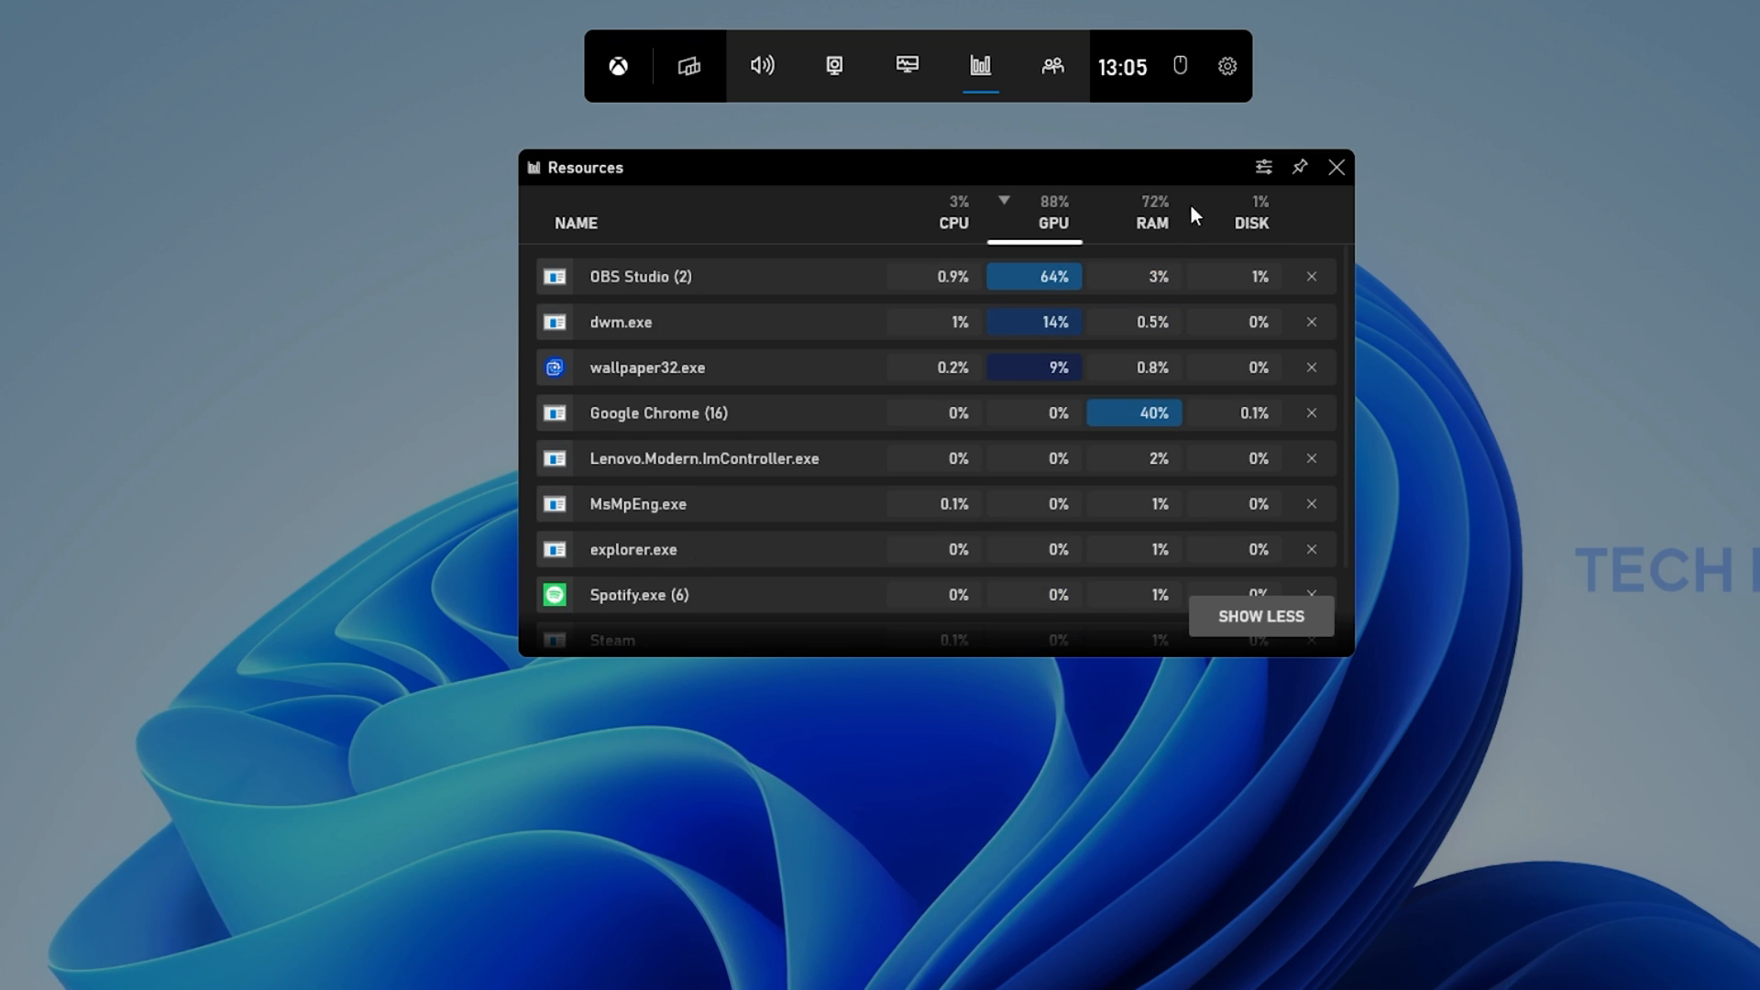
pyautogui.moveTo(1251, 216)
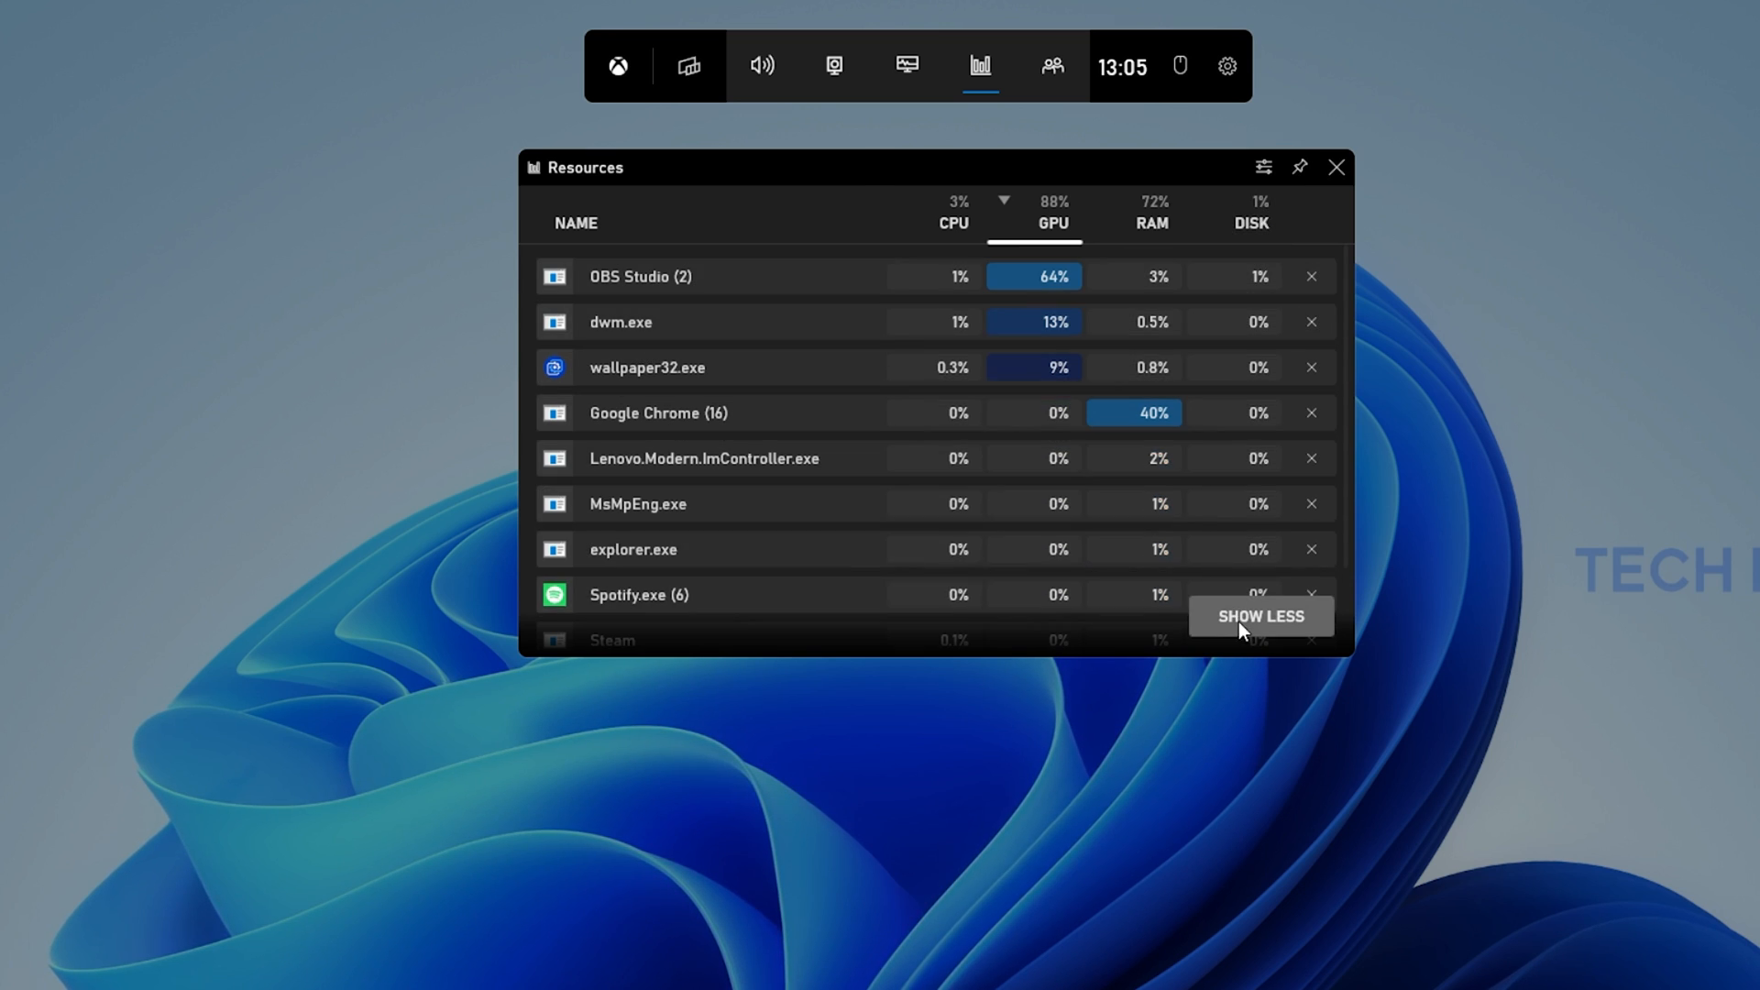
pyautogui.click(1260, 615)
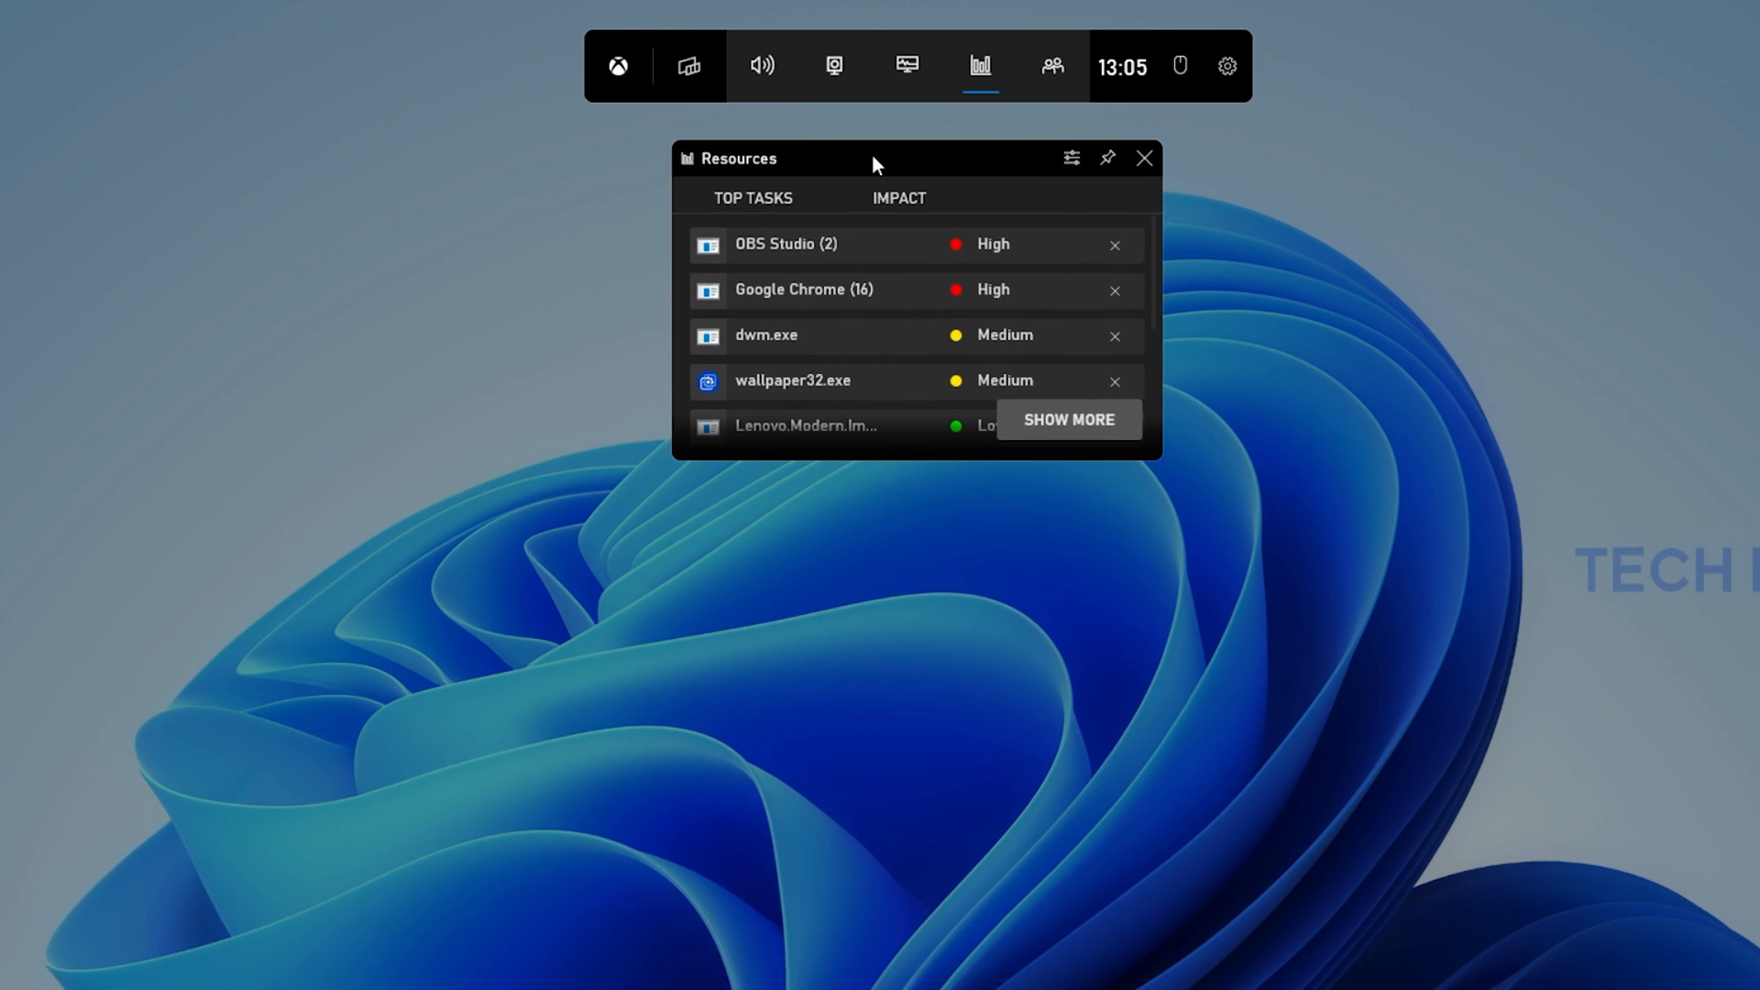
pyautogui.scroll(-3)
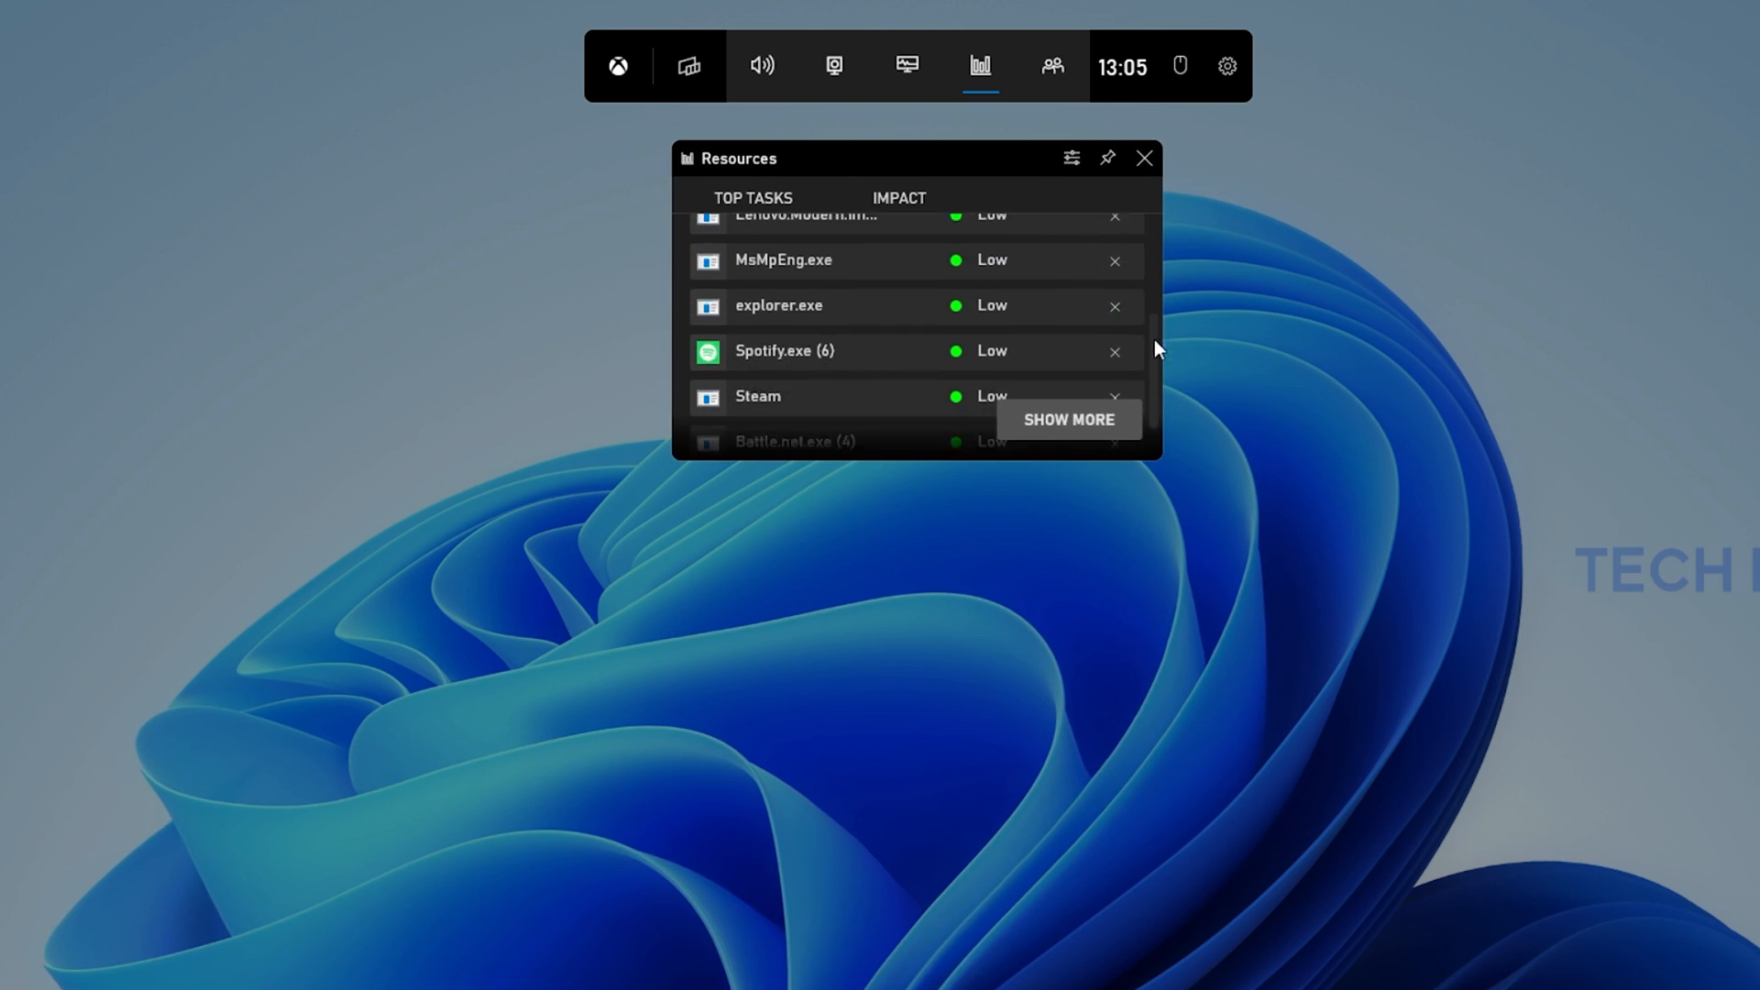
pyautogui.scroll(3)
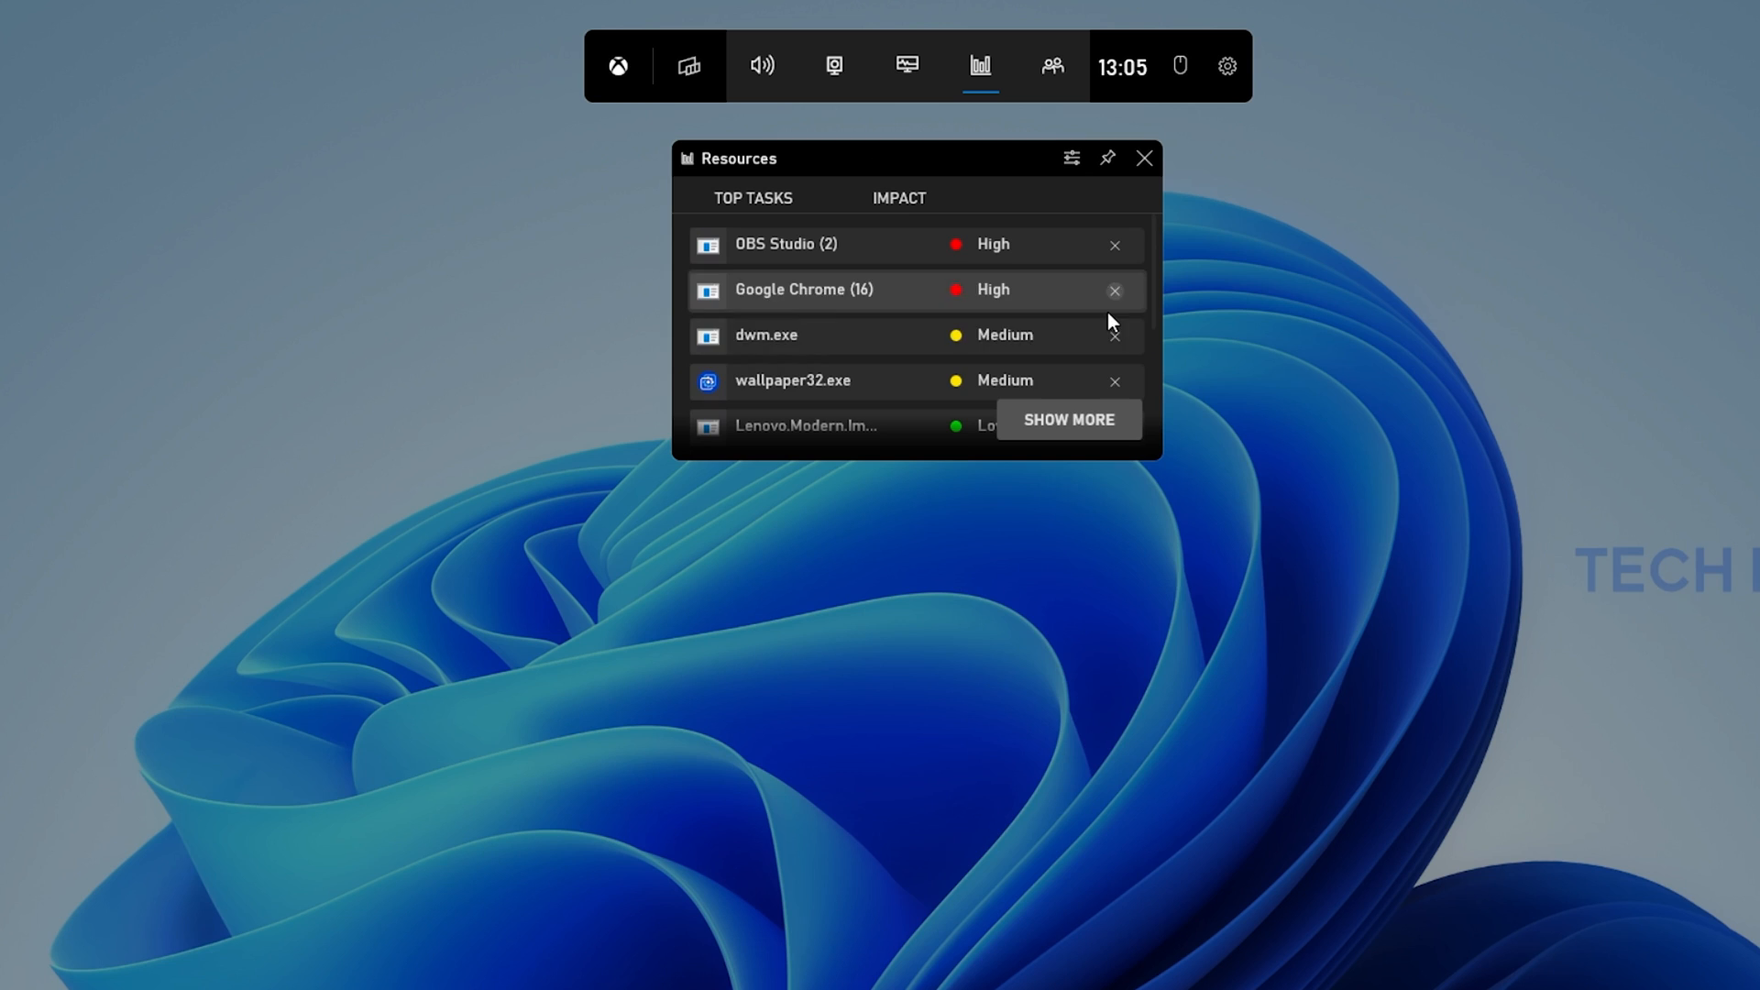
pyautogui.click(1065, 419)
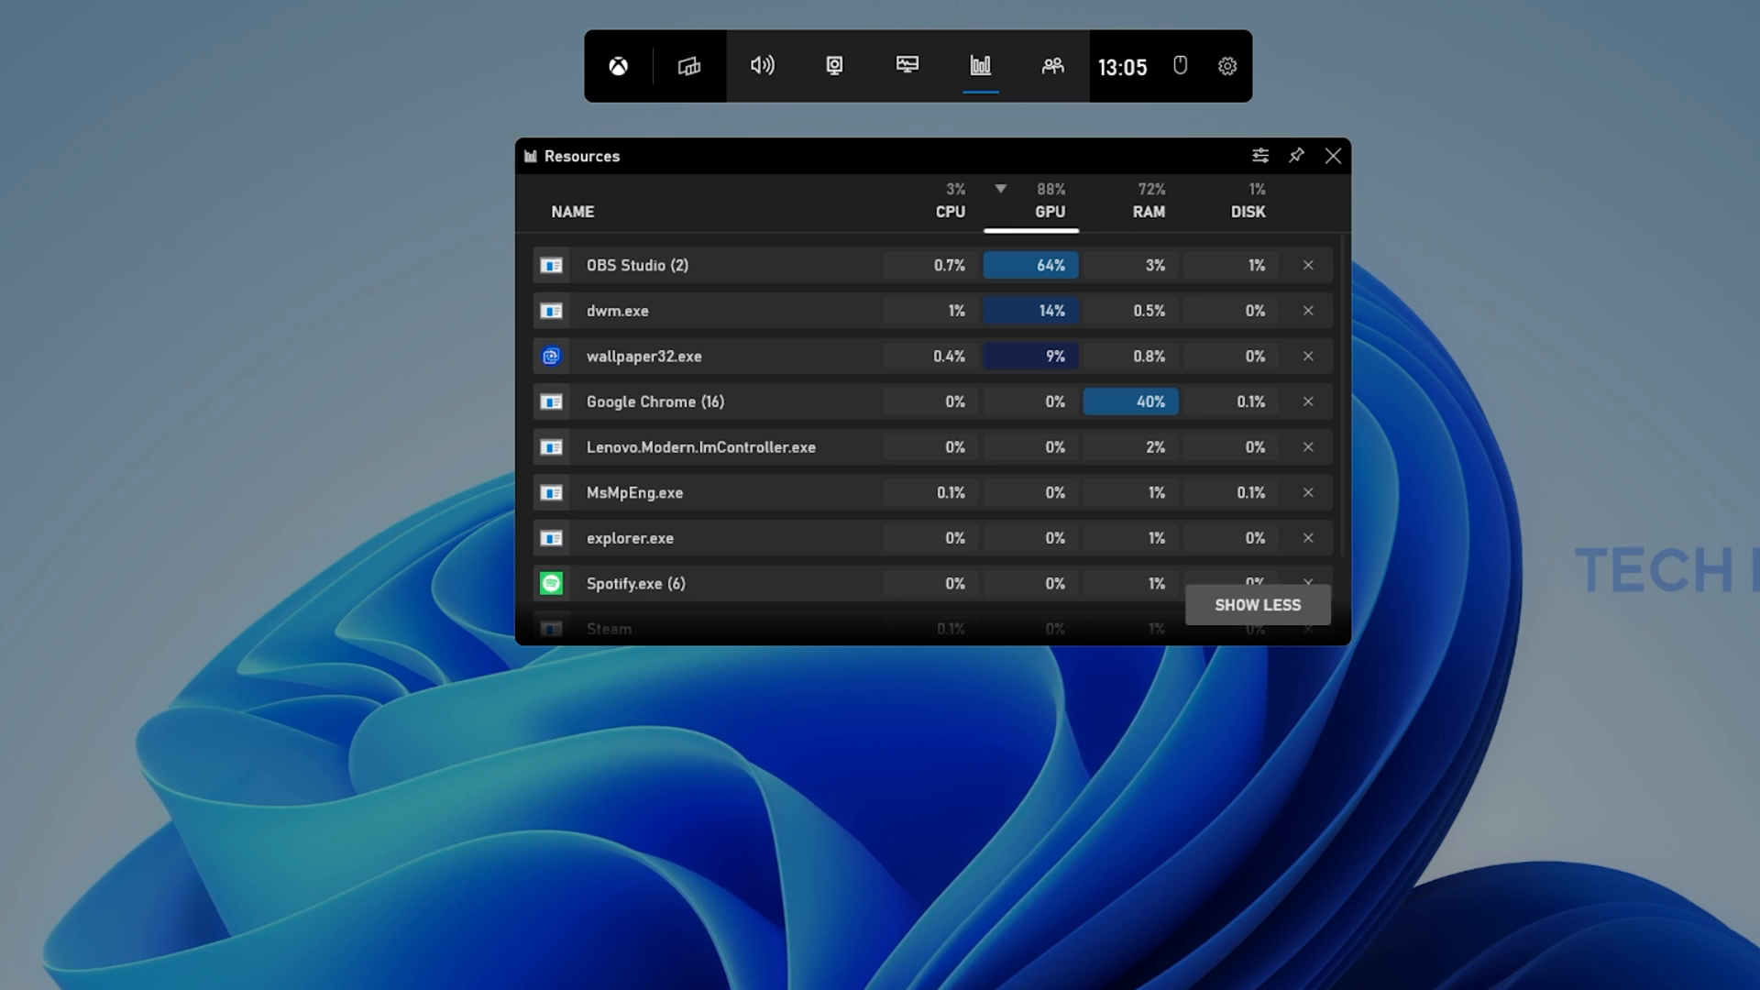
# Give the Resources widget a Green accent colour, keeping override transparency at 100
pyautogui.click(1259, 155)
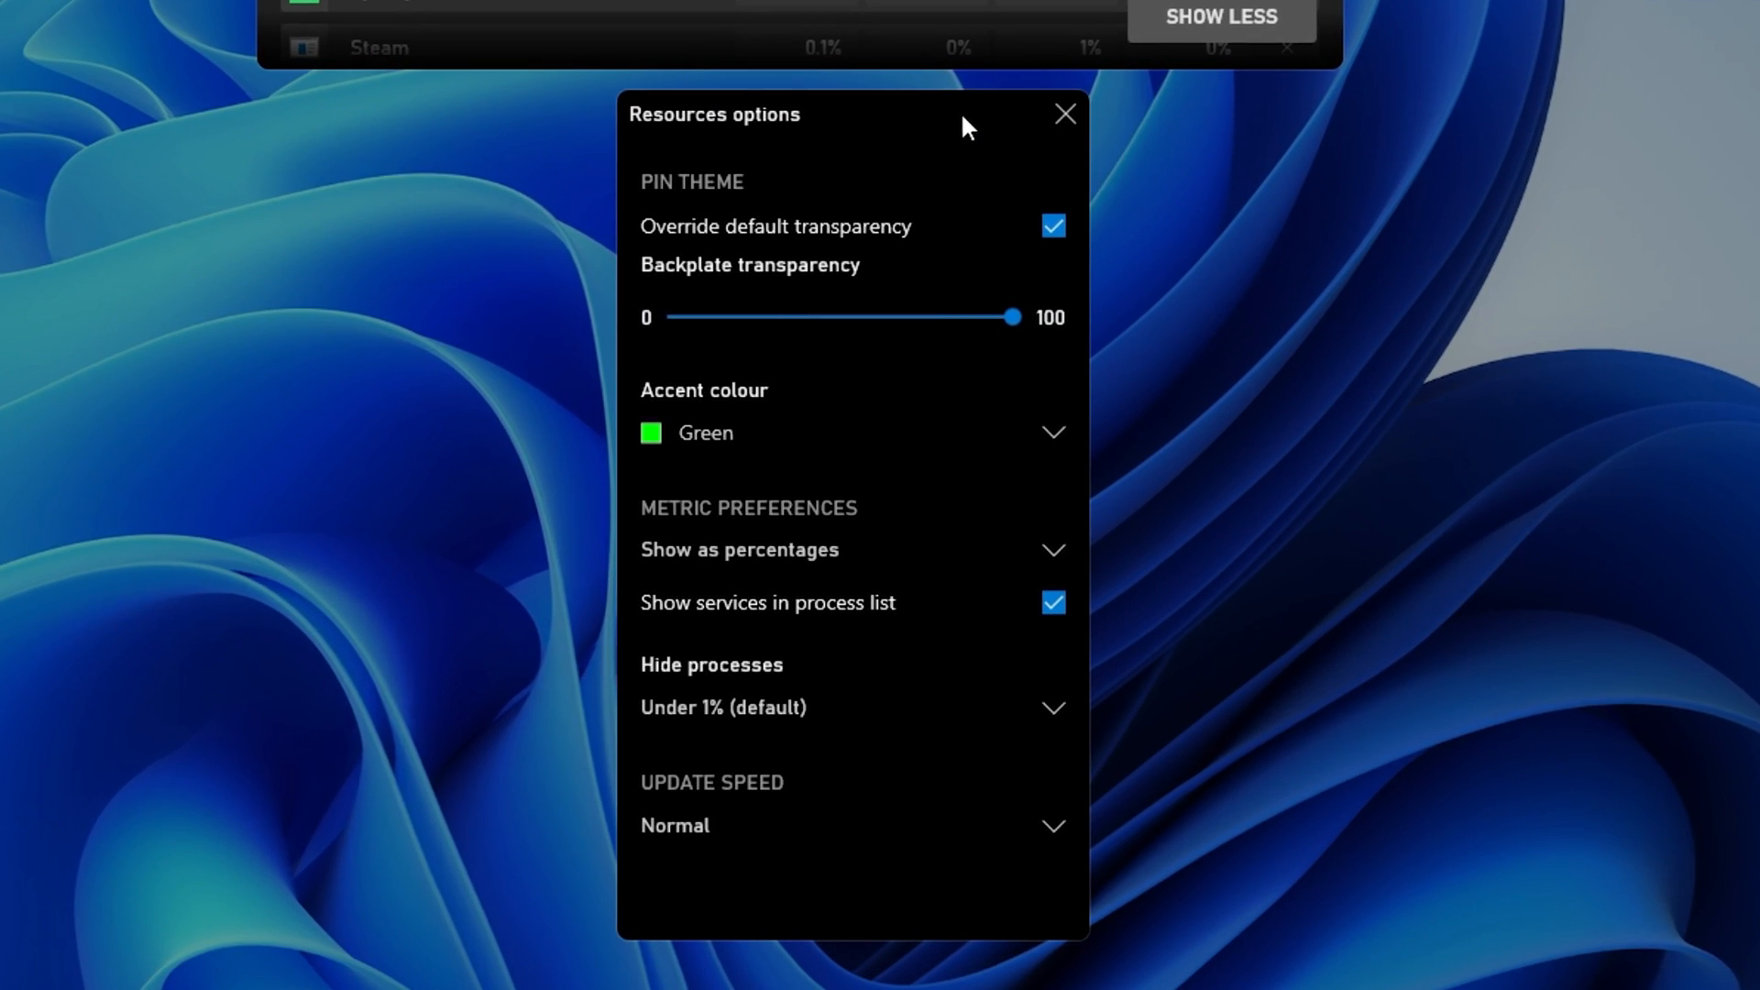
pyautogui.click(1051, 226)
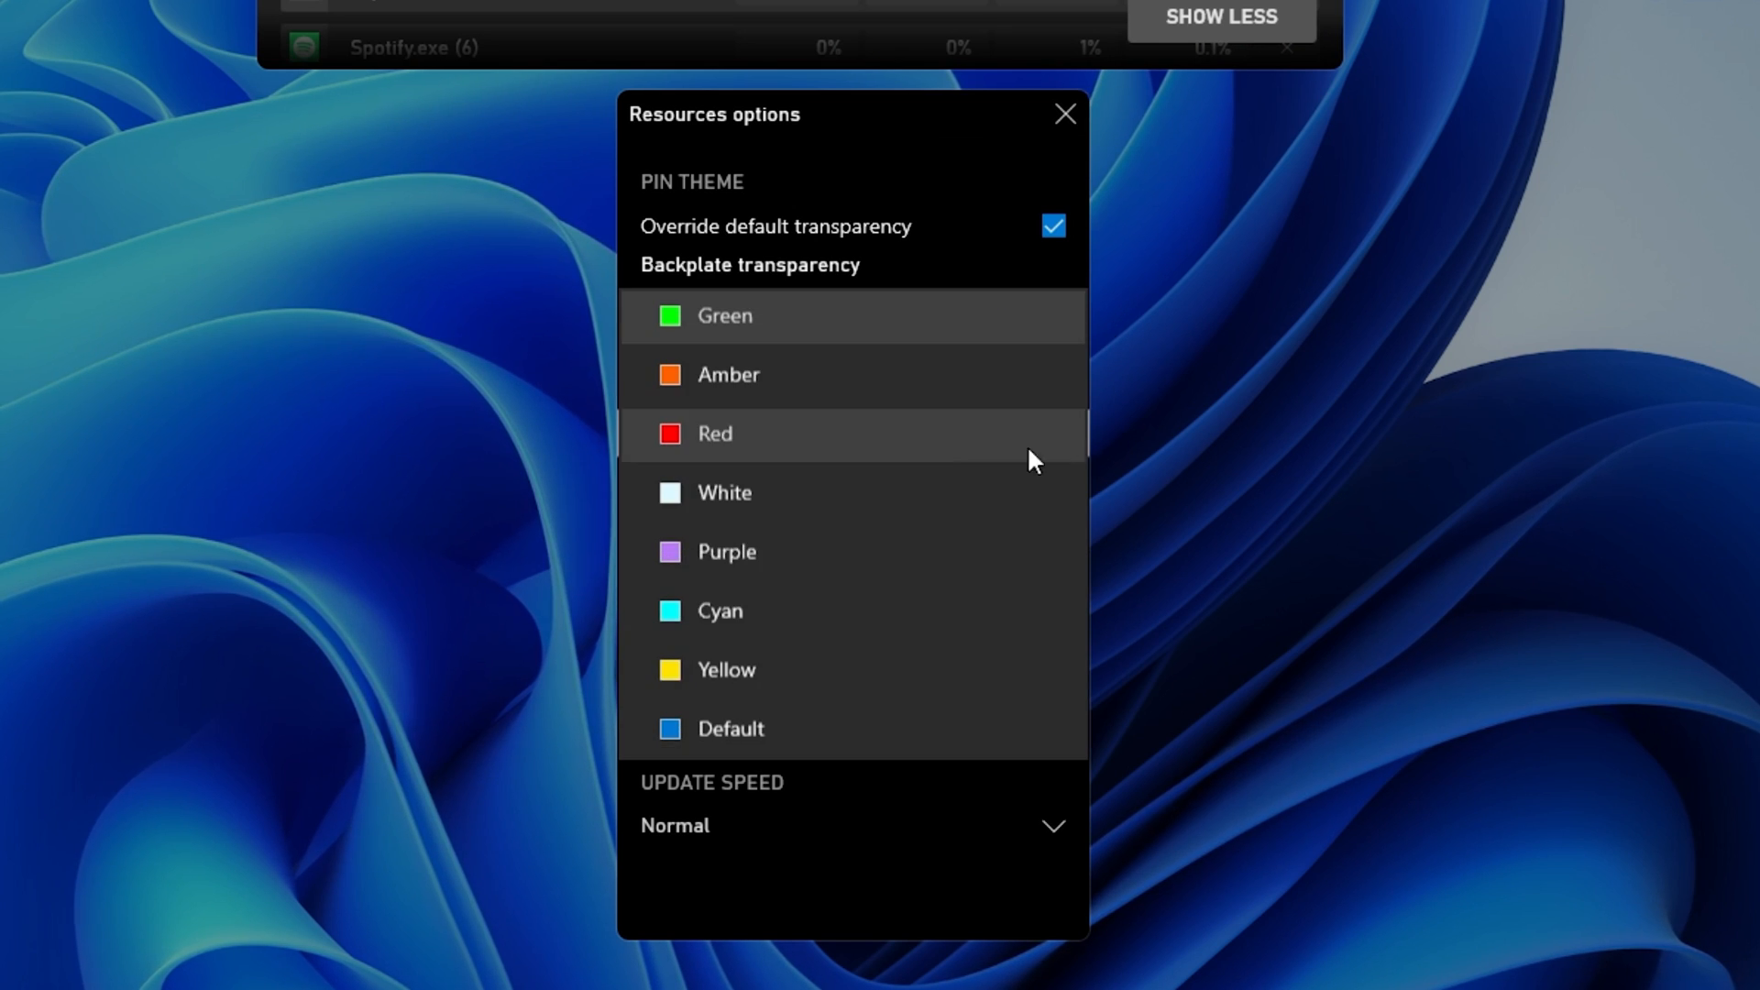
pyautogui.moveTo(844, 324)
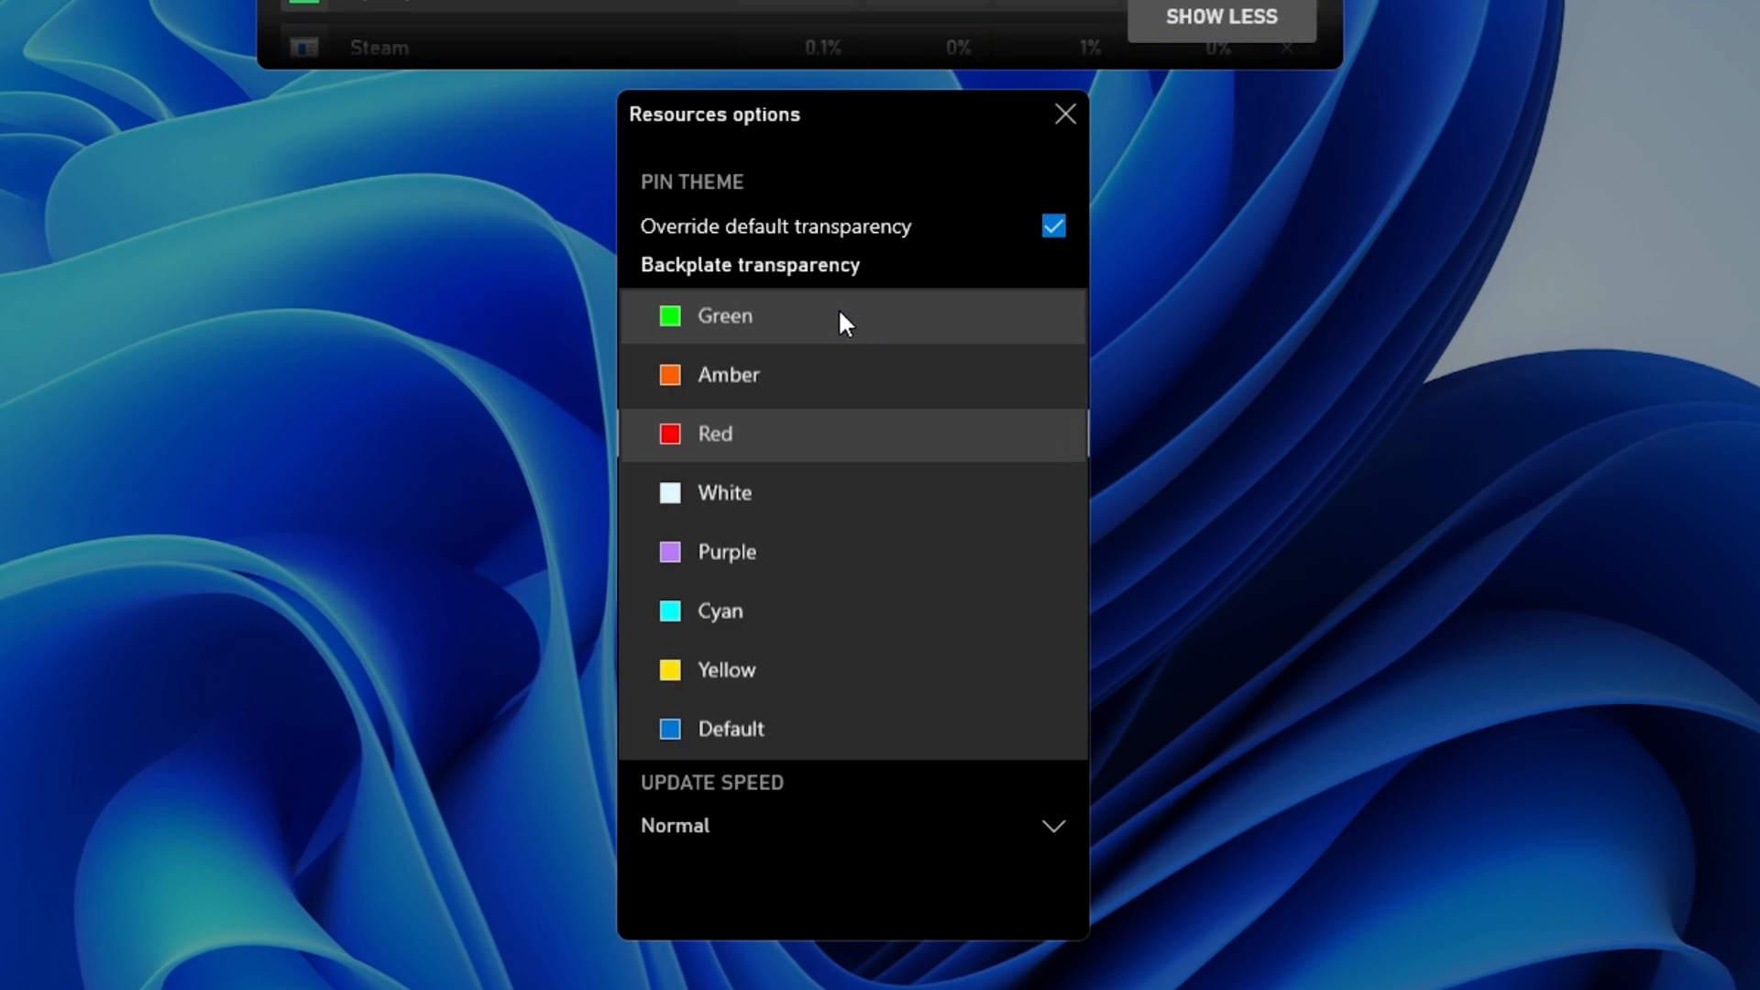
pyautogui.click(724, 315)
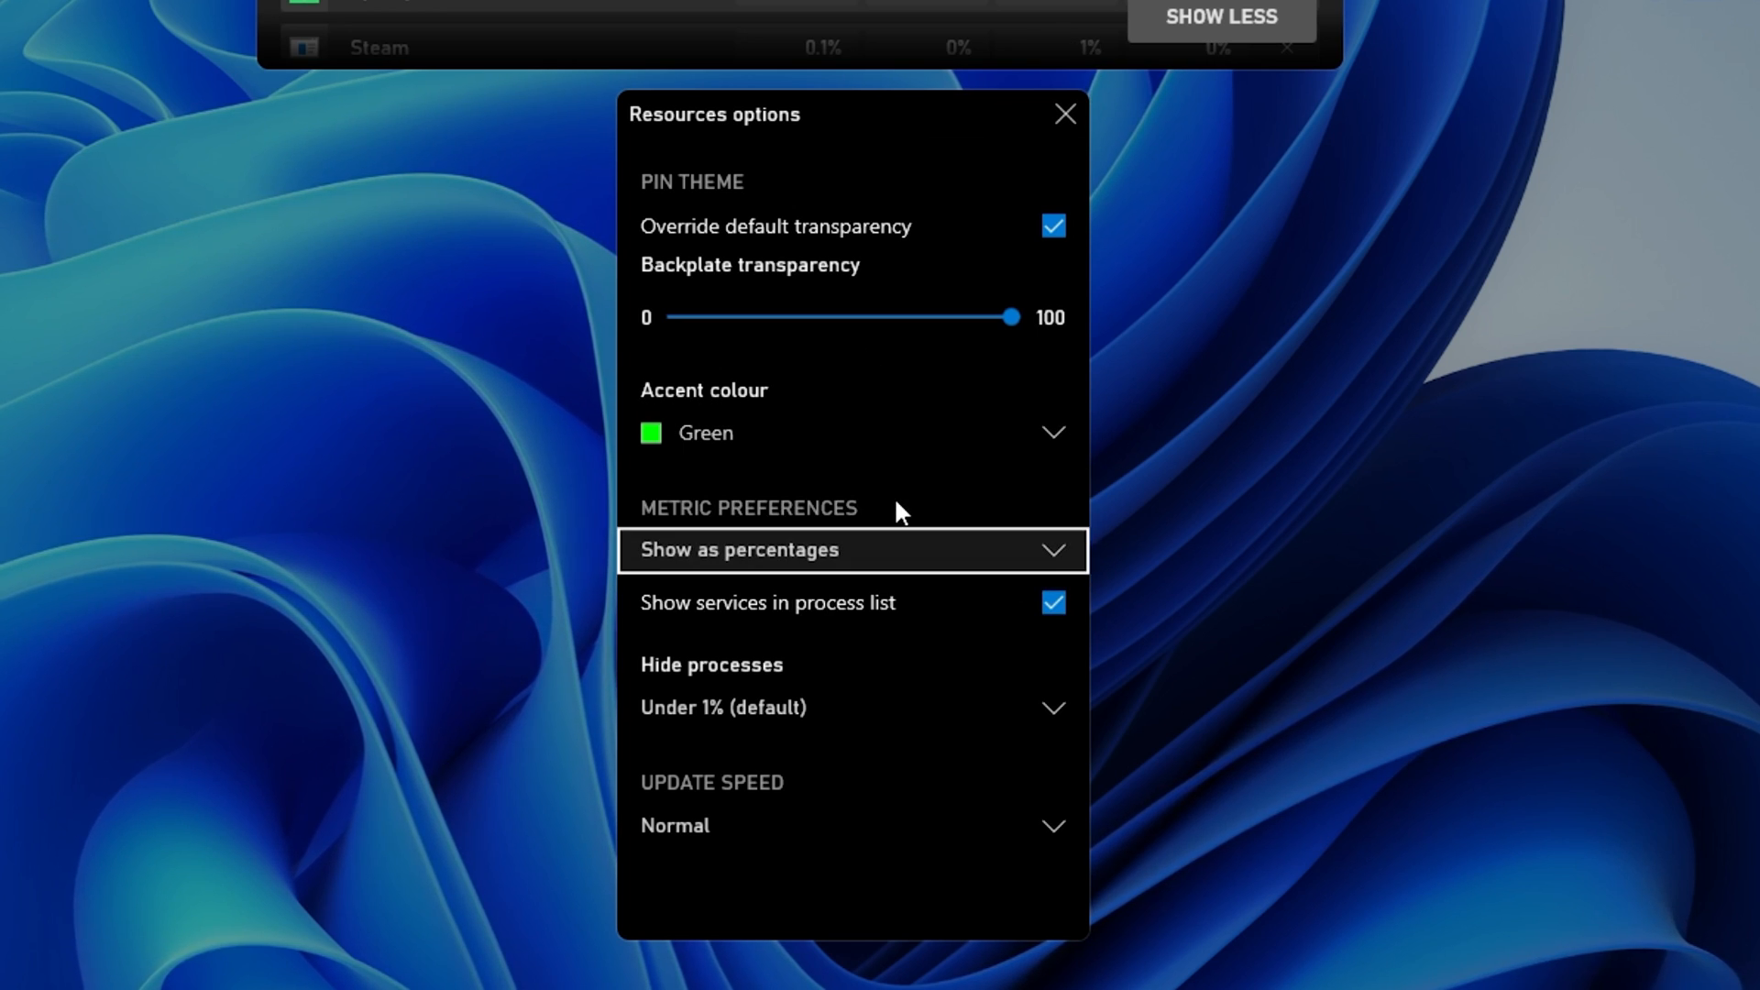
pyautogui.moveTo(881, 586)
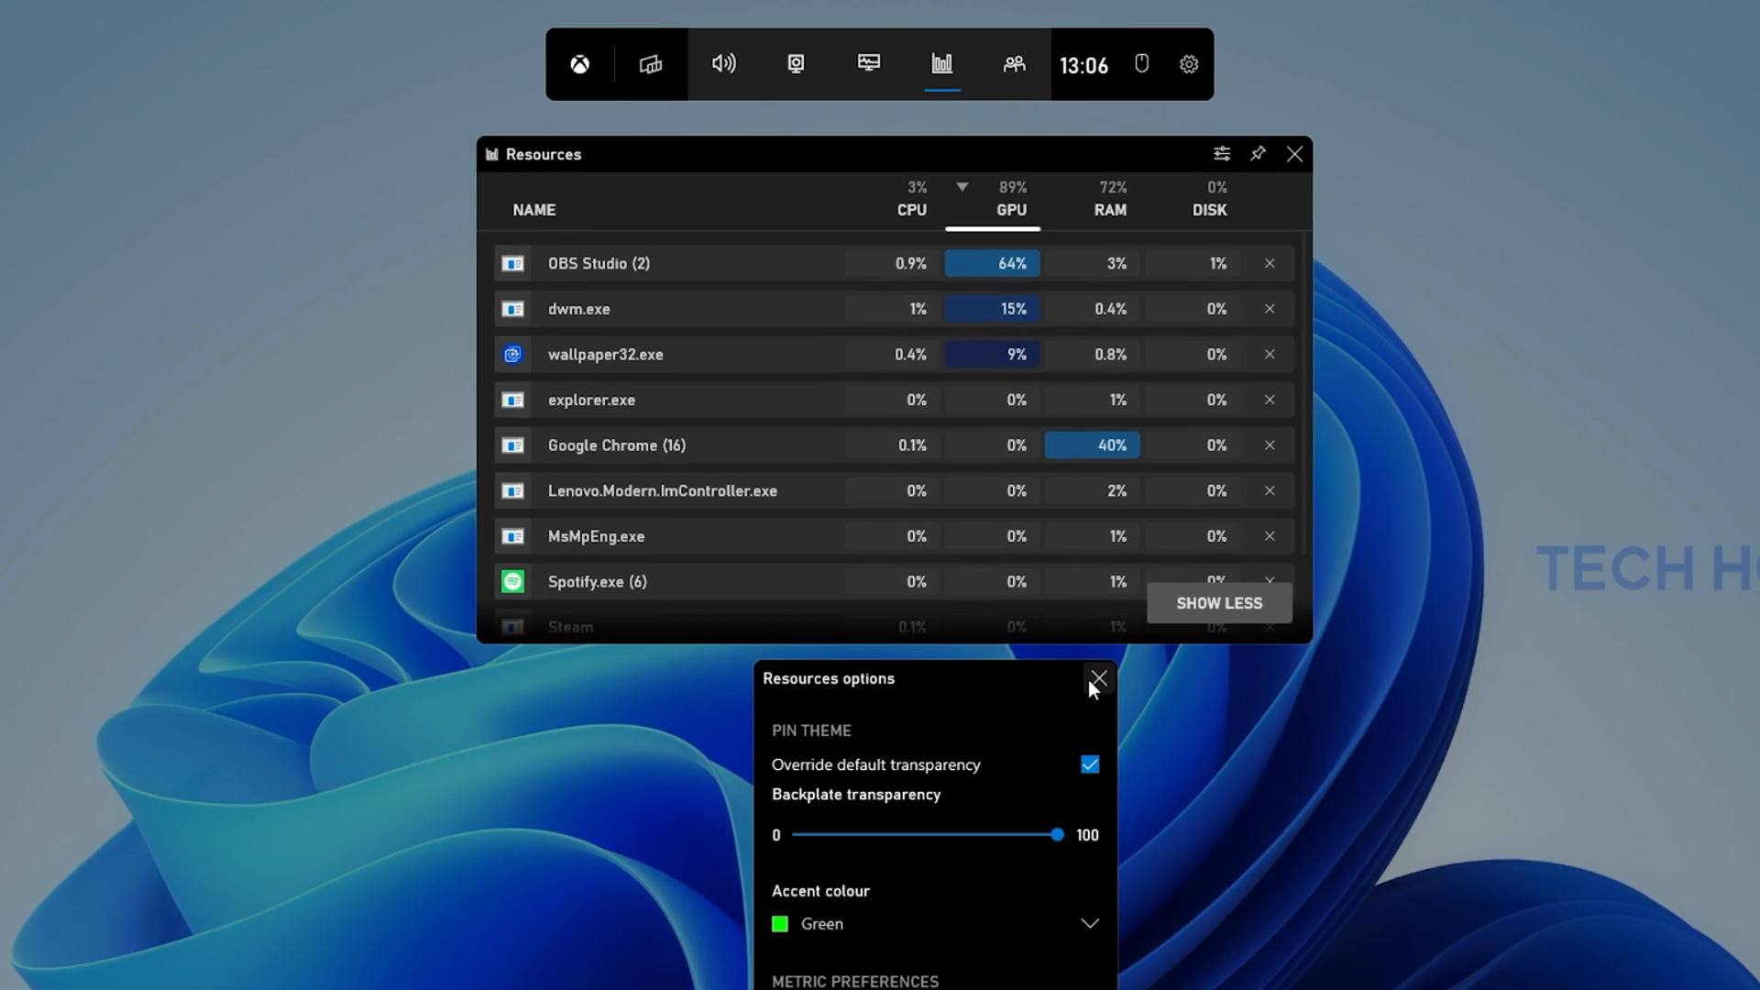
# Close the Resources options and pin the widget onto the desktop
pyautogui.click(1098, 679)
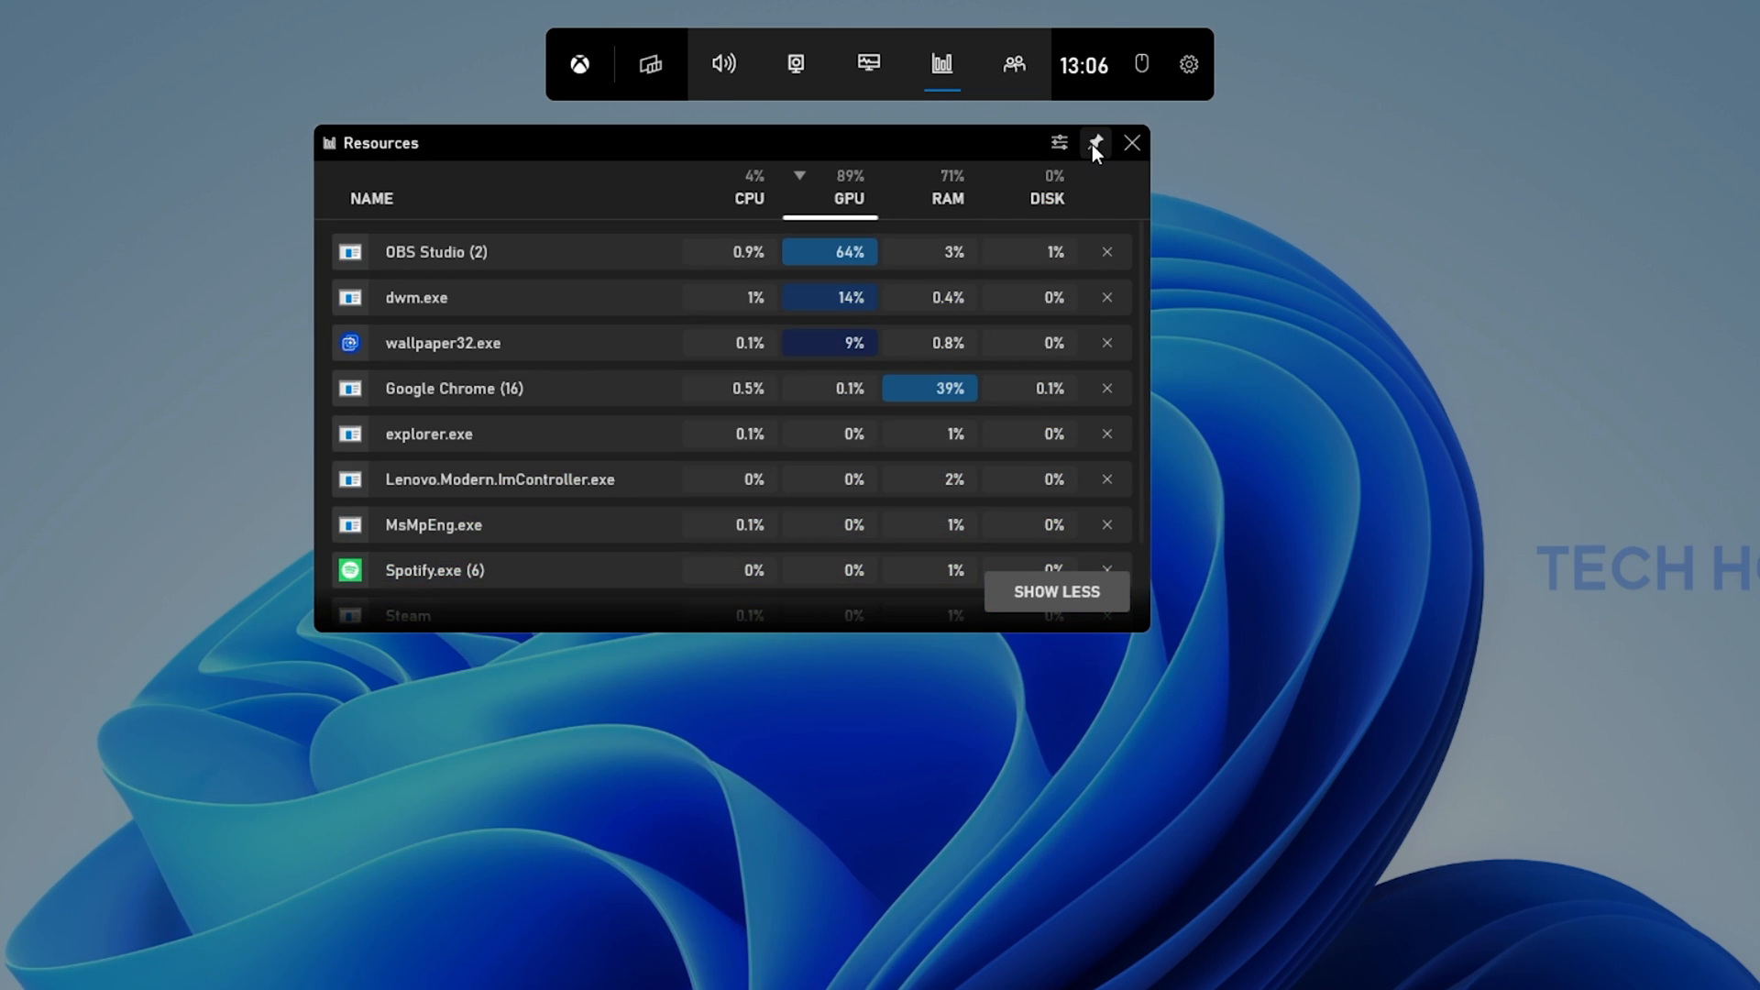
pyautogui.click(1095, 143)
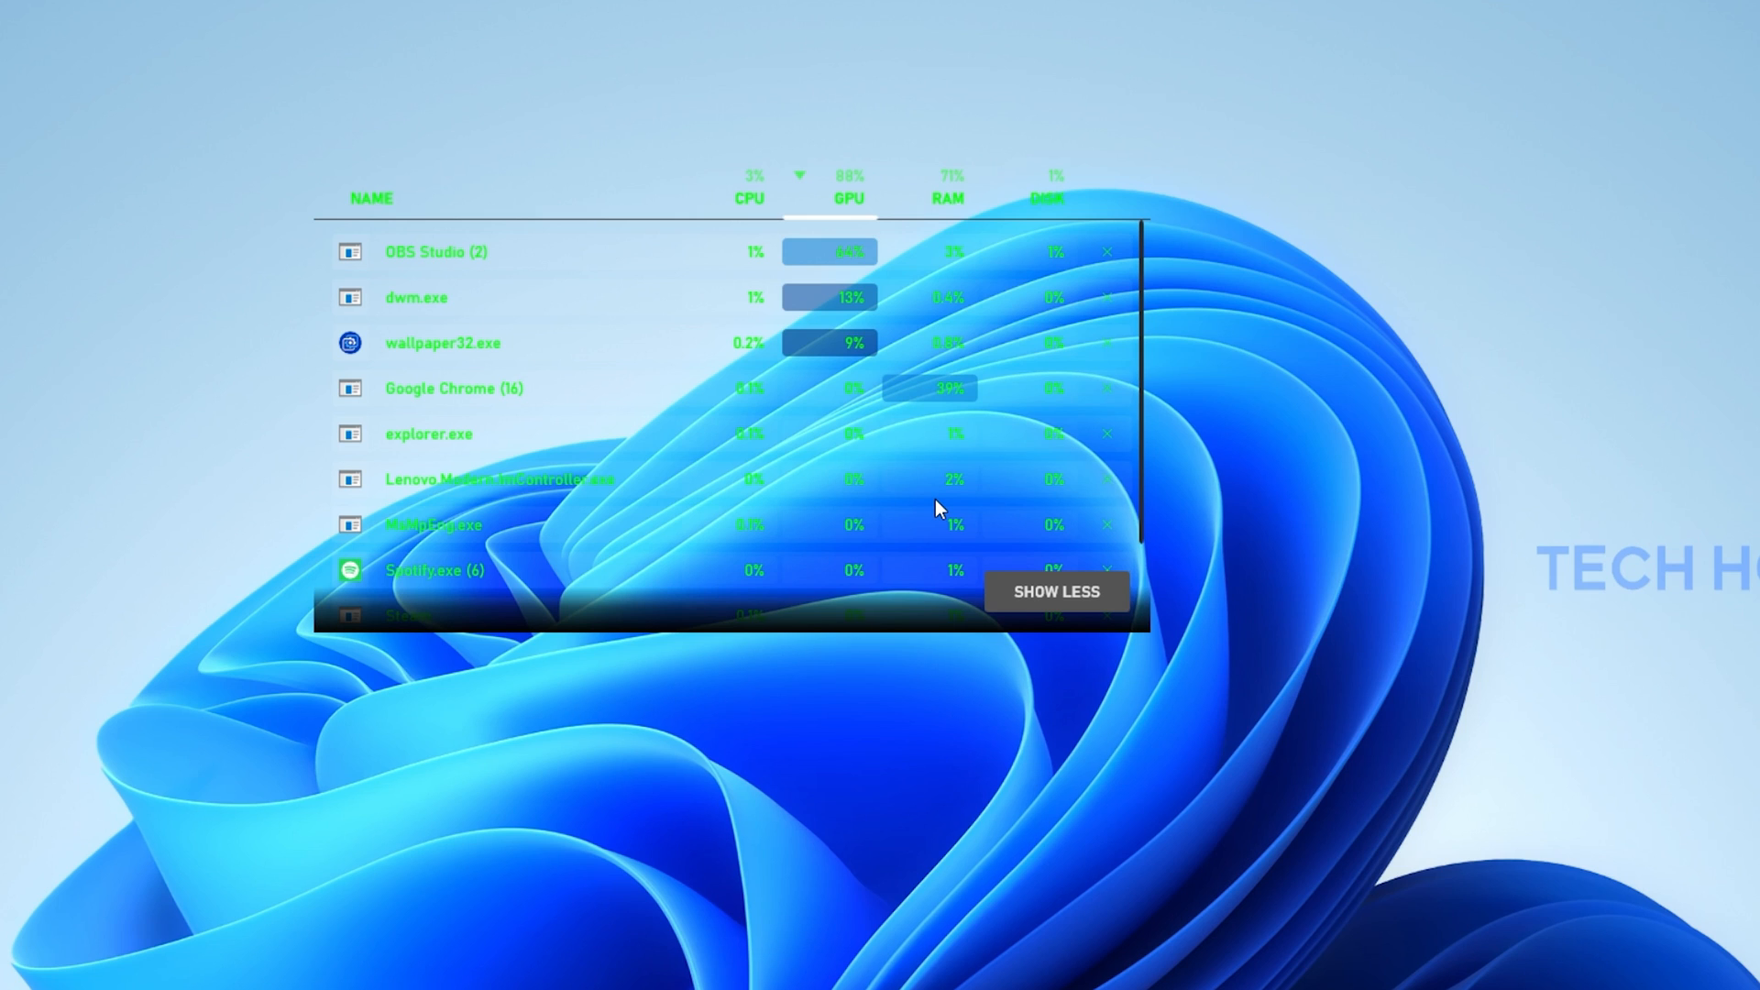
pyautogui.moveTo(1119, 207)
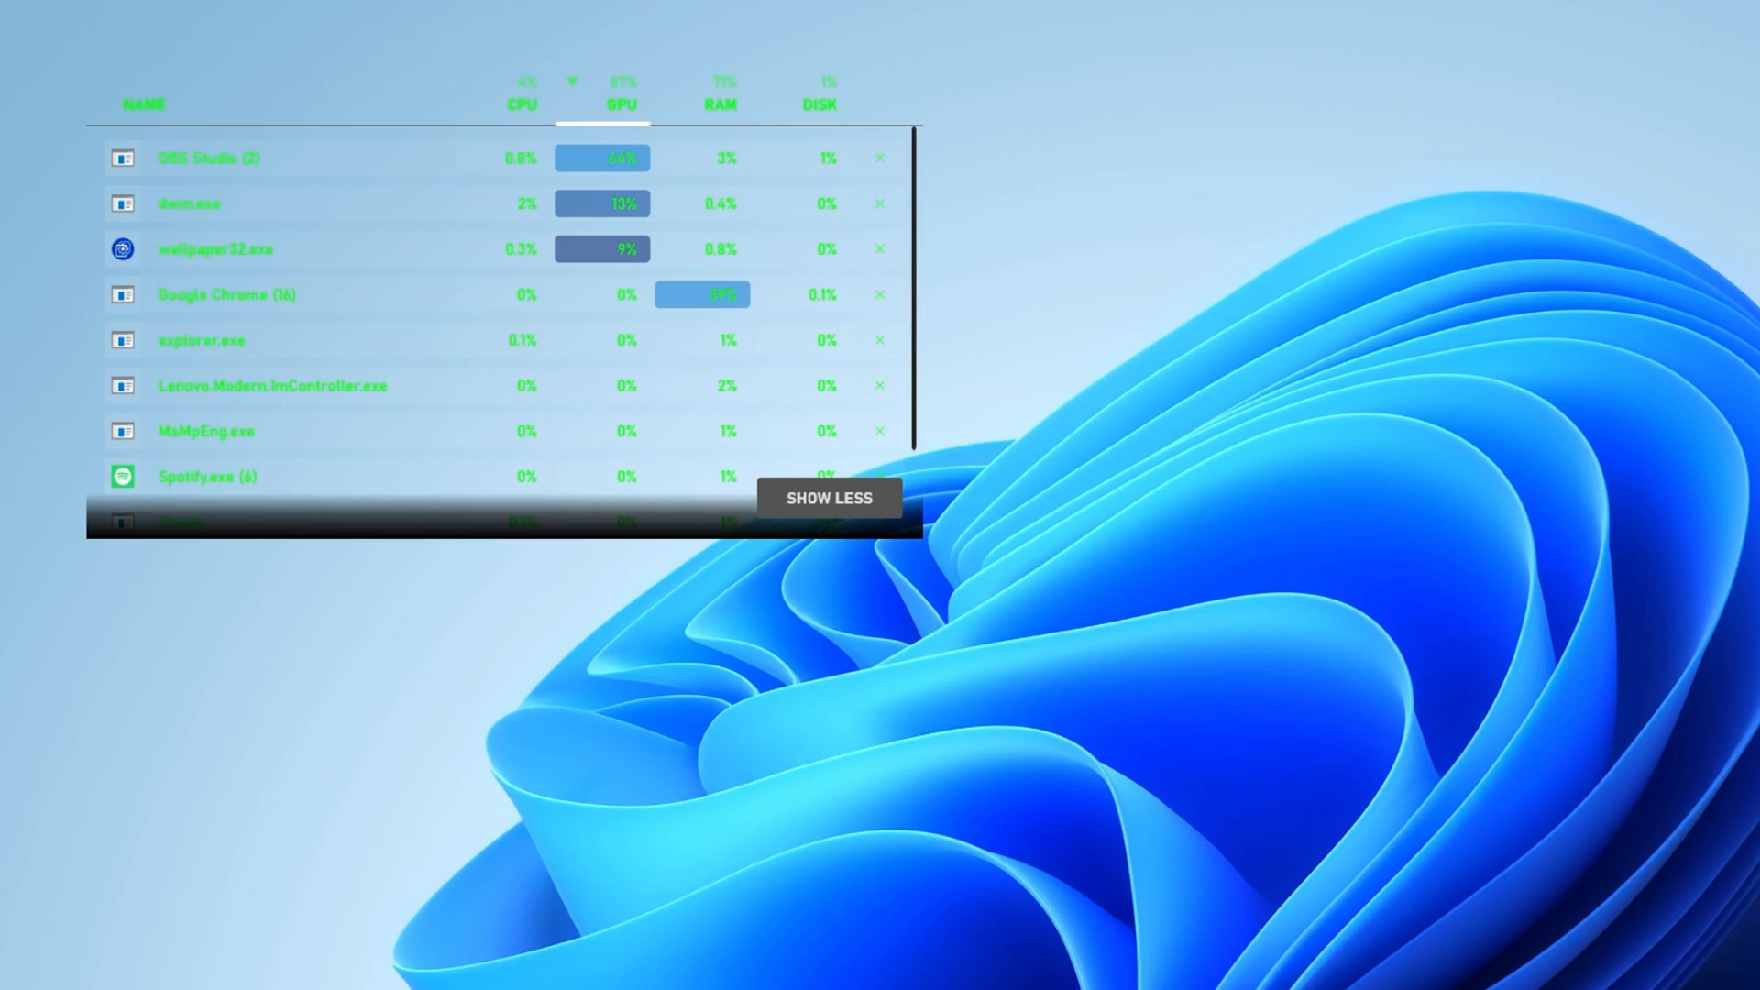
# Collapse the pinned Resources widget to Show Less, then expand it with Show More
pyautogui.click(827, 497)
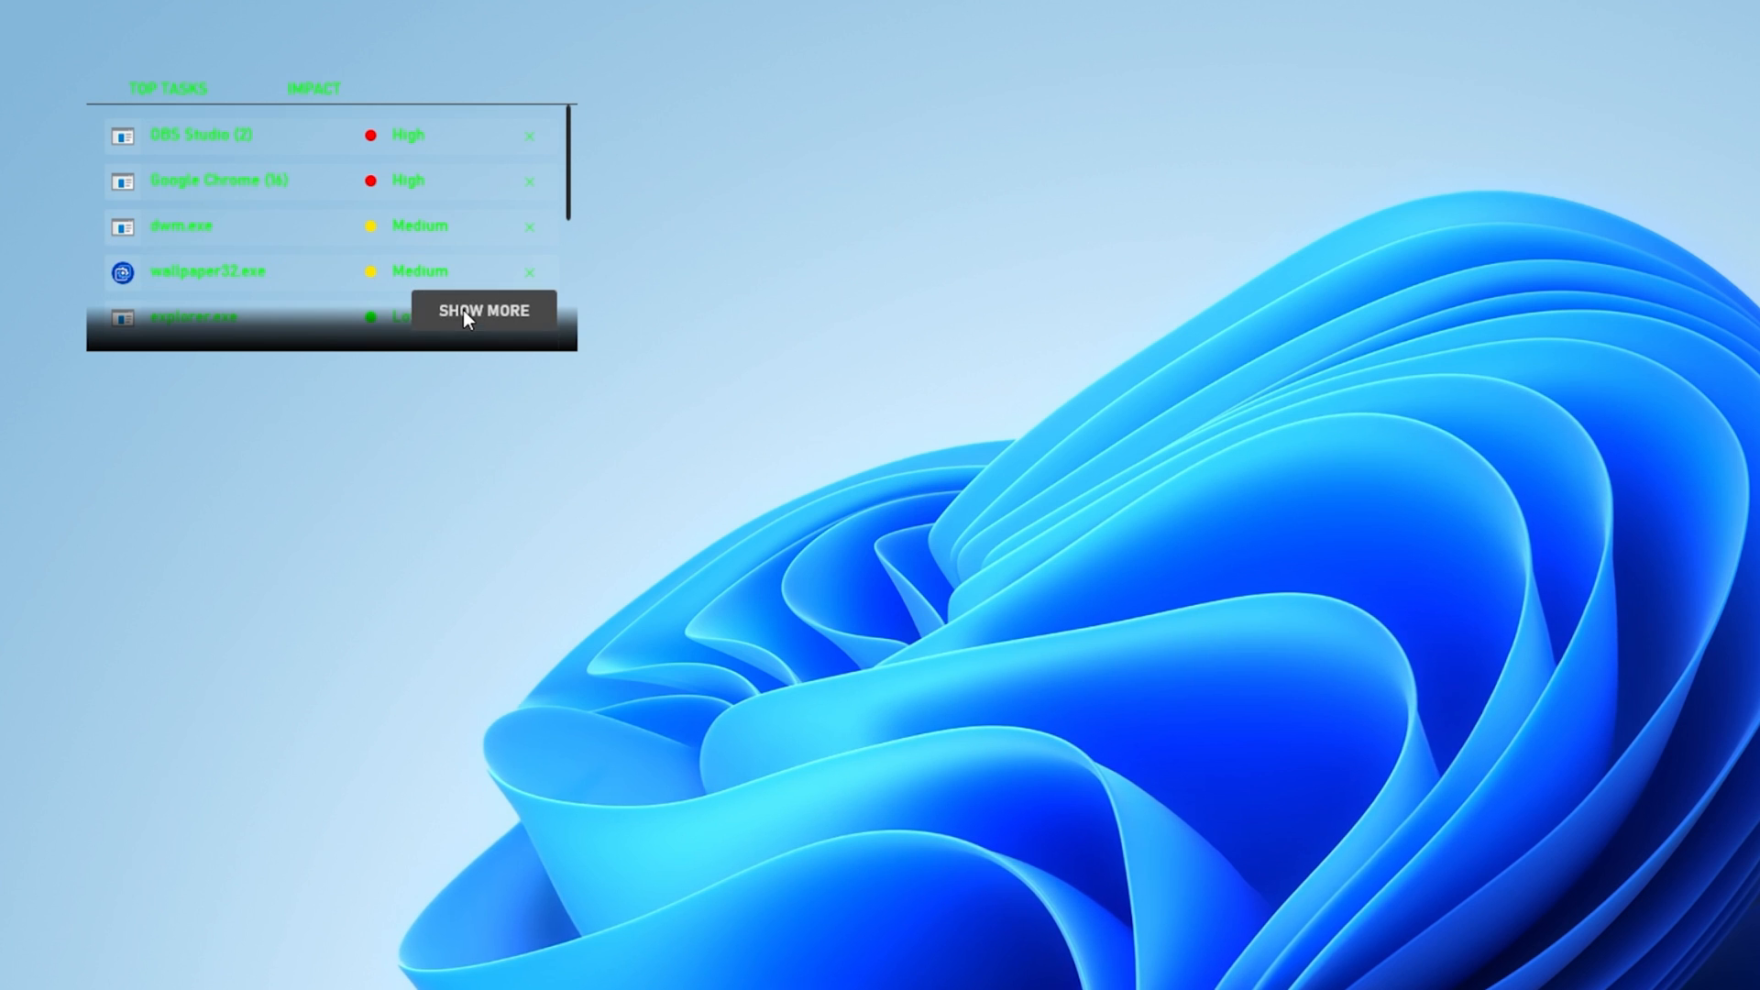
pyautogui.click(483, 310)
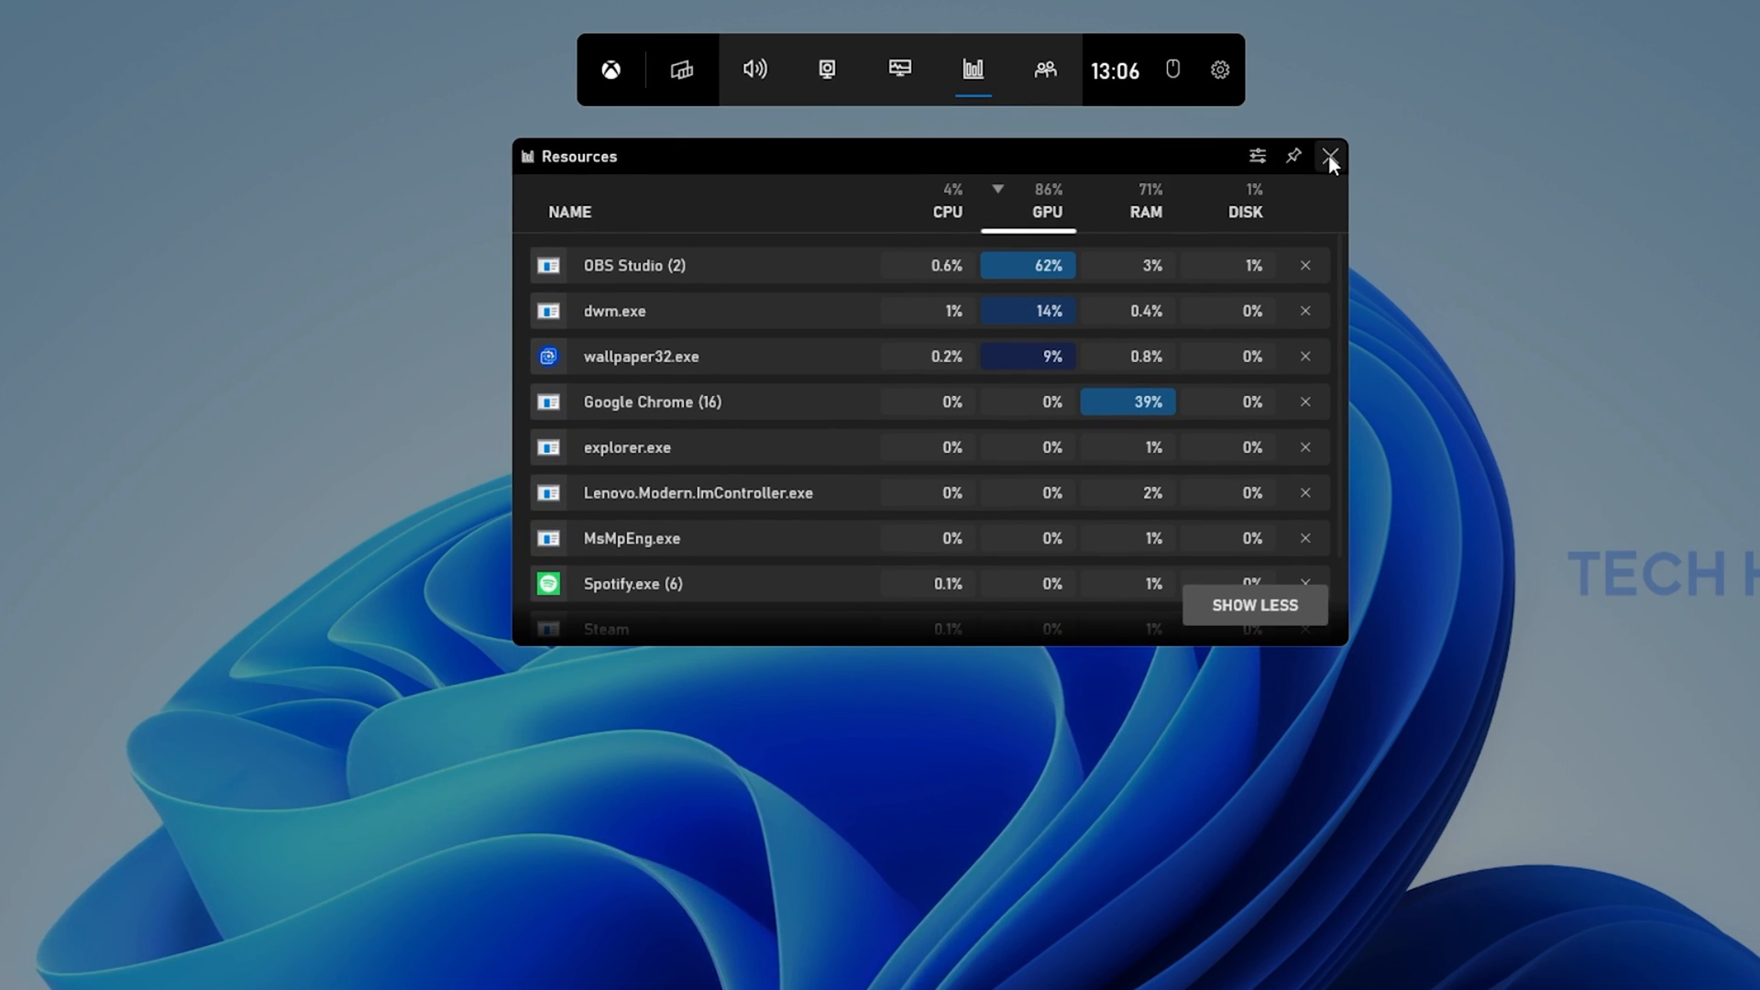
# Close Resources, open the Performance widget on the RAM graph, and open its options
pyautogui.click(1331, 157)
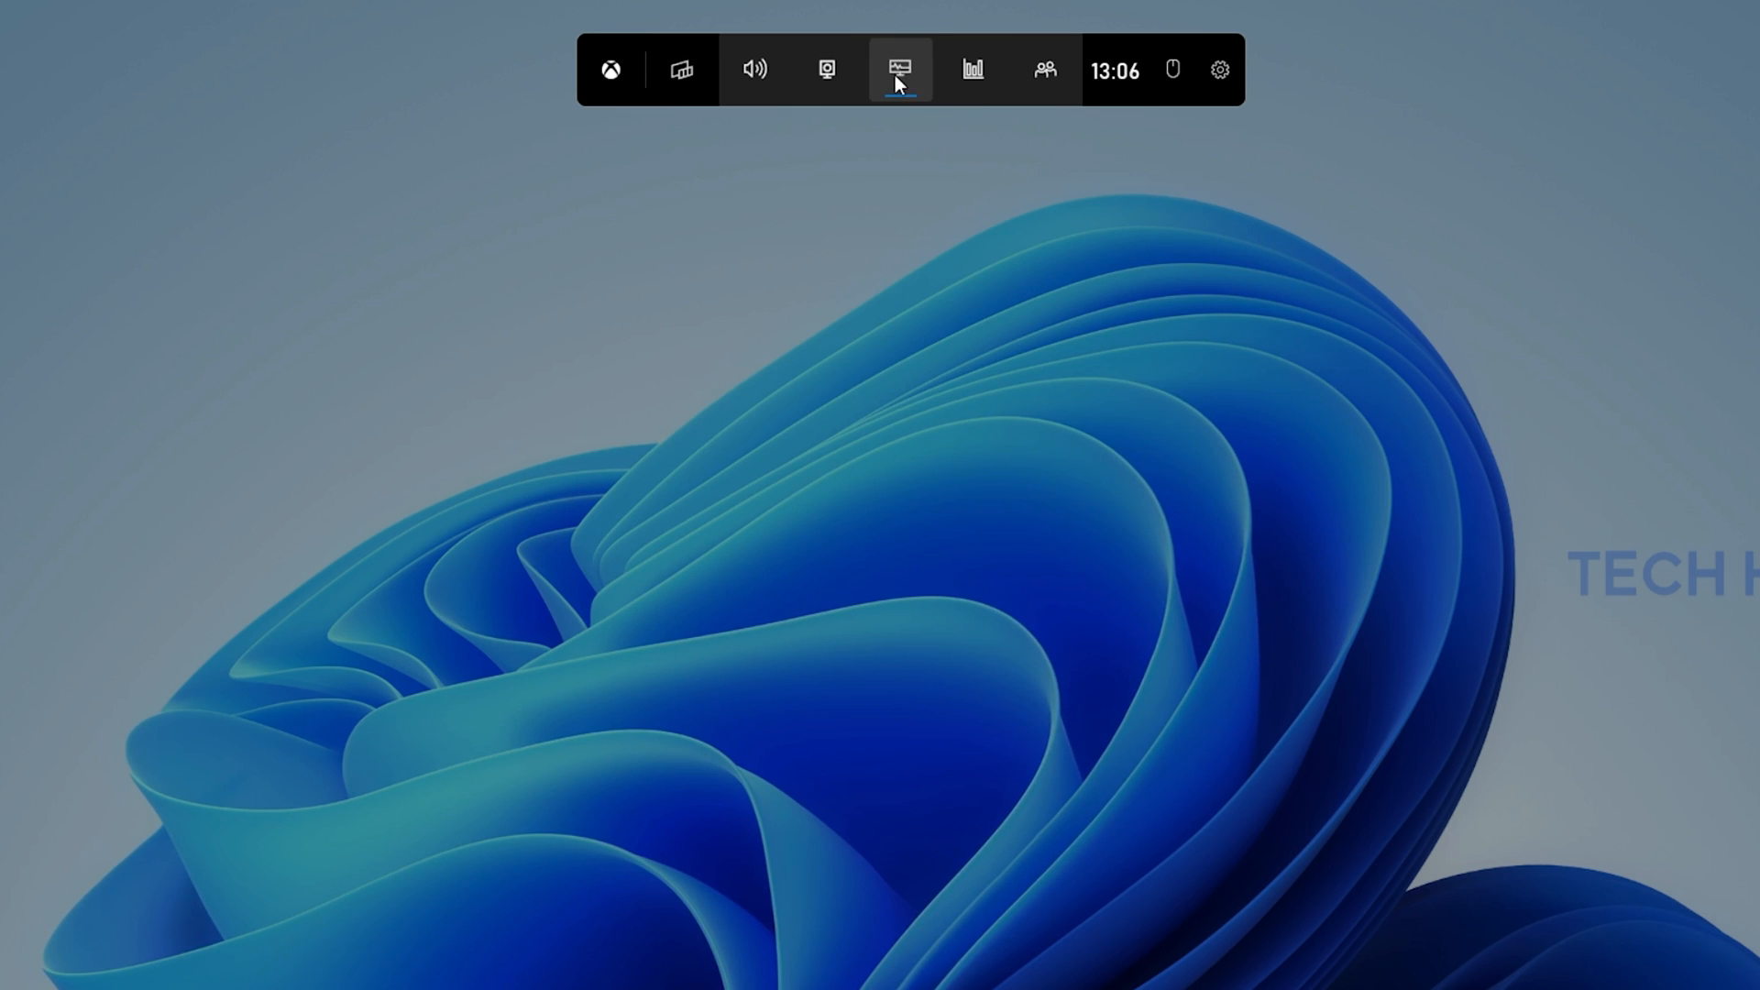
pyautogui.click(899, 69)
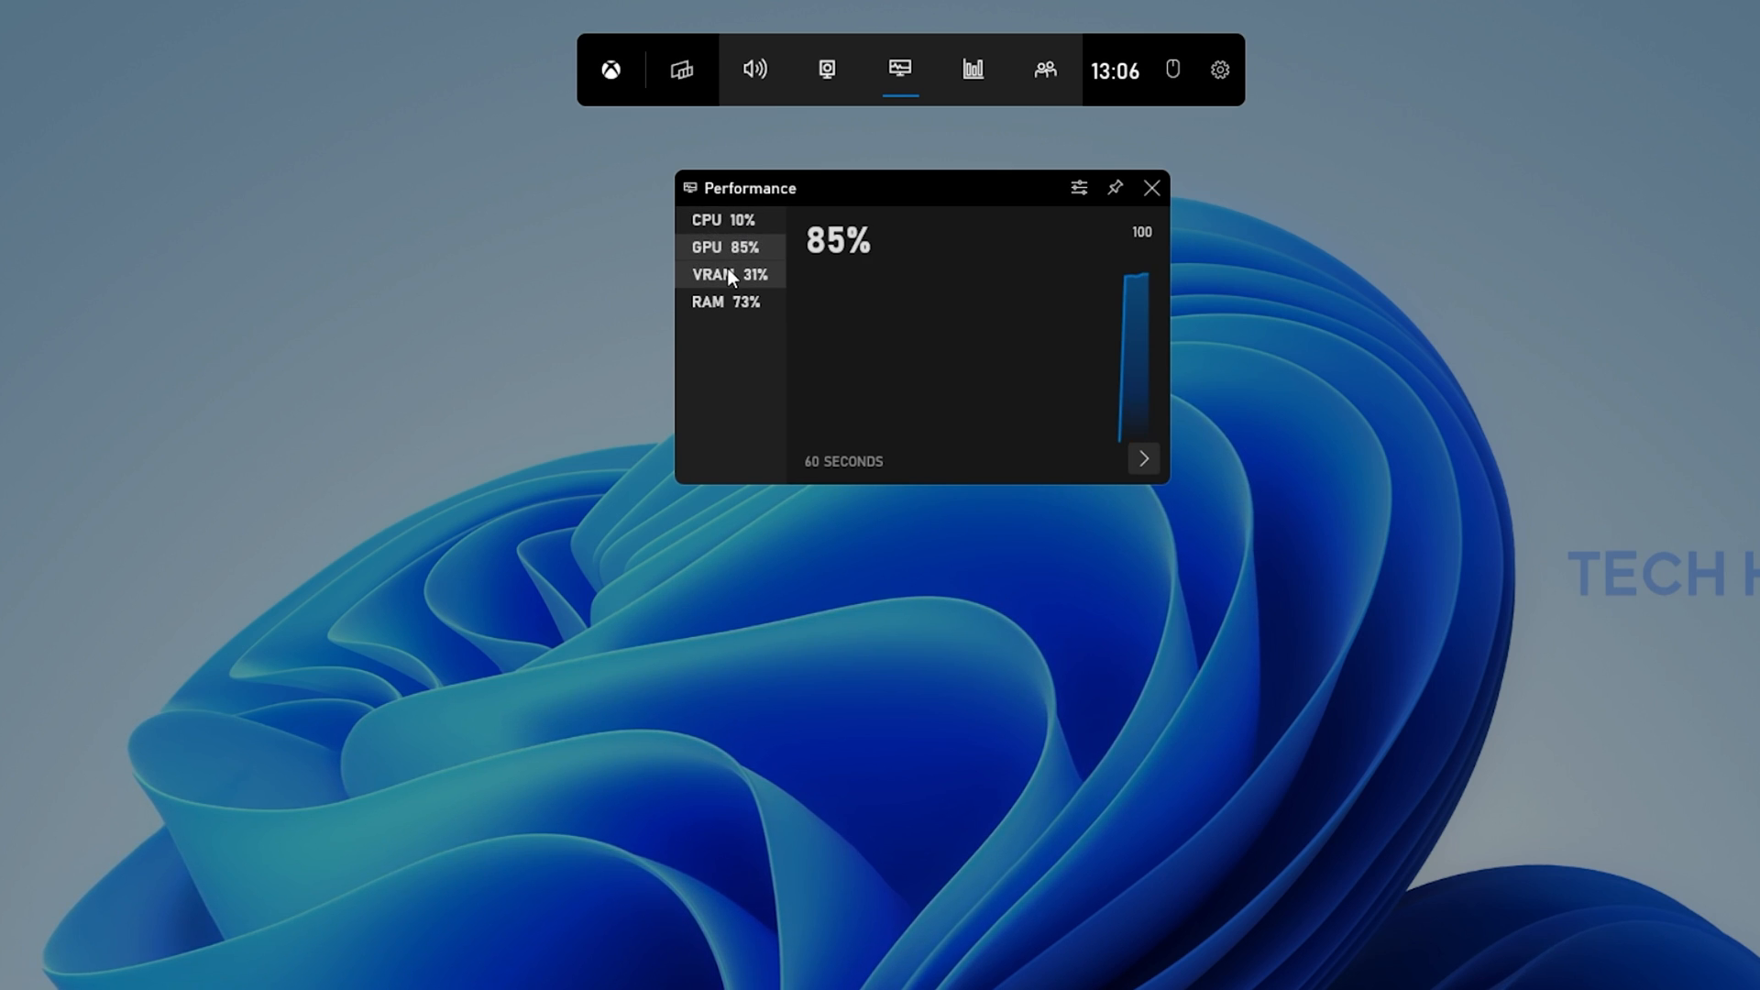
pyautogui.click(727, 302)
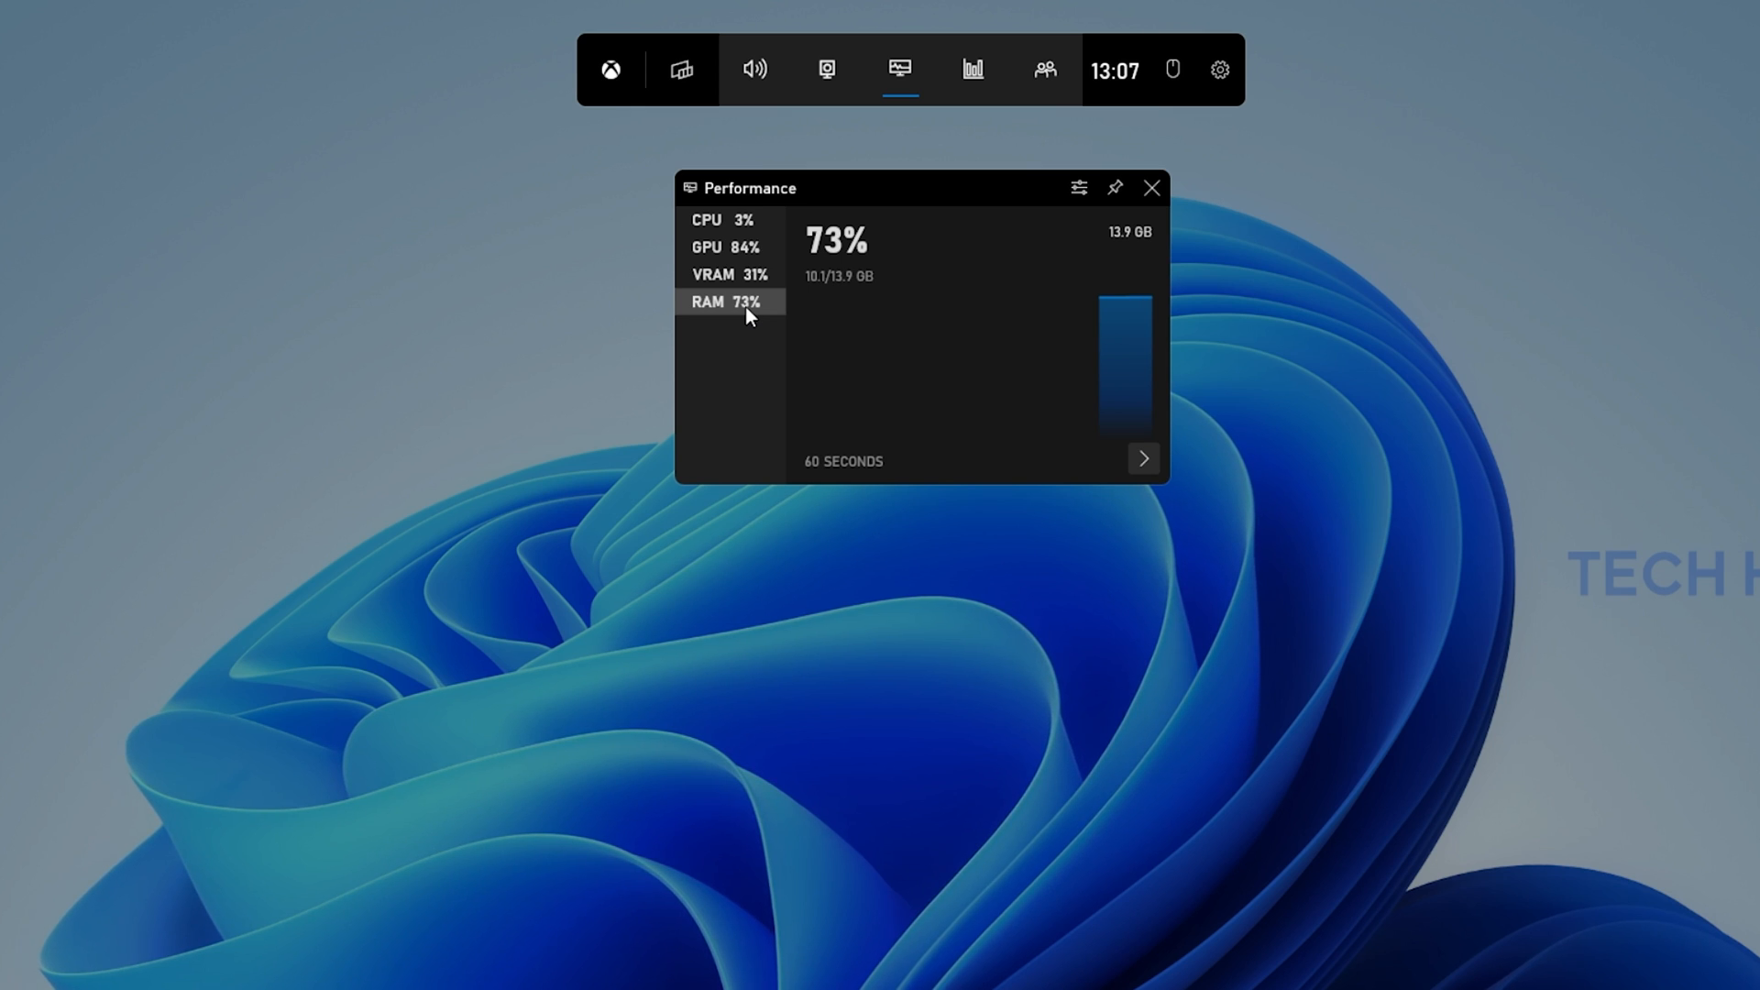
pyautogui.moveTo(997, 260)
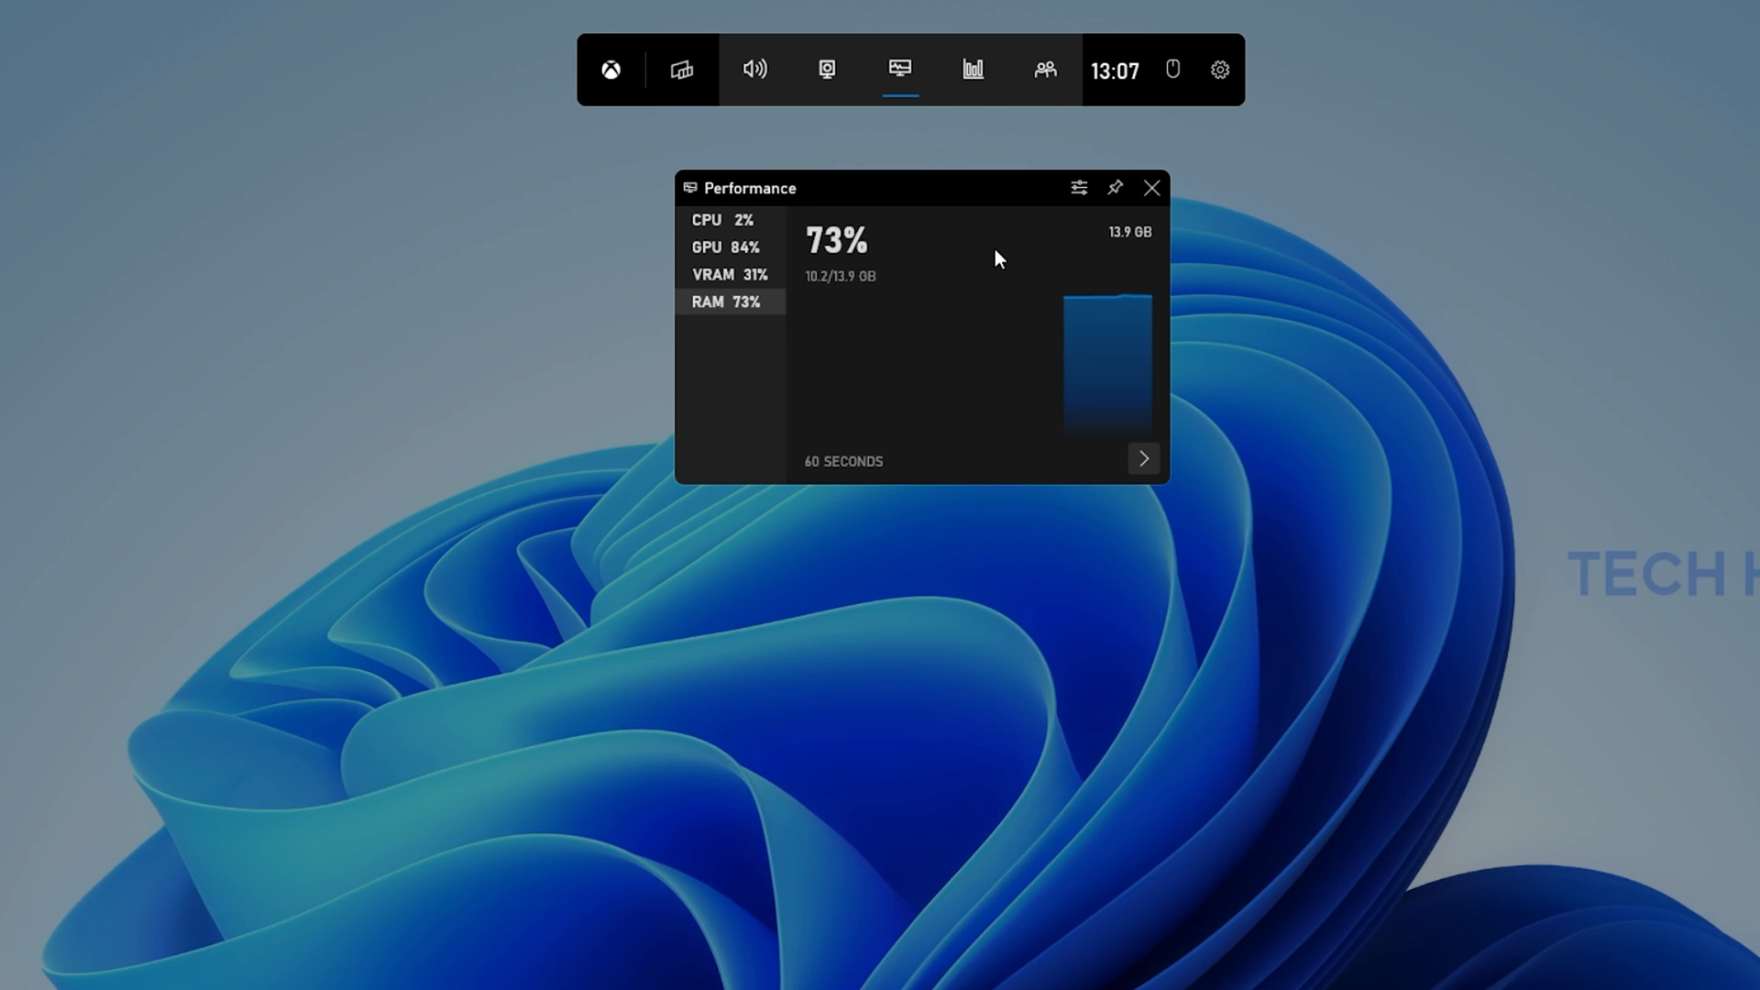
pyautogui.click(1076, 187)
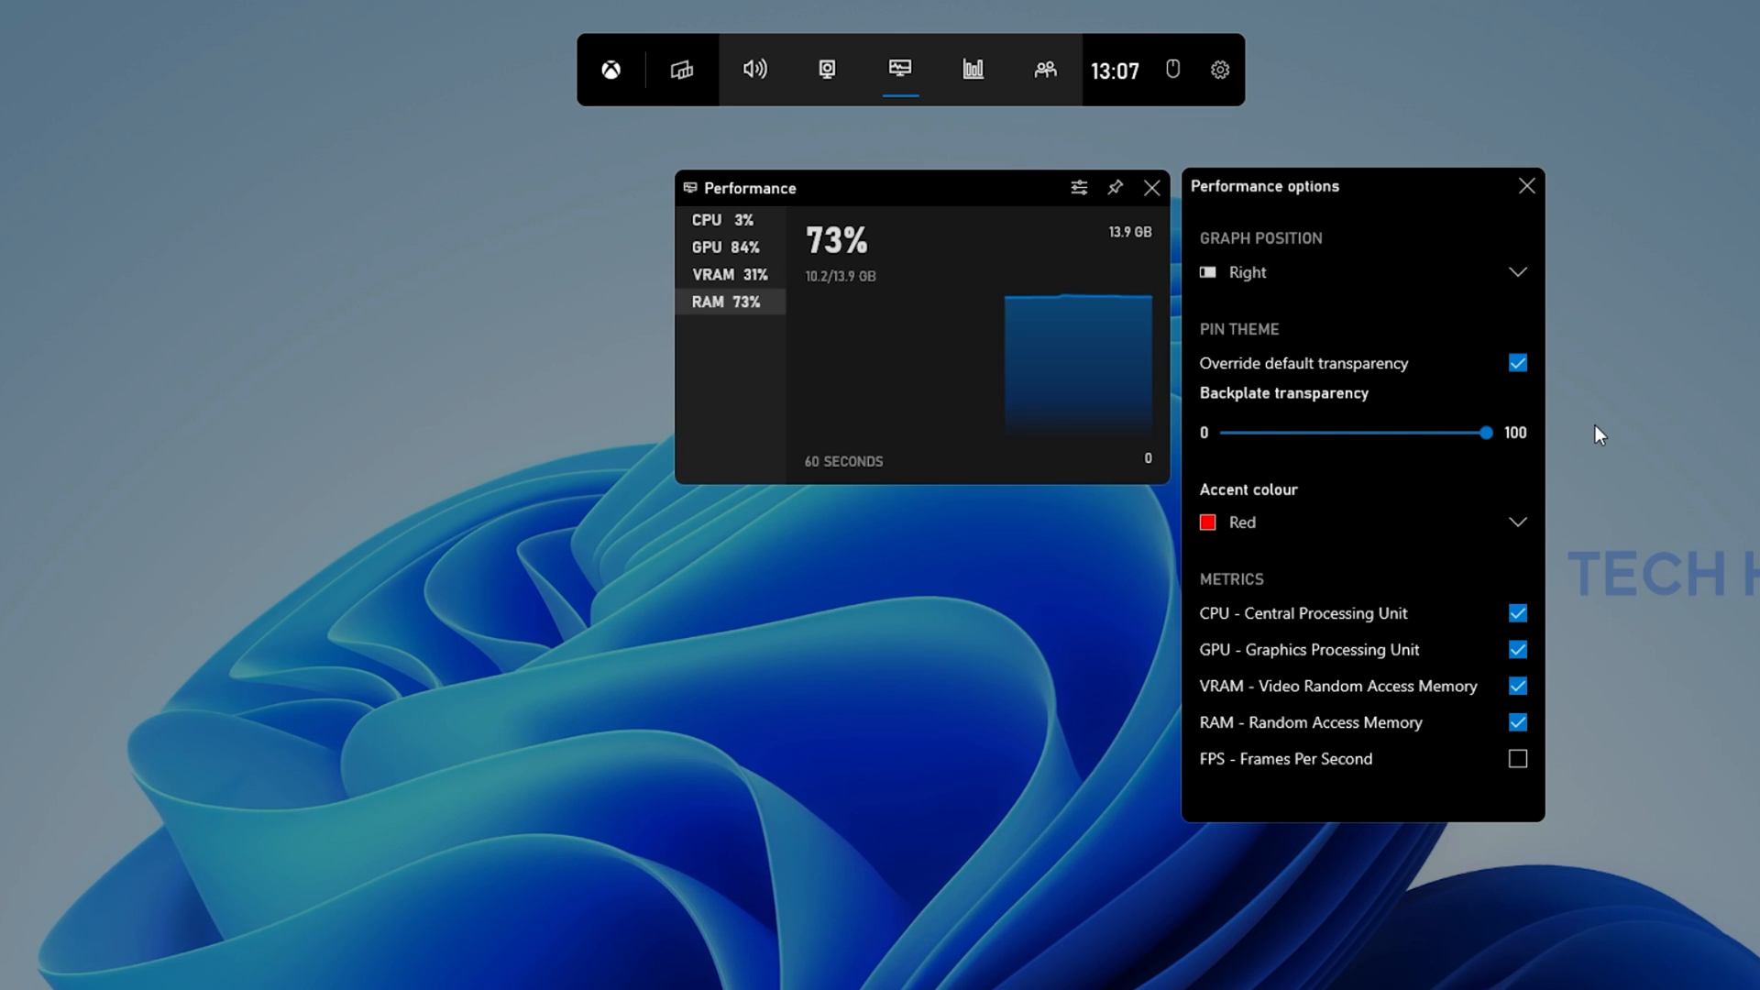
pyautogui.moveTo(1563, 282)
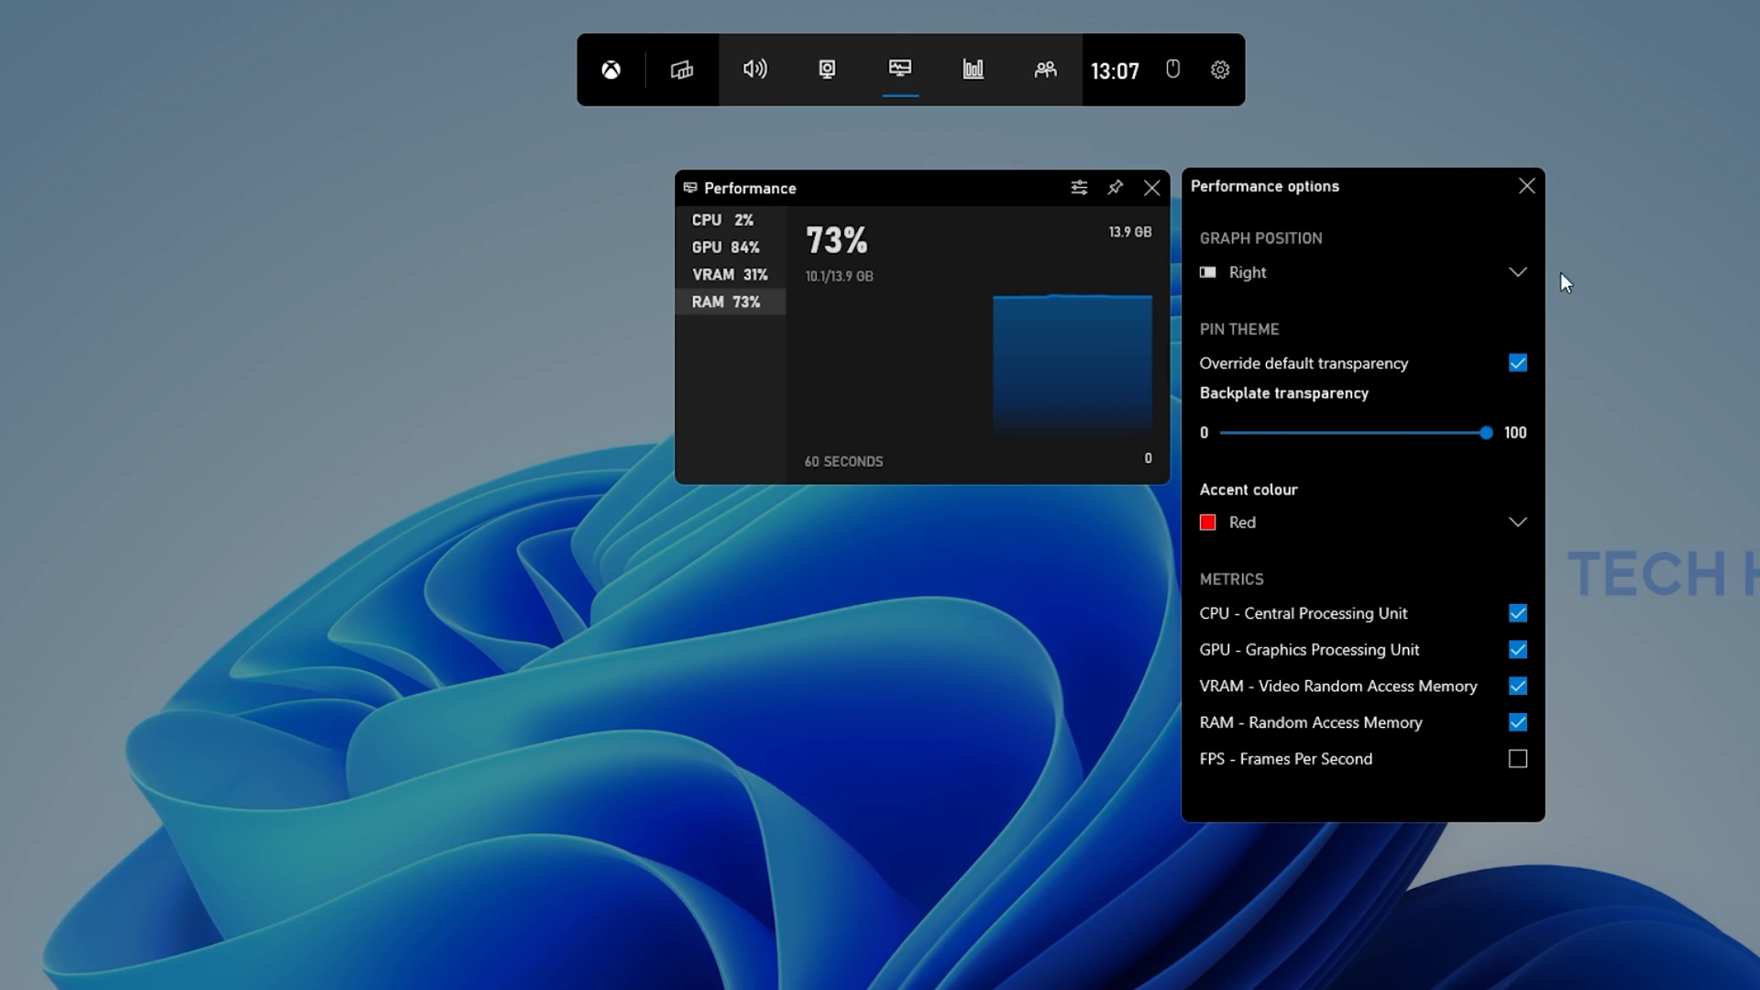
# Close Performance options, pin the widget top-left, and hide Game Bar with Win+G
pyautogui.click(1526, 186)
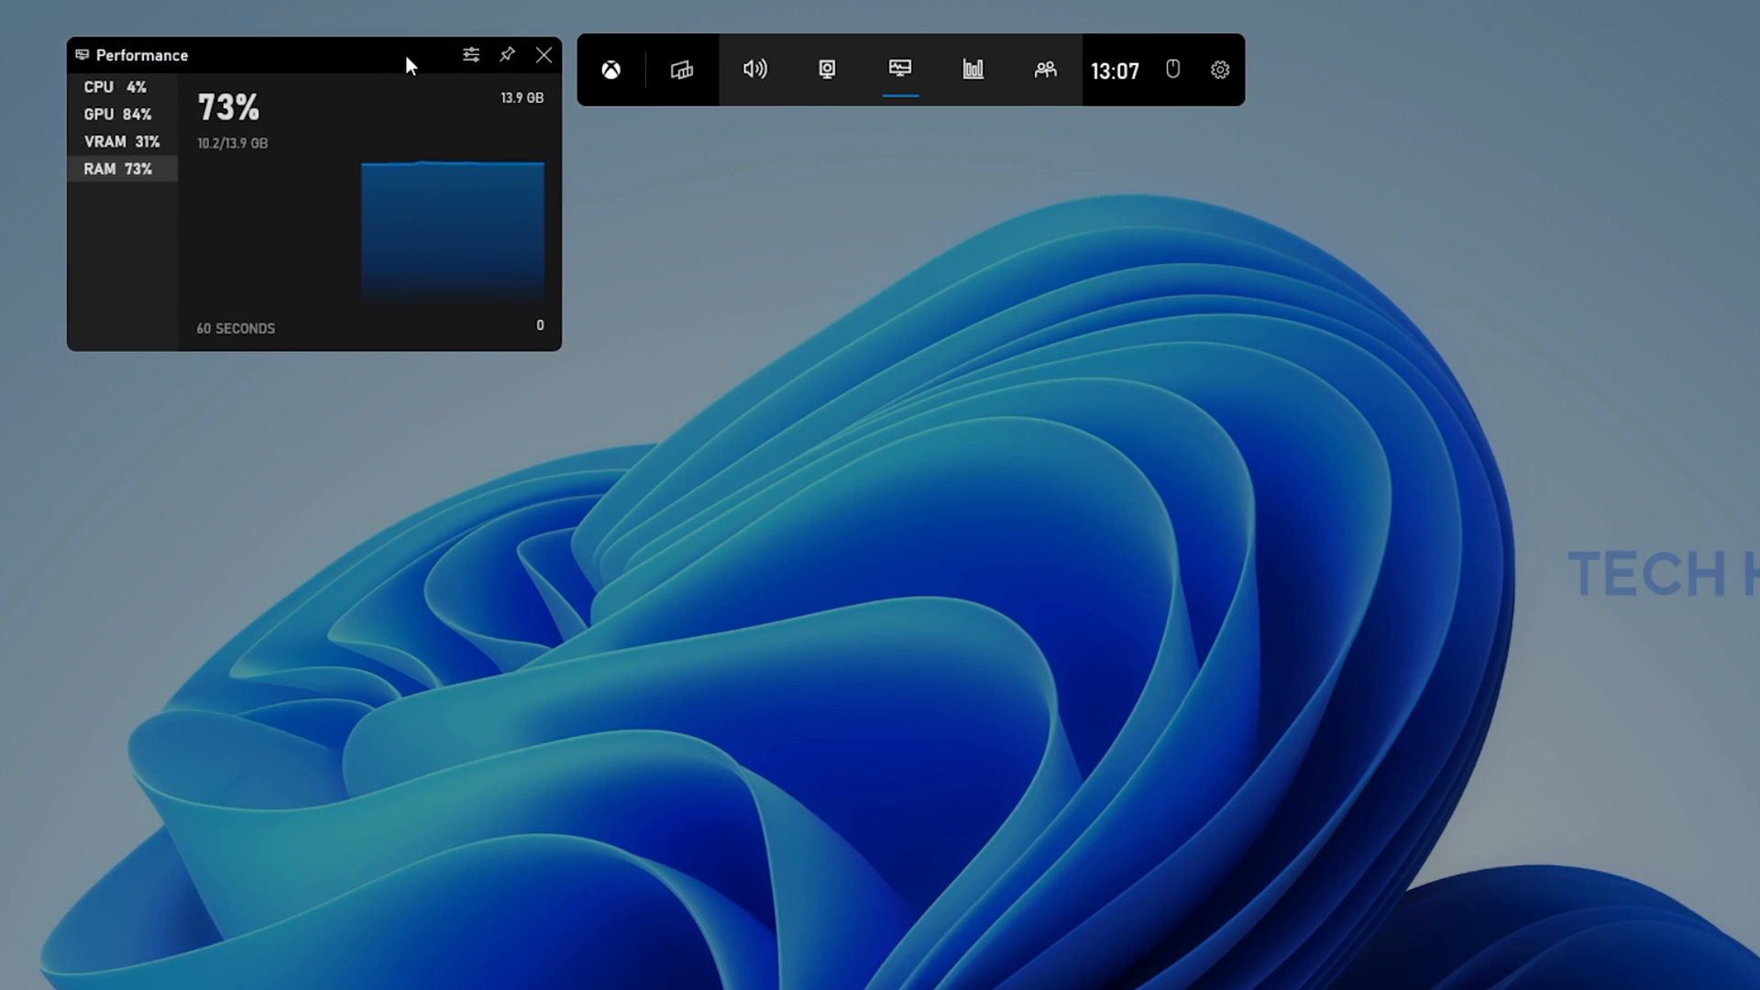
pyautogui.click(506, 55)
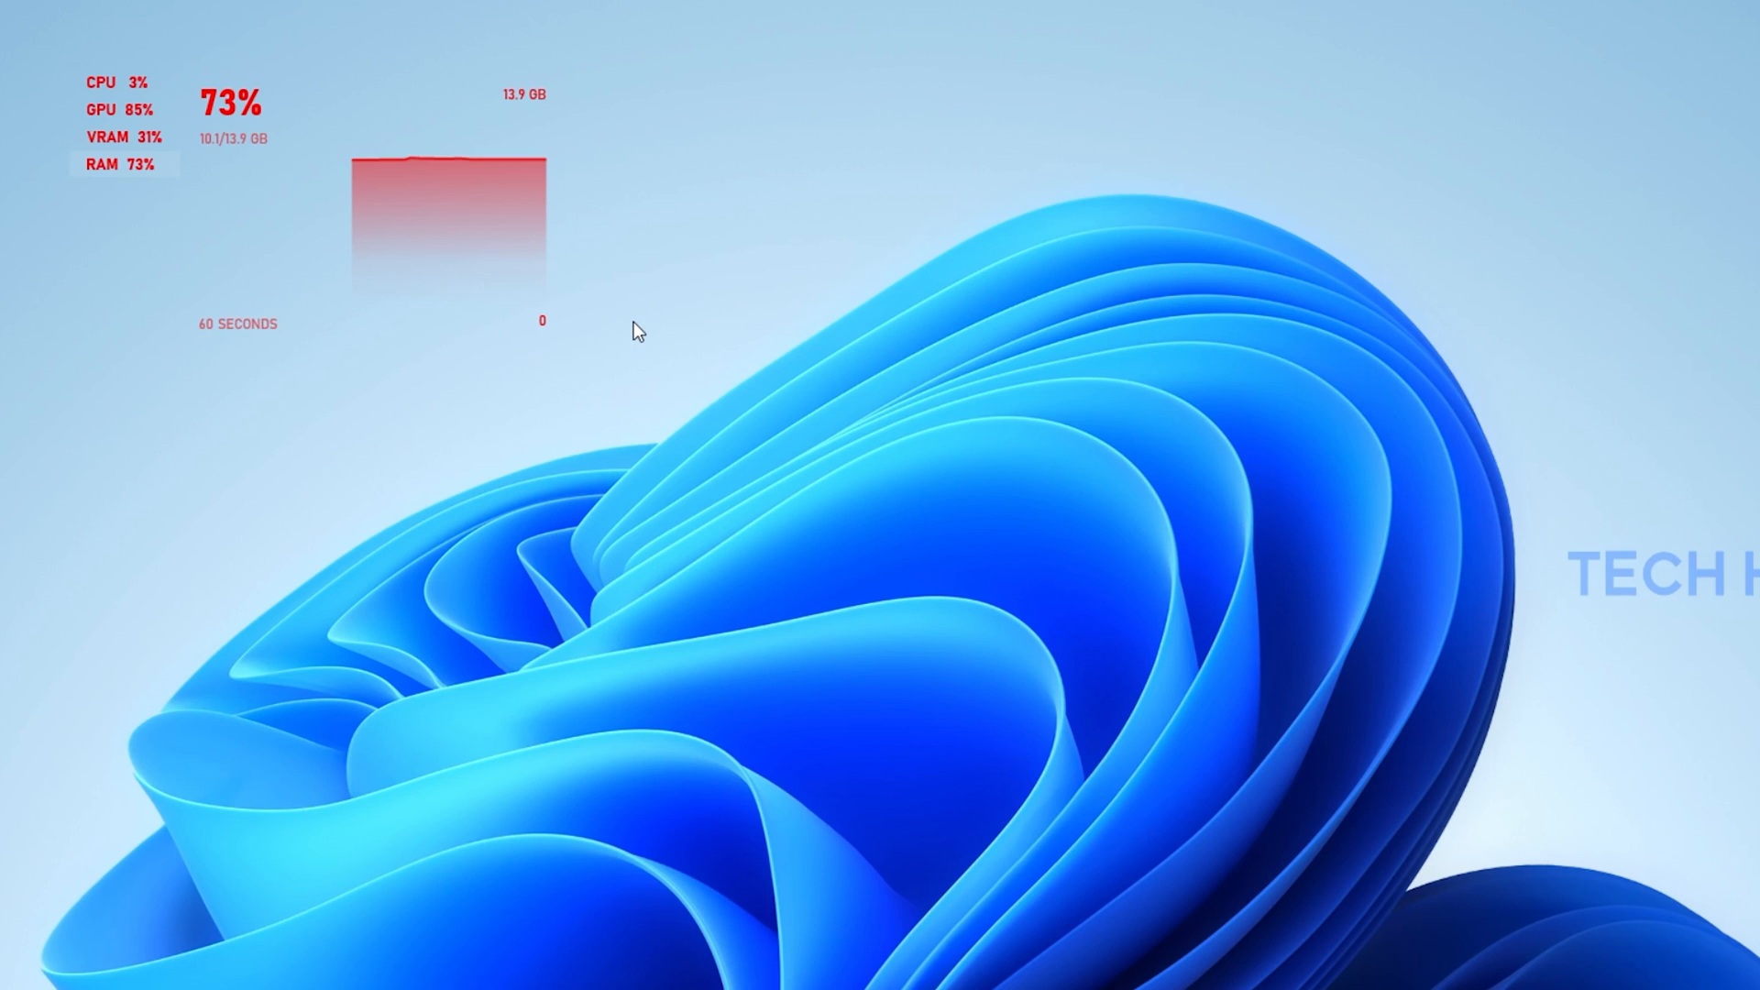
pyautogui.press('Win+G')
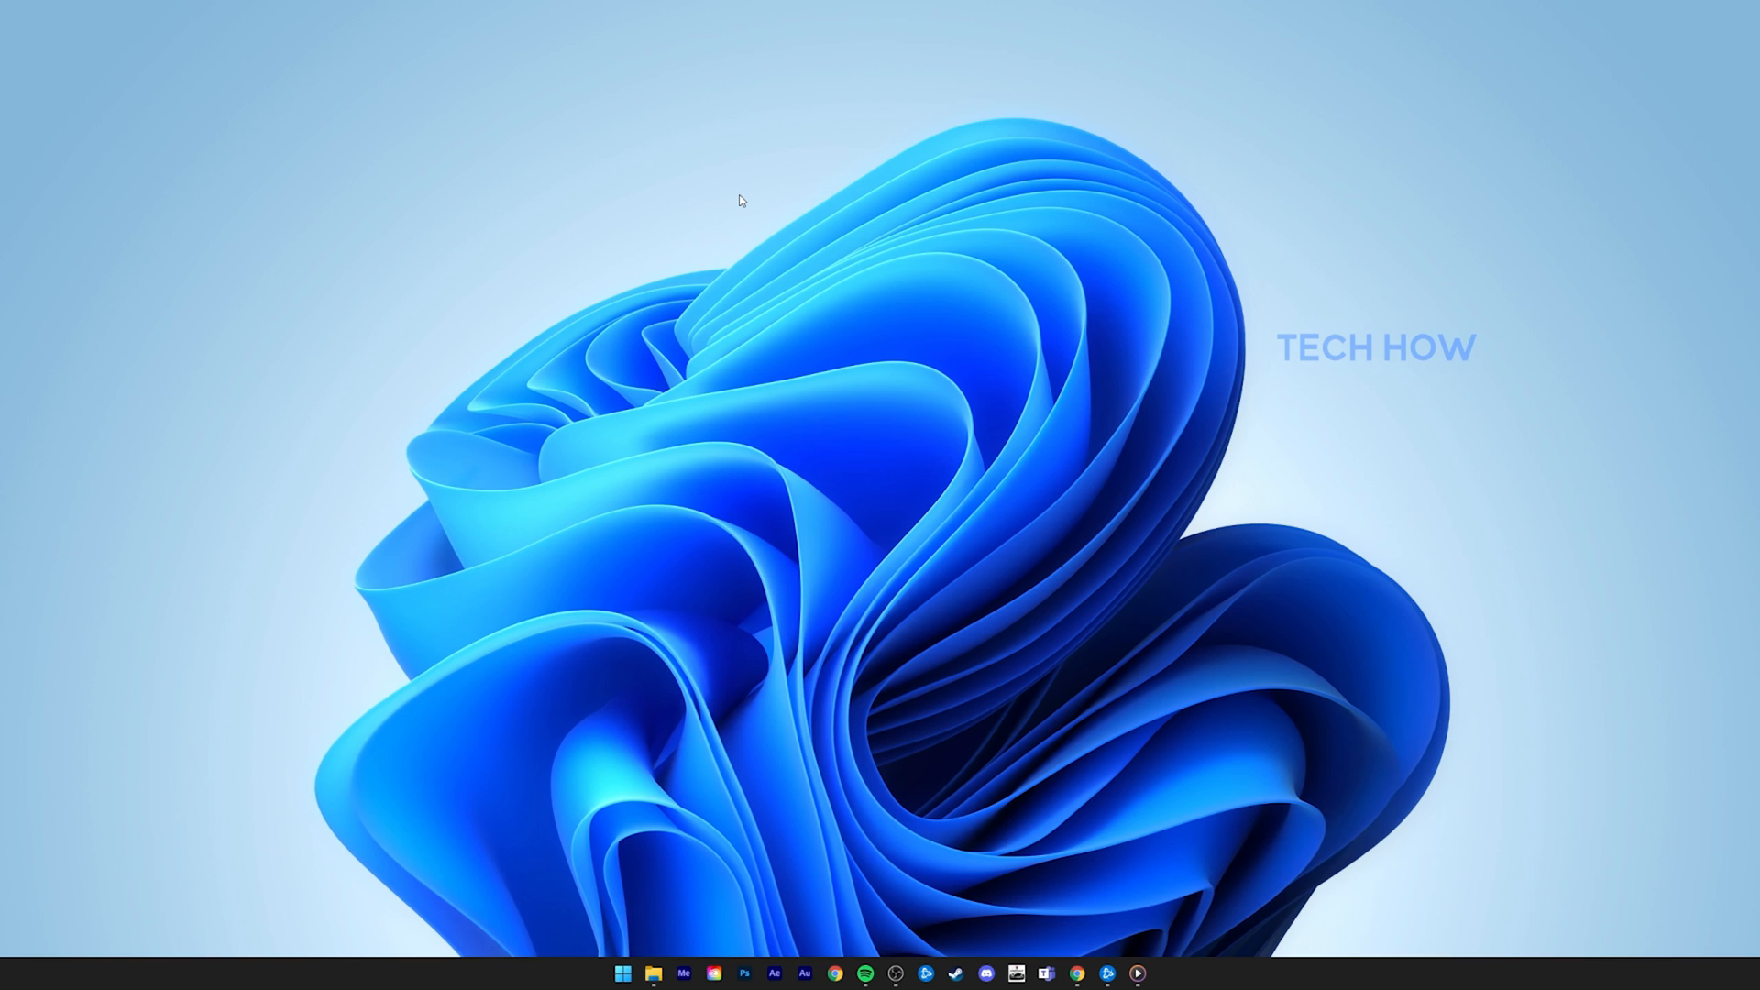
# Search Start for 'Xbox Game Bar' and open its App settings
pyautogui.write('Xbox Game Bar')
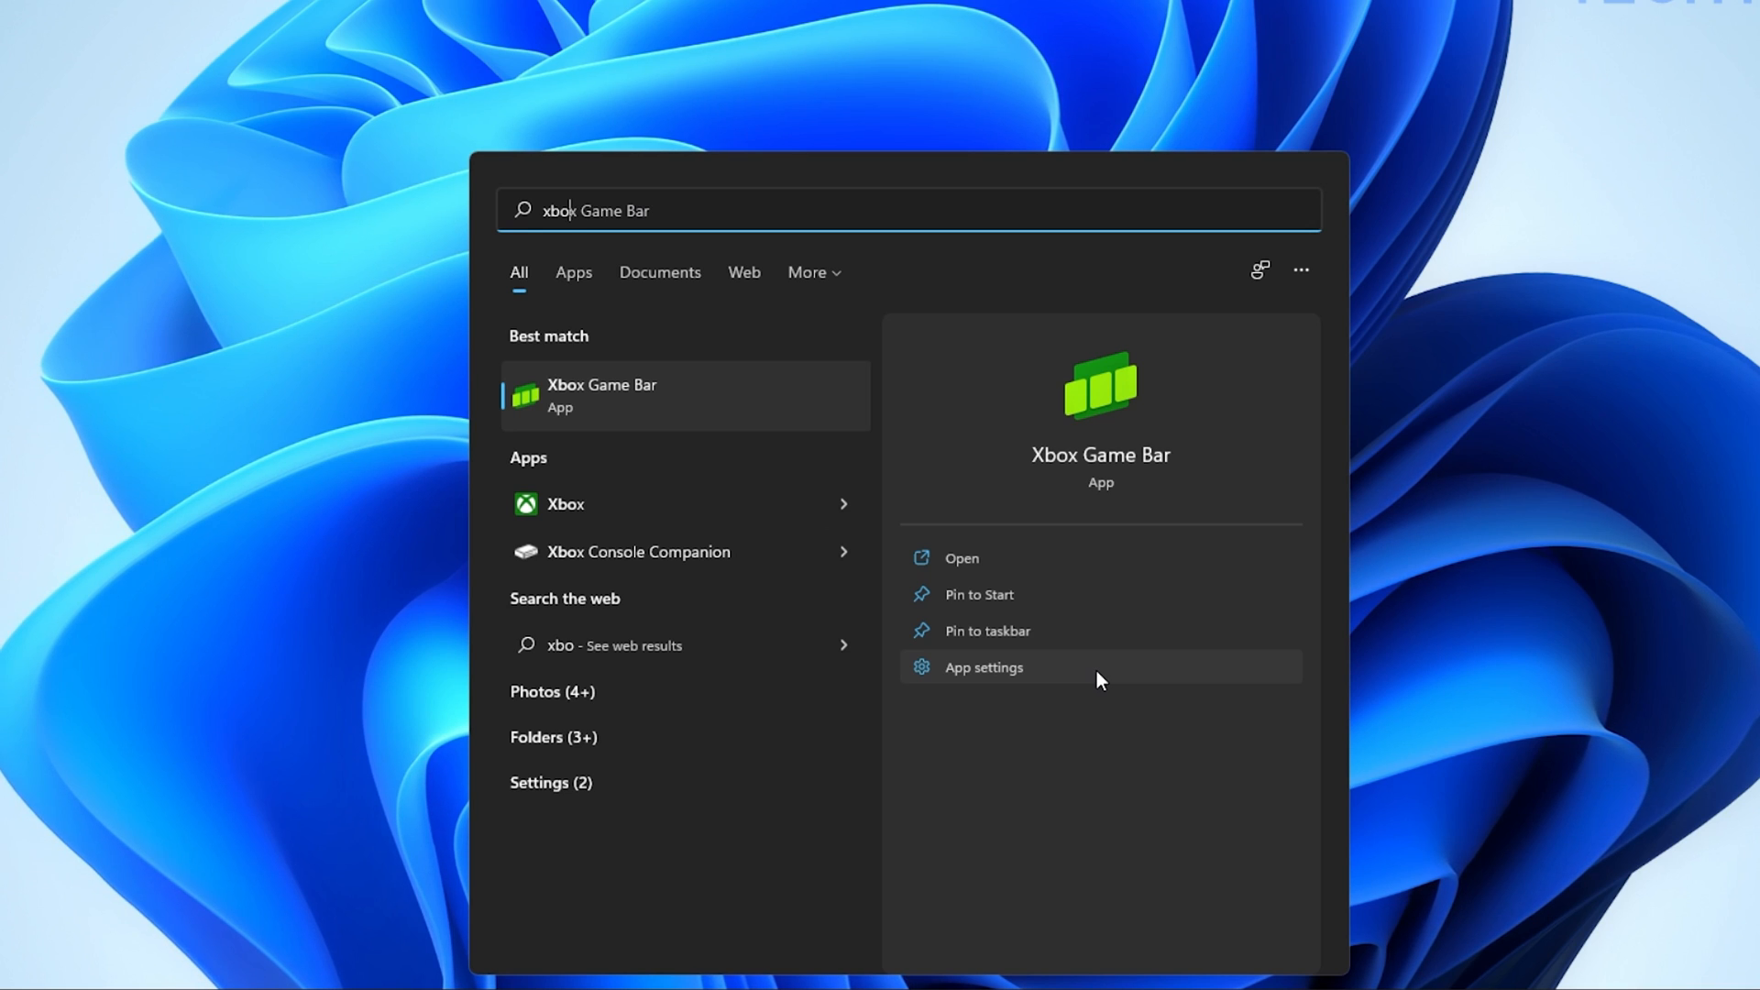
pyautogui.click(982, 666)
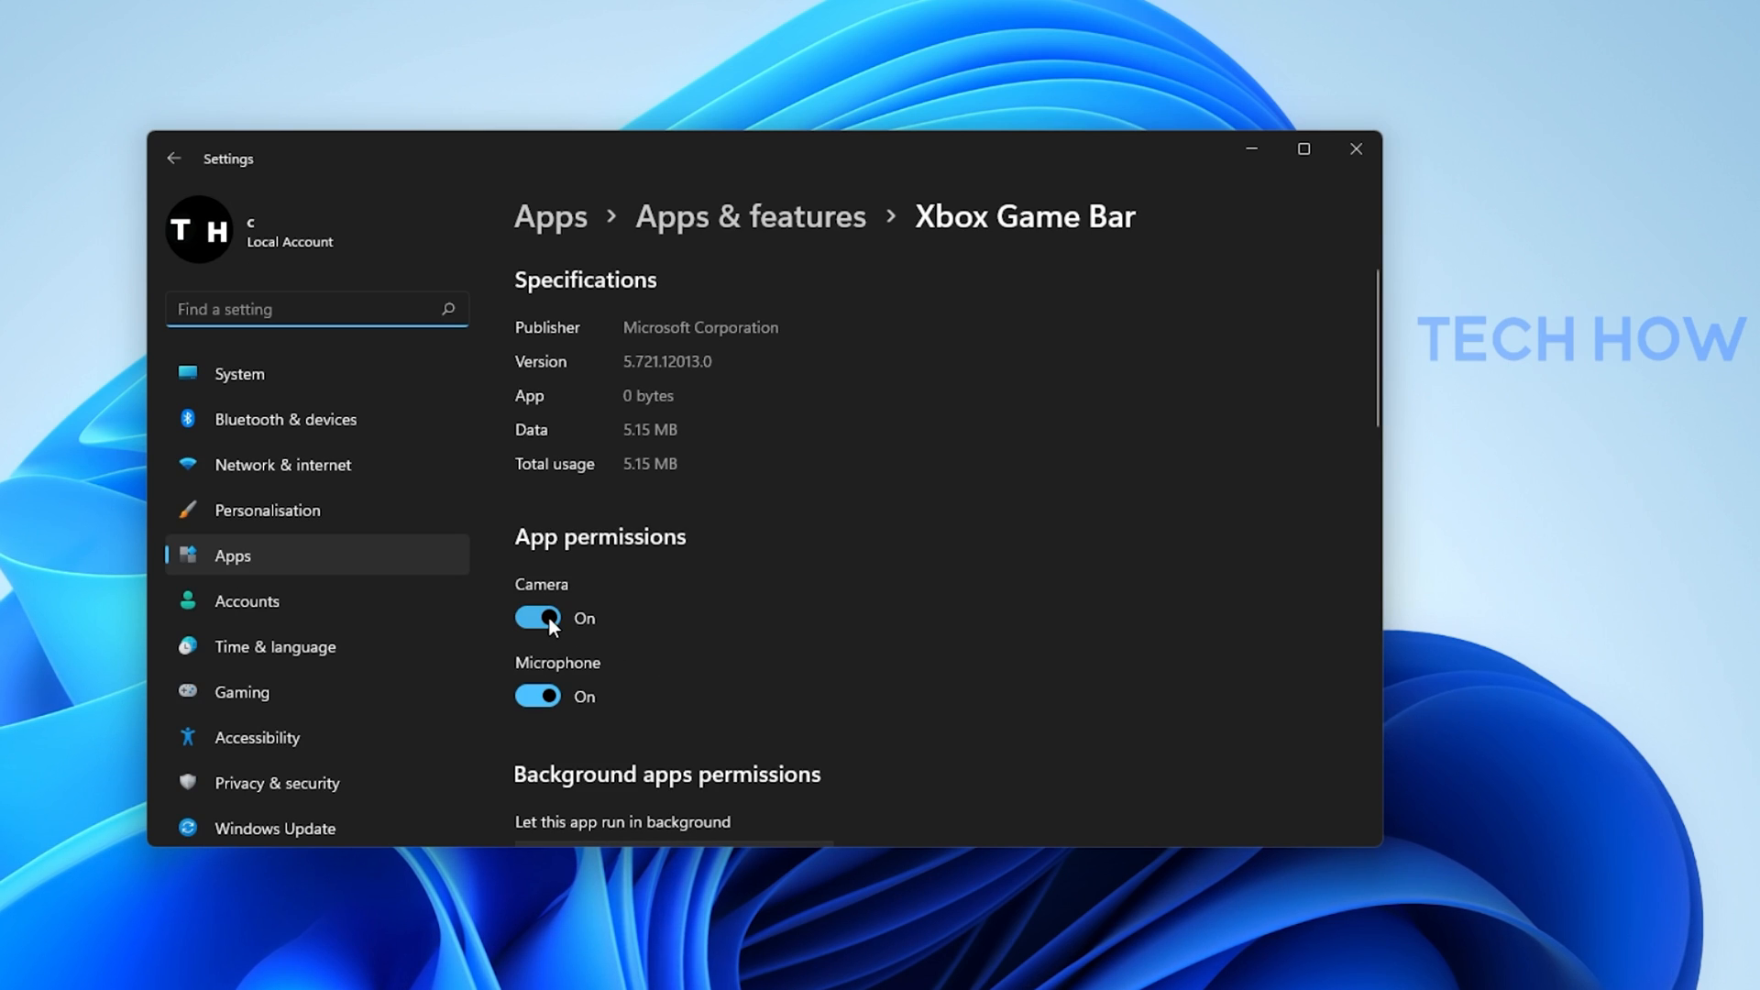
pyautogui.moveTo(1381, 398)
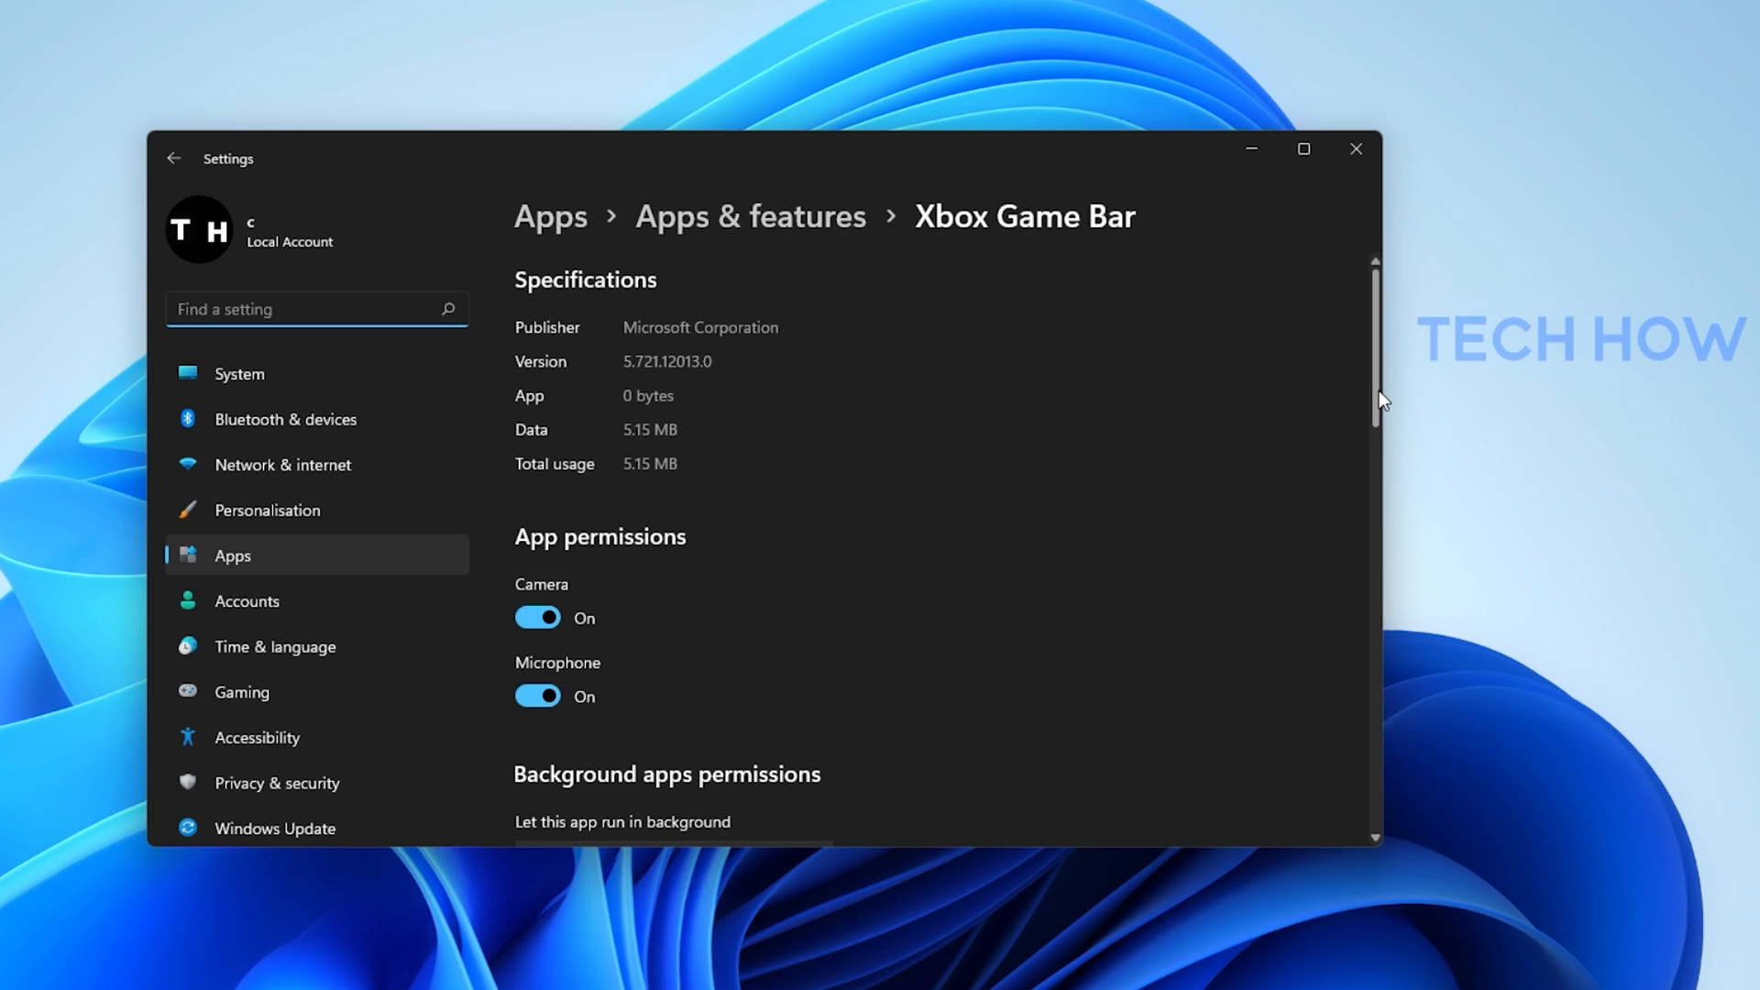
# Scroll down to the Reset section and repair the Xbox Game Bar app
pyautogui.scroll(-3)
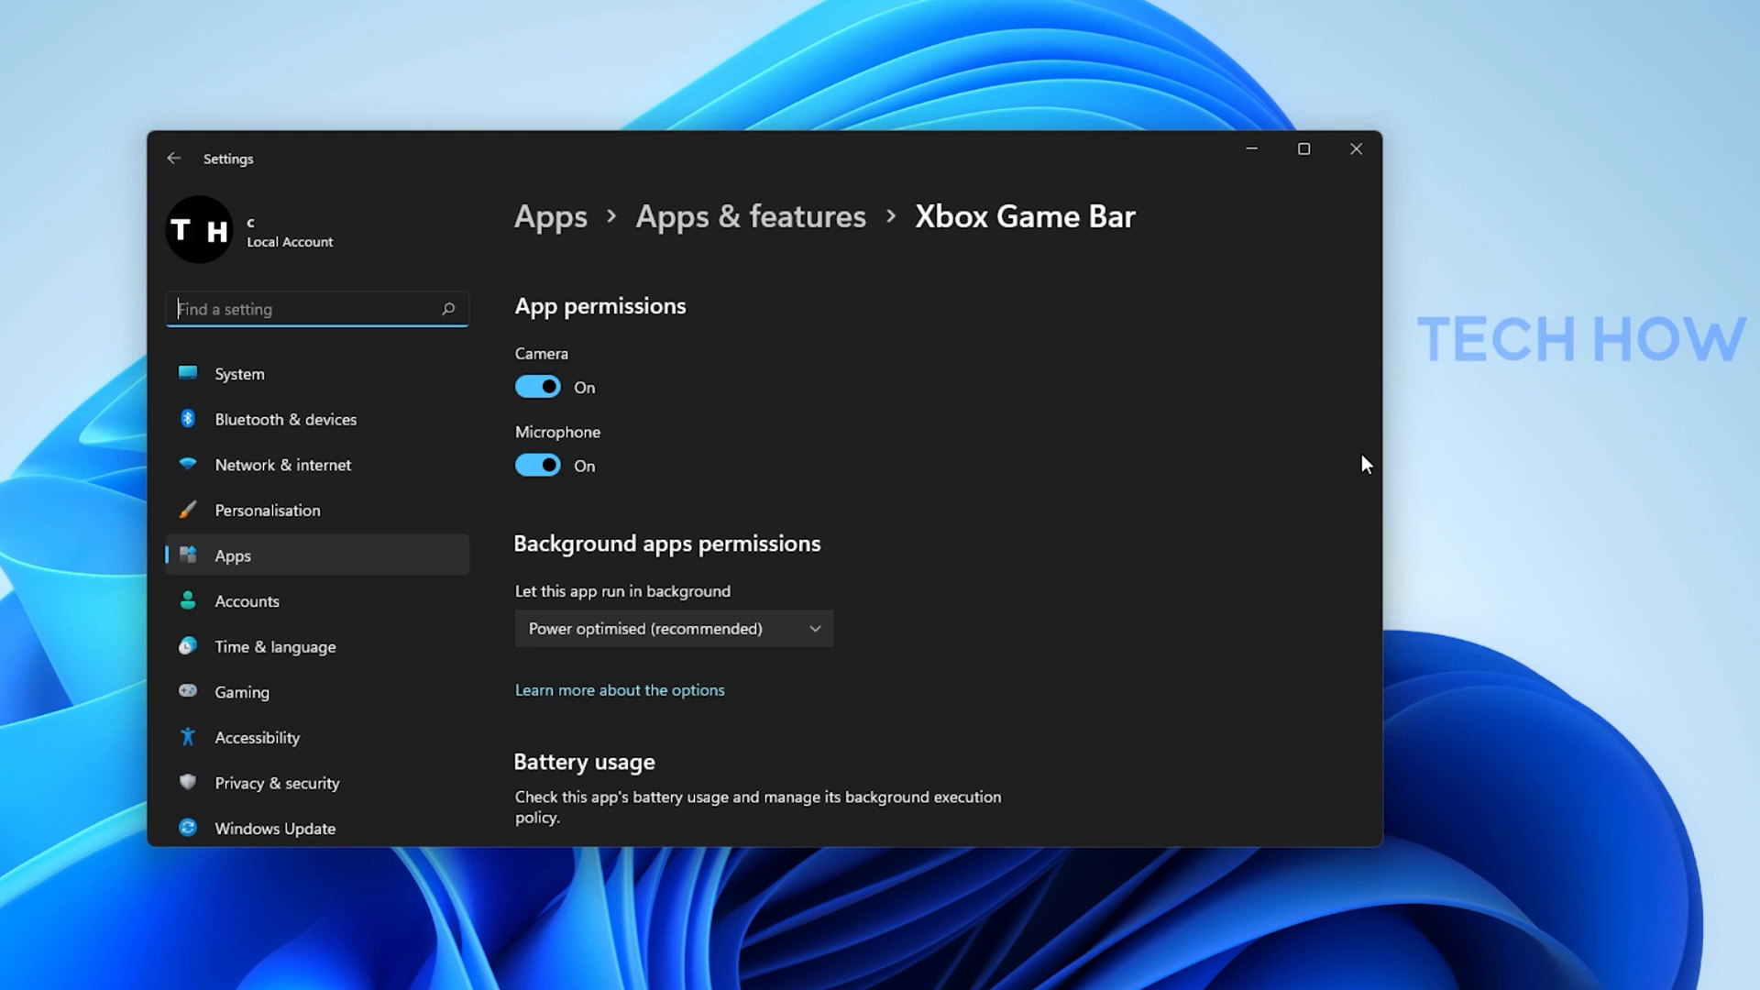
pyautogui.moveTo(1041, 564)
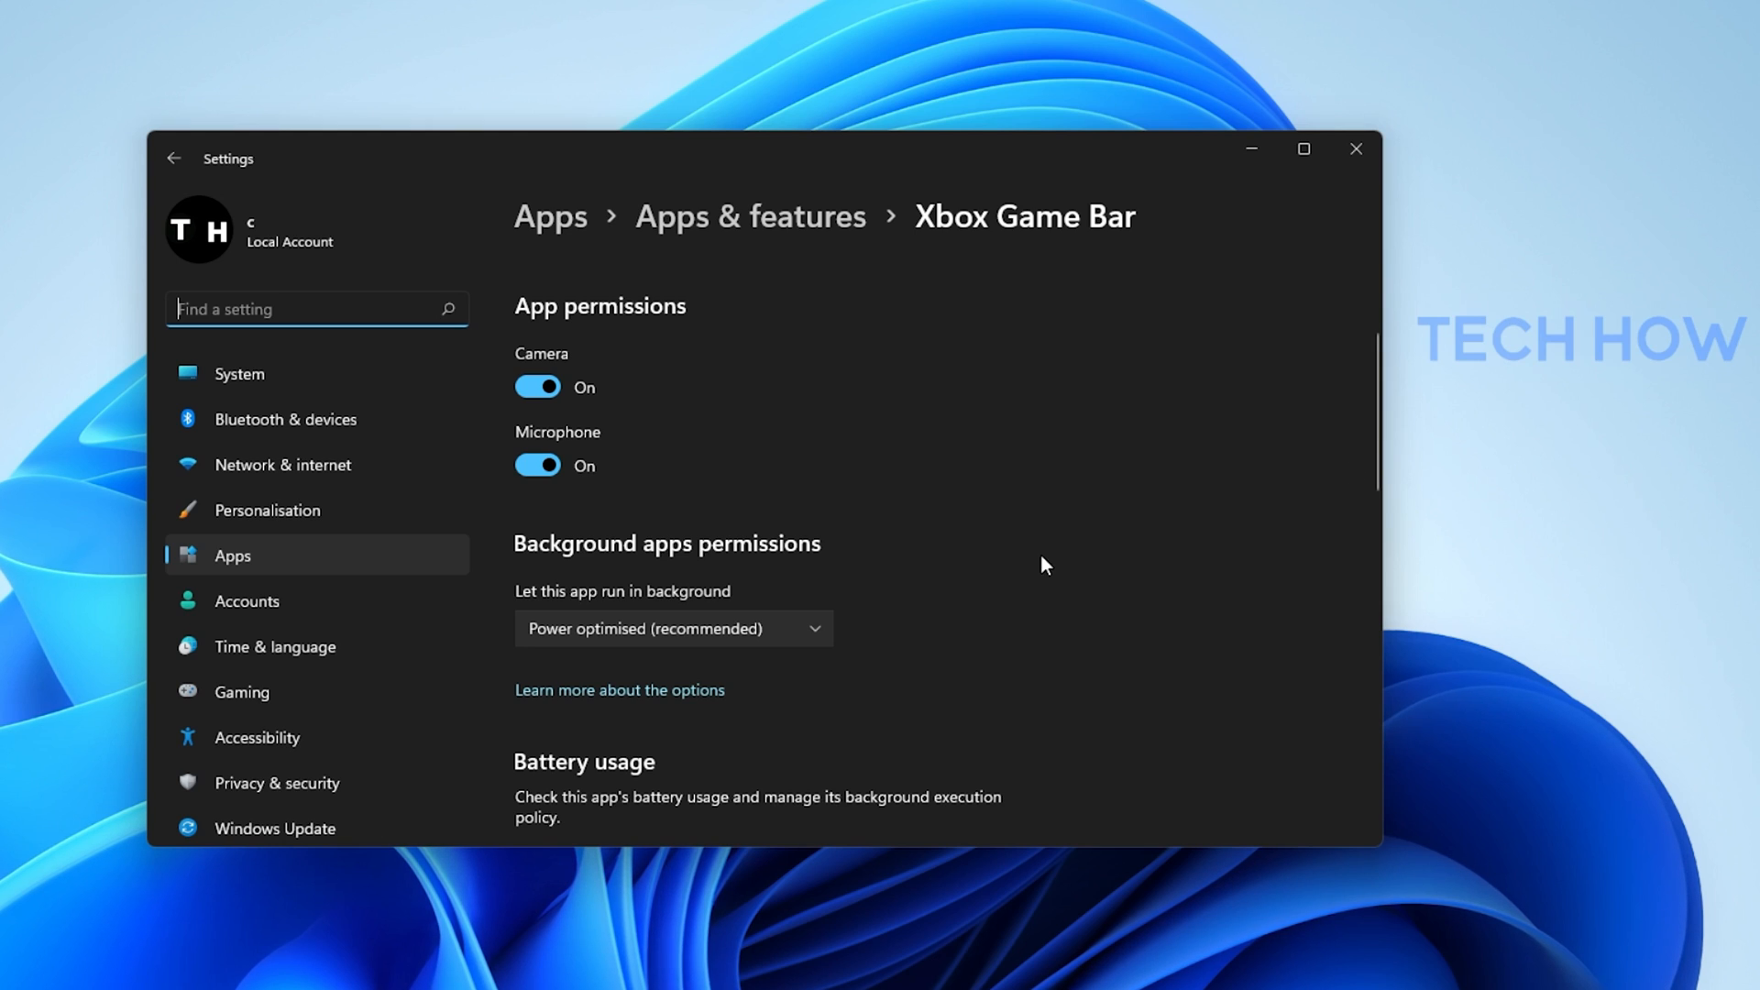
pyautogui.moveTo(636, 610)
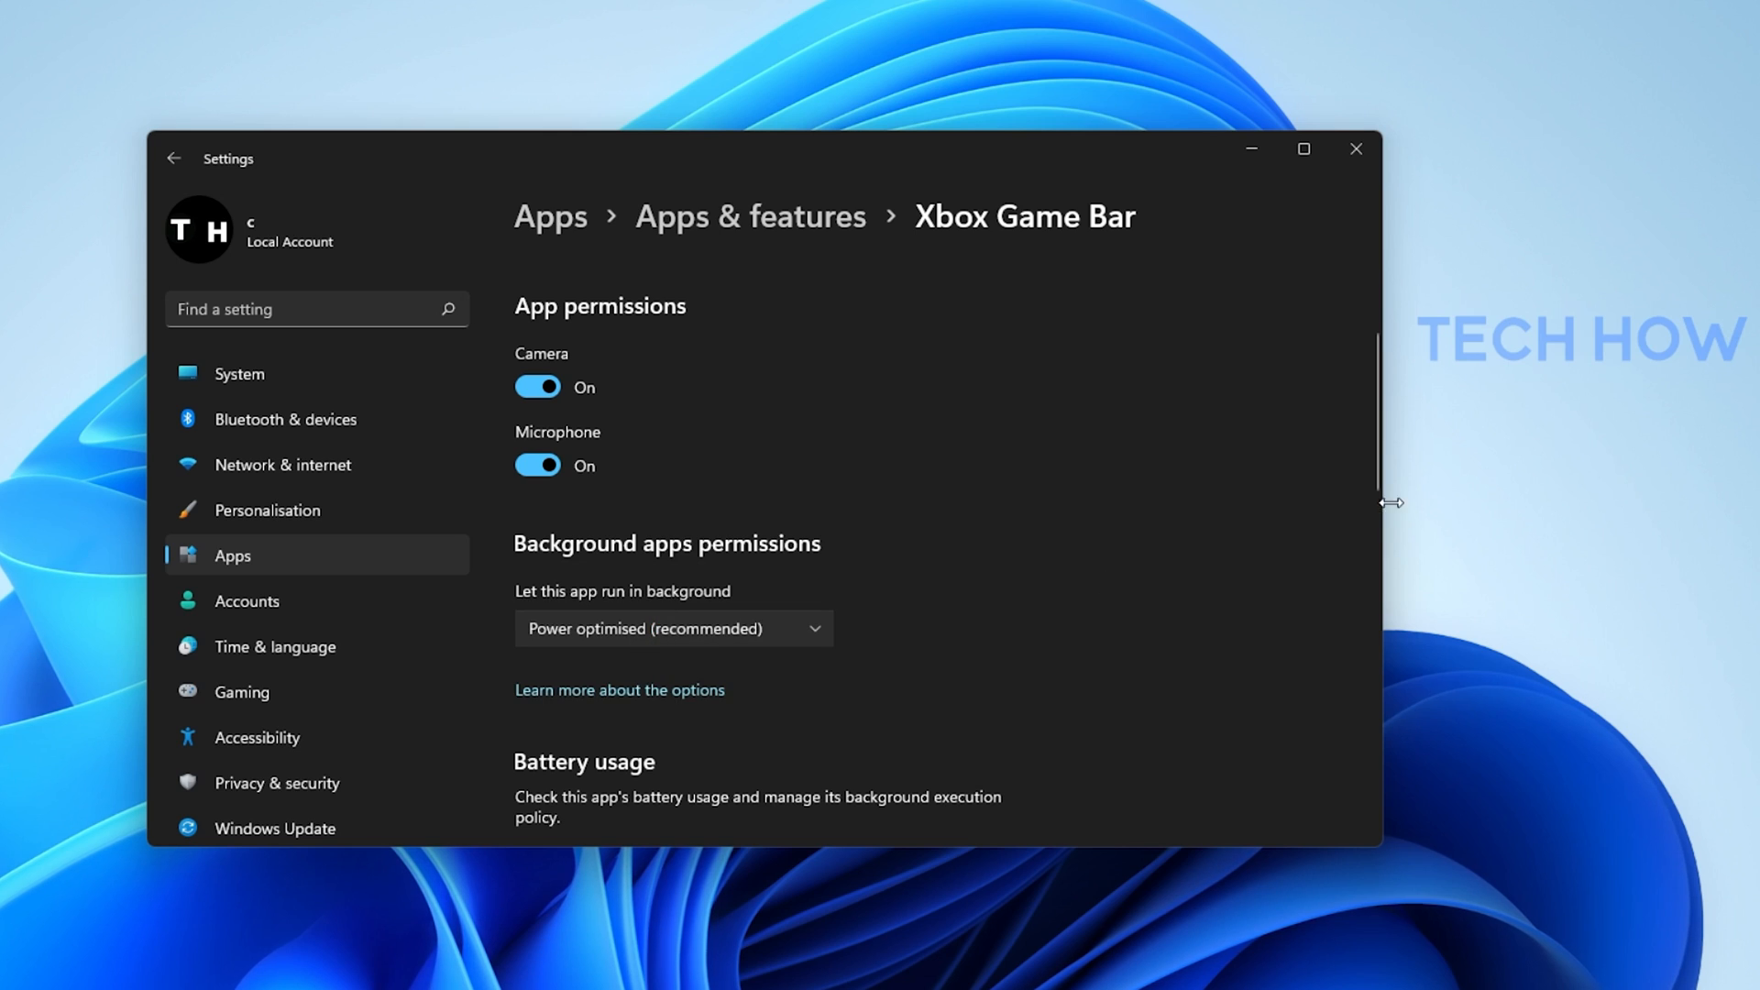
pyautogui.scroll(-3)
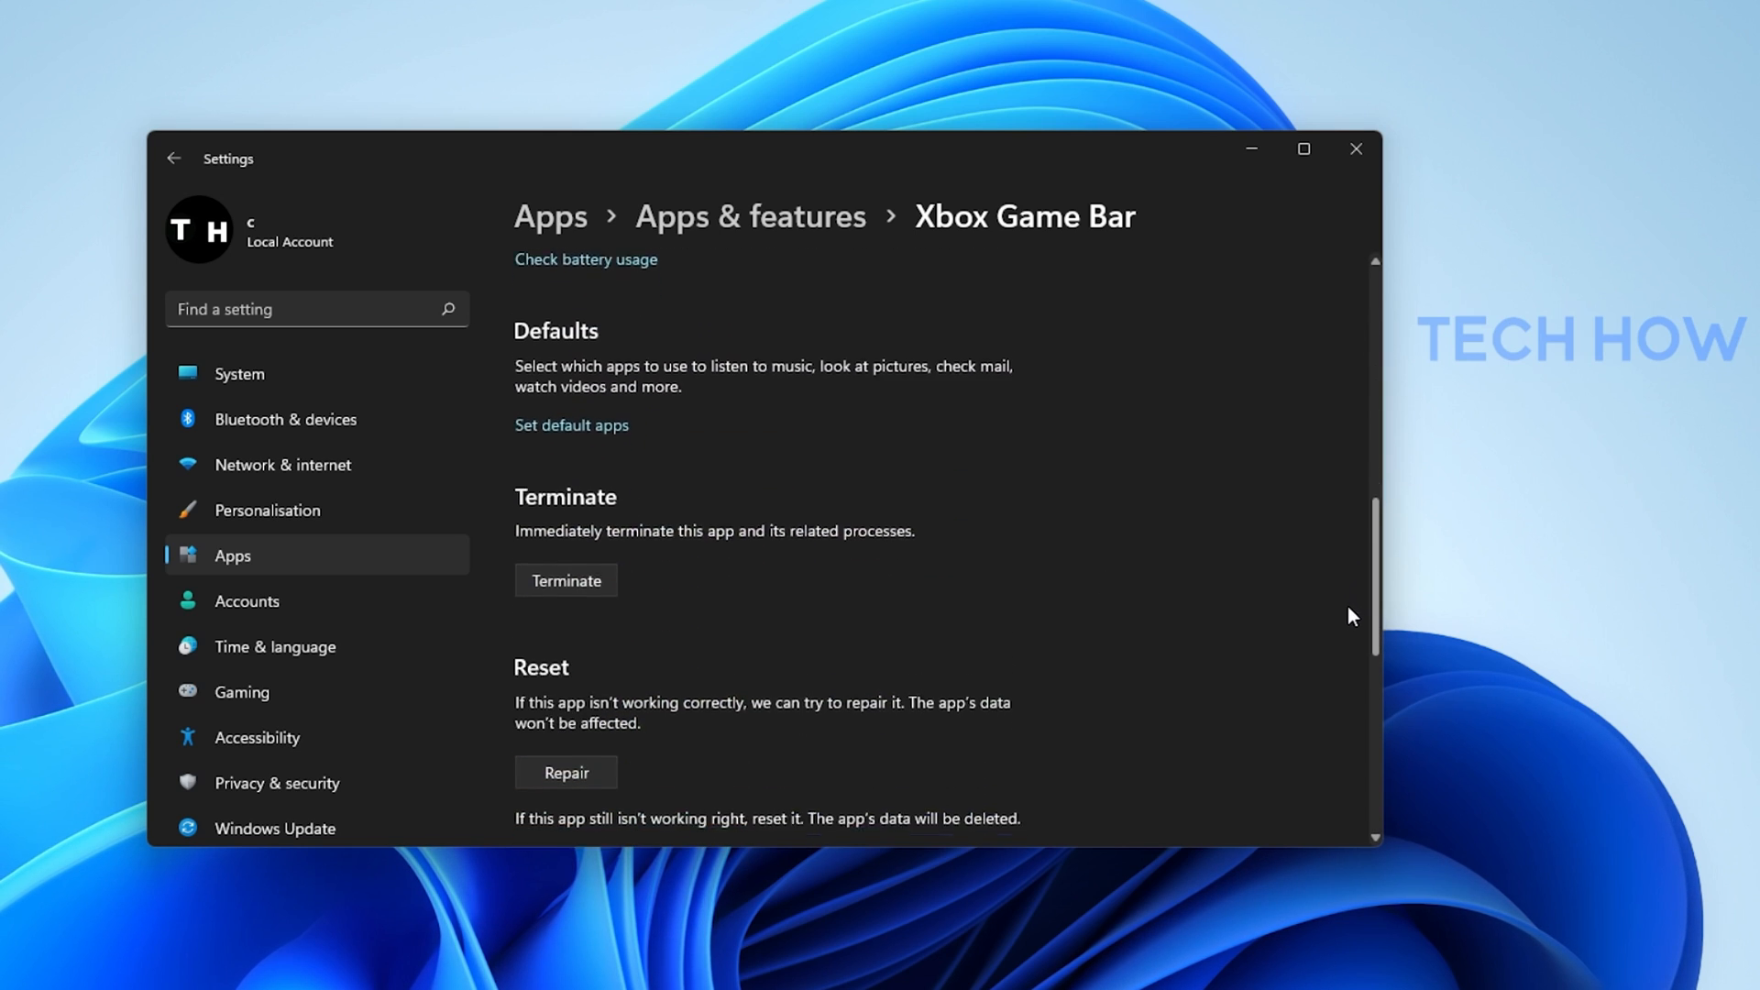
pyautogui.scroll(-3)
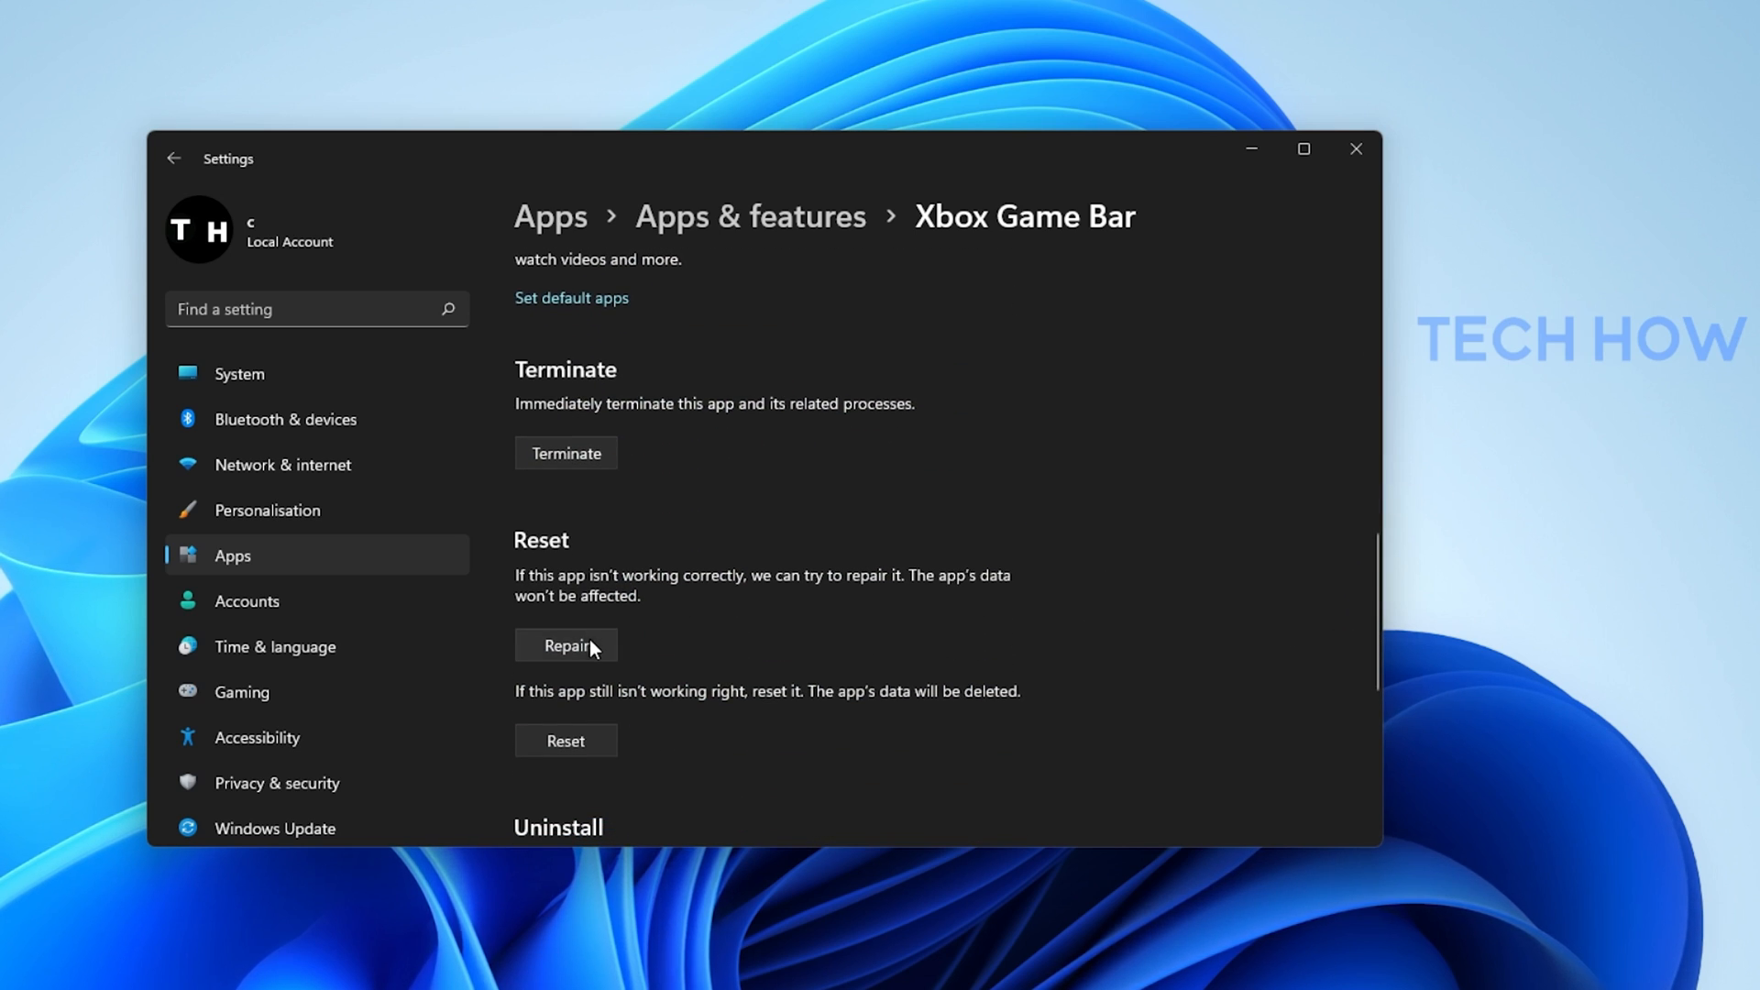
pyautogui.click(566, 646)
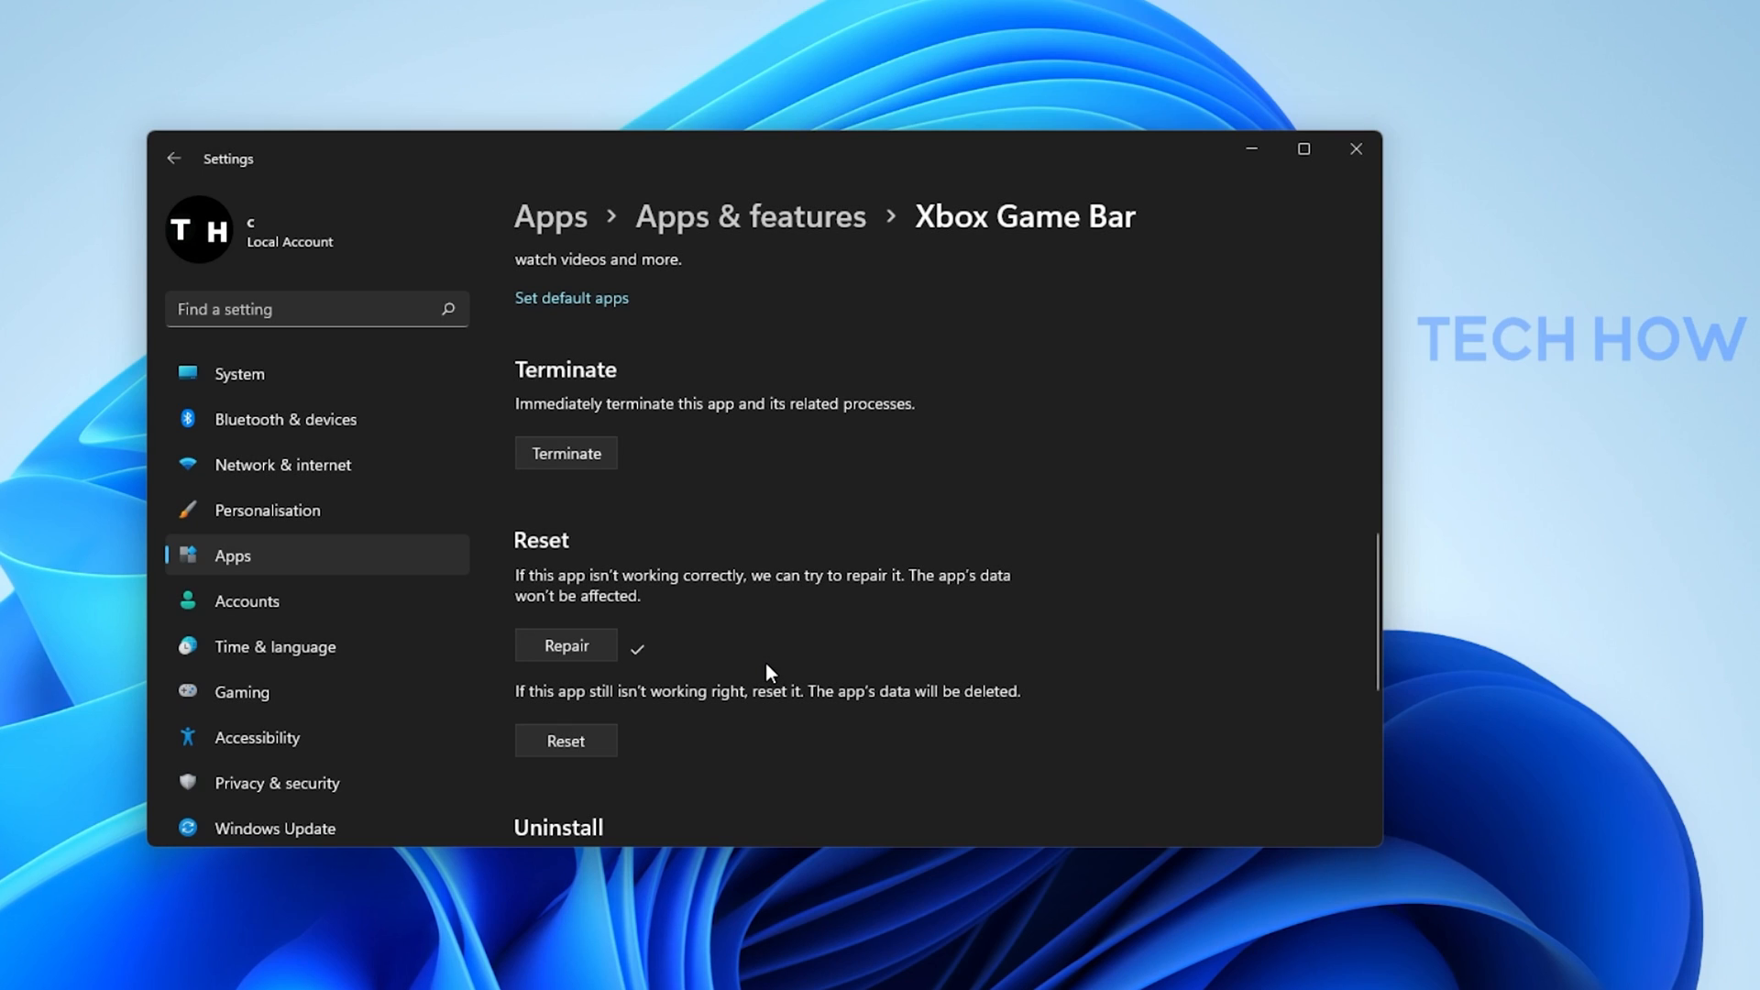
pyautogui.moveTo(1301, 193)
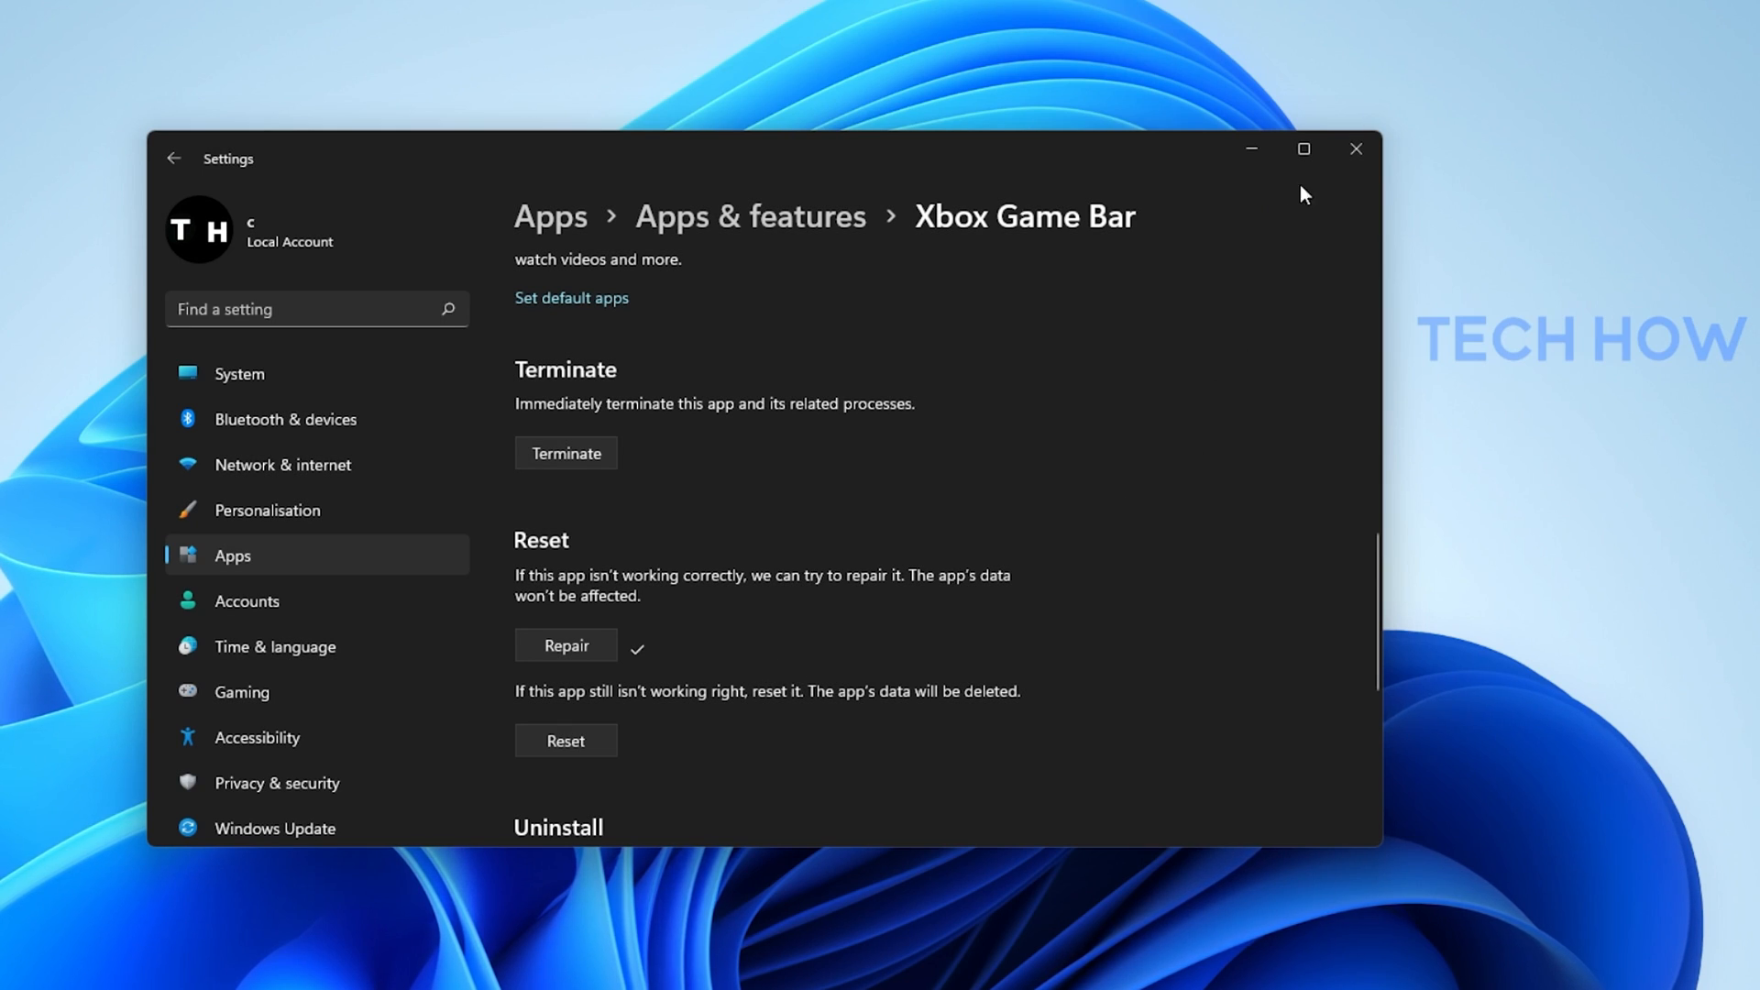
# Close Windows Settings after the Xbox Game Bar repair, leaving the plain desktop
pyautogui.click(1355, 148)
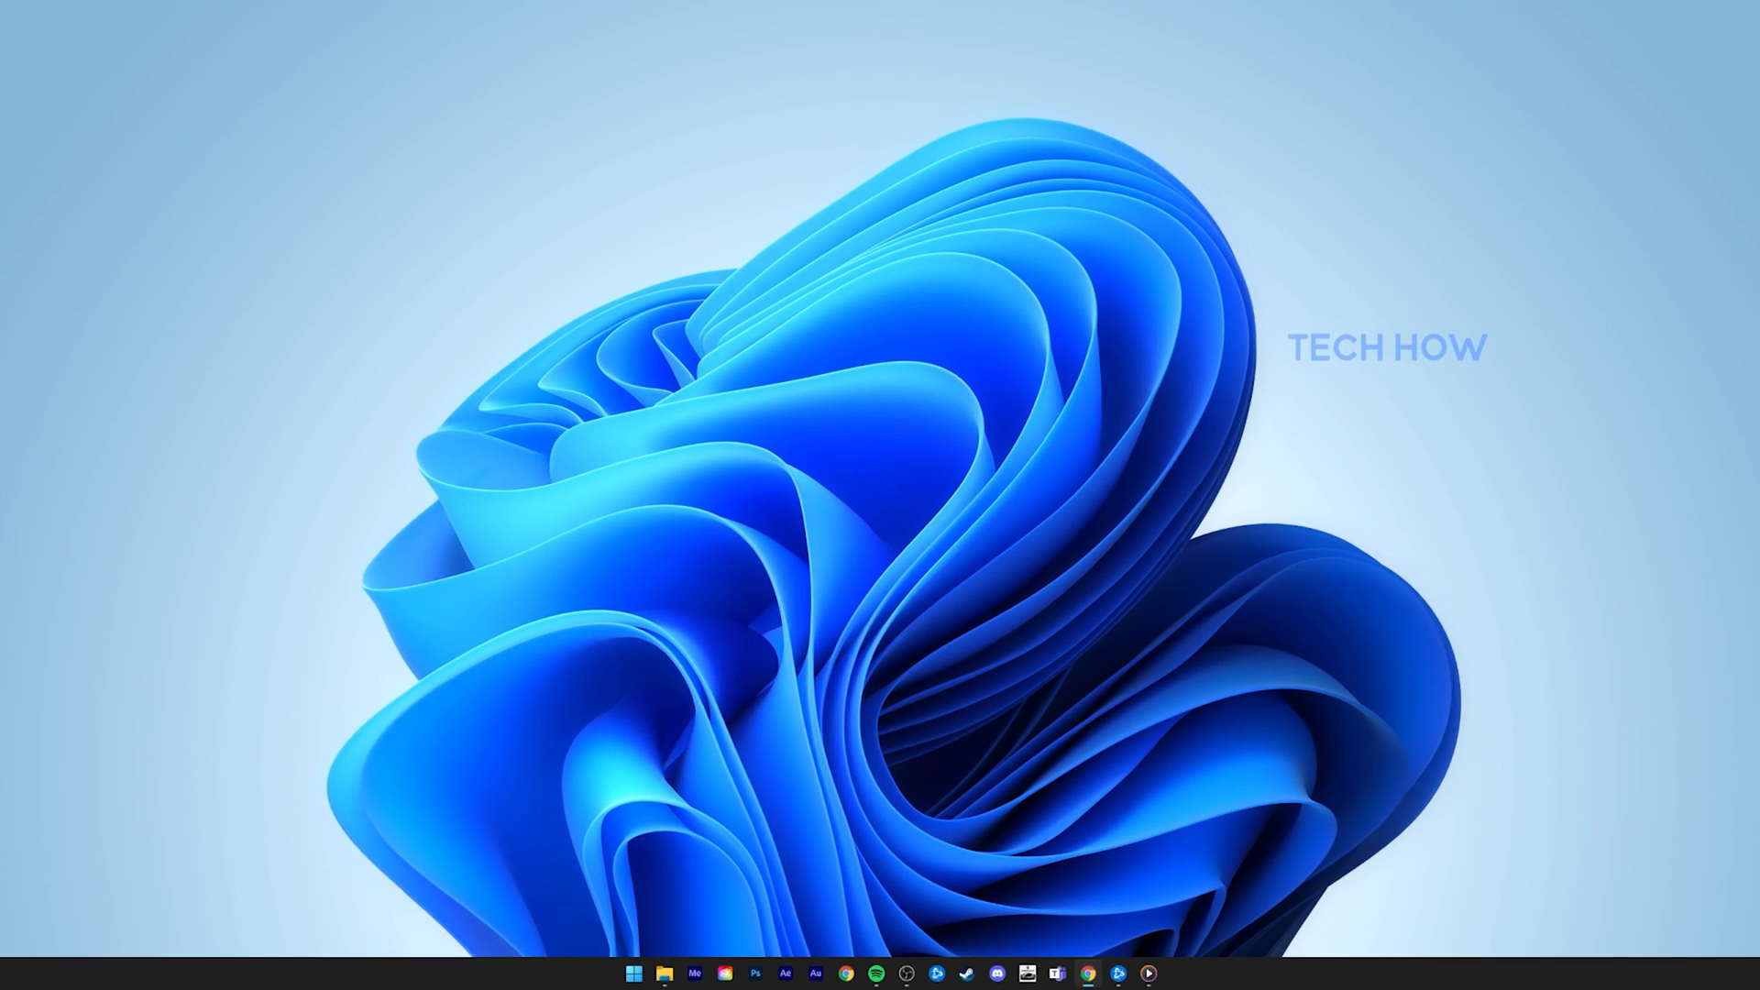